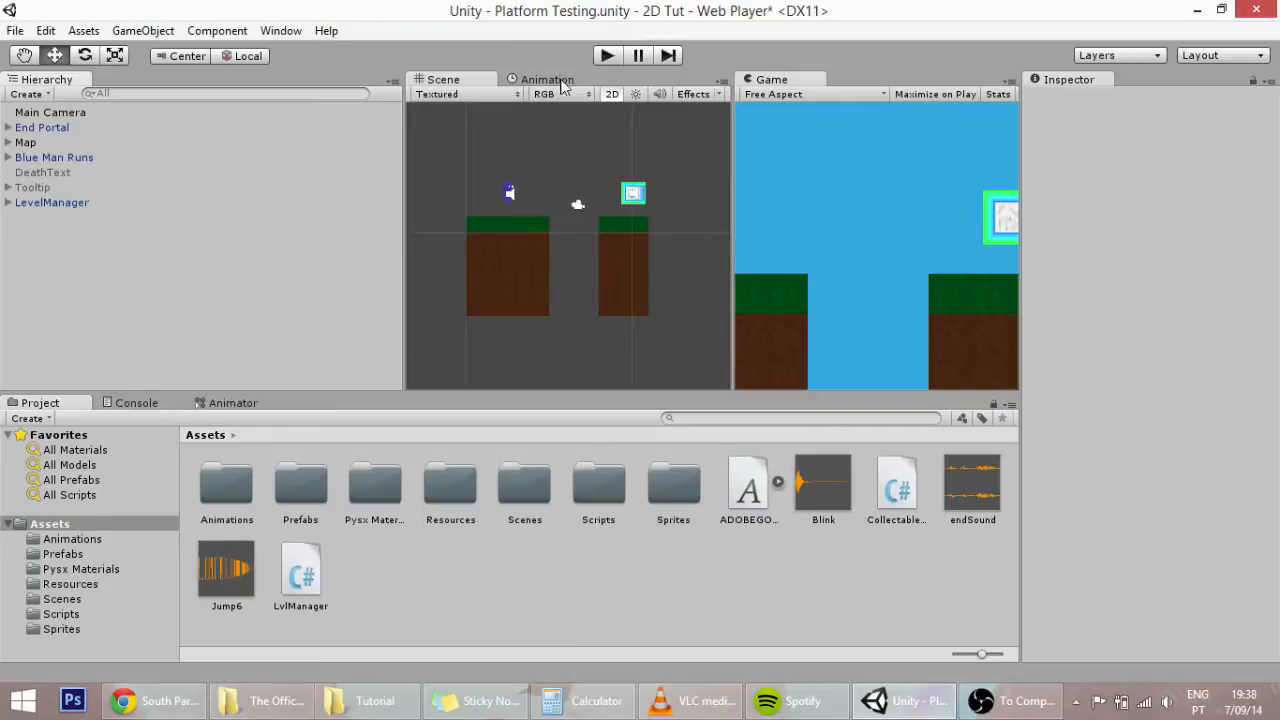
pyautogui.moveTo(612, 68)
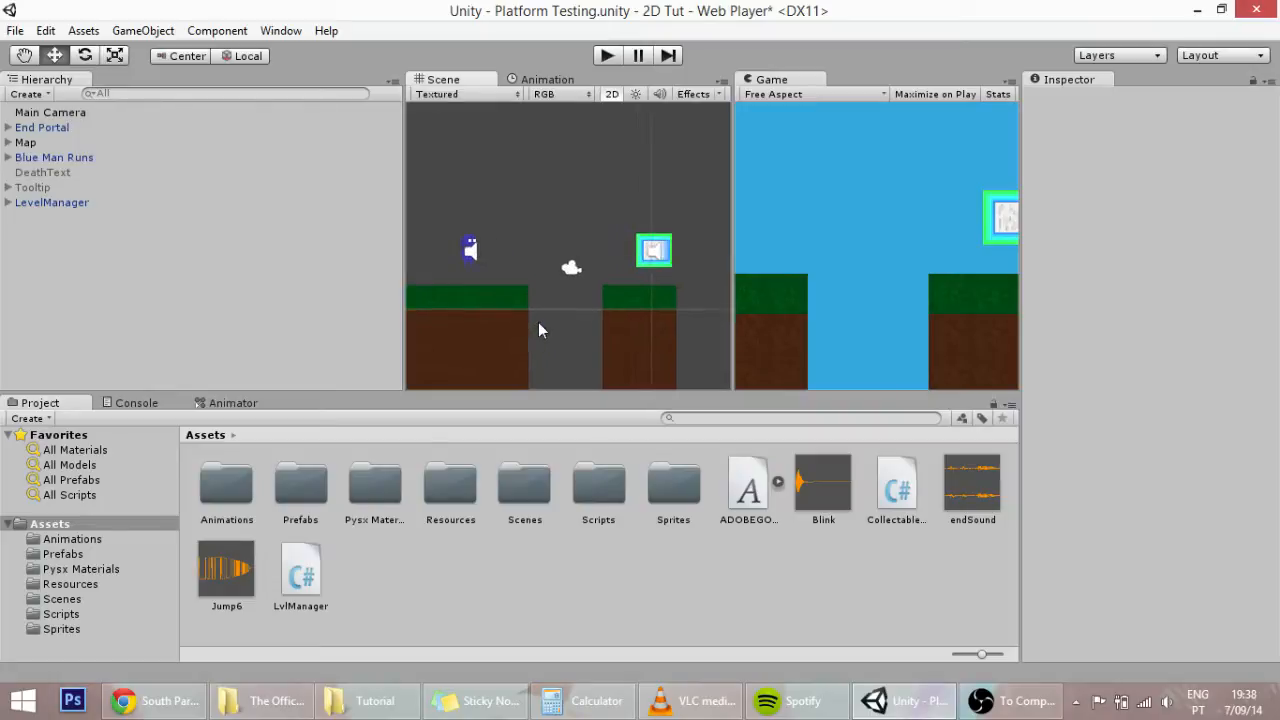
# Drag platform.psd from File Explorer's Tutorial folder into Unity's Project assets and return to Unity
pyautogui.click(368, 700)
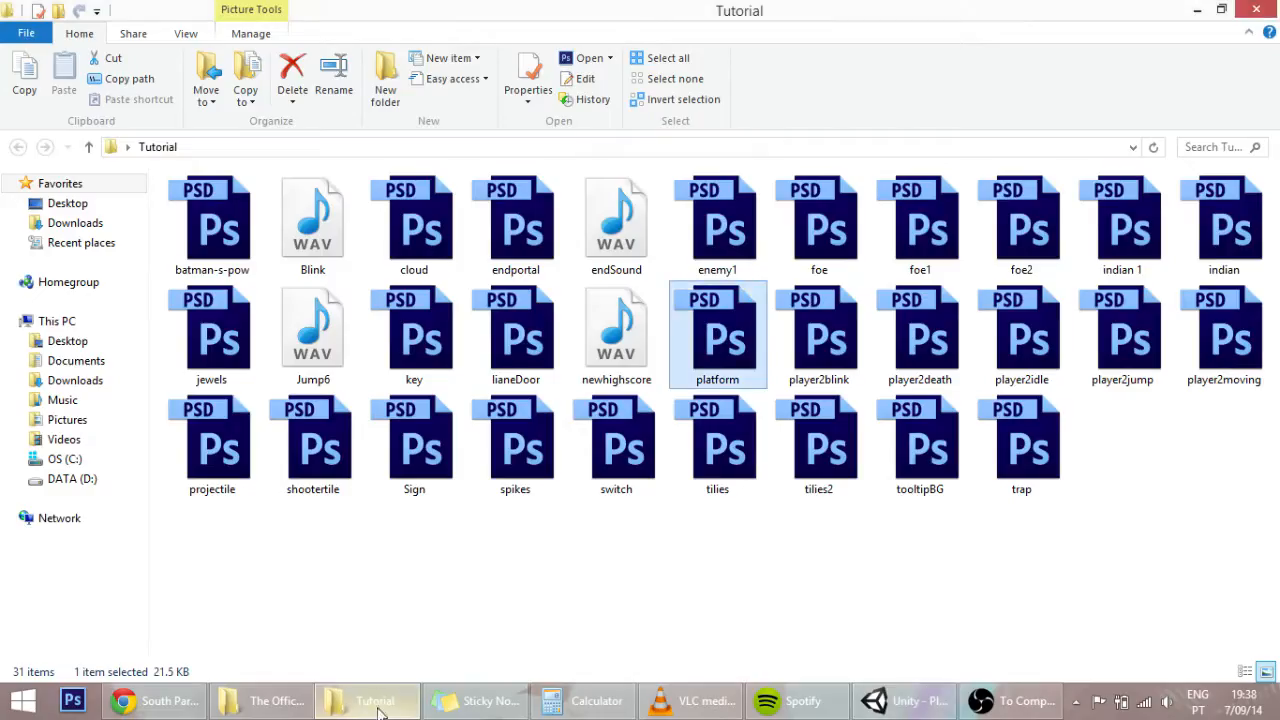
pyautogui.moveTo(716, 336); pyautogui.dragTo(964, 600)
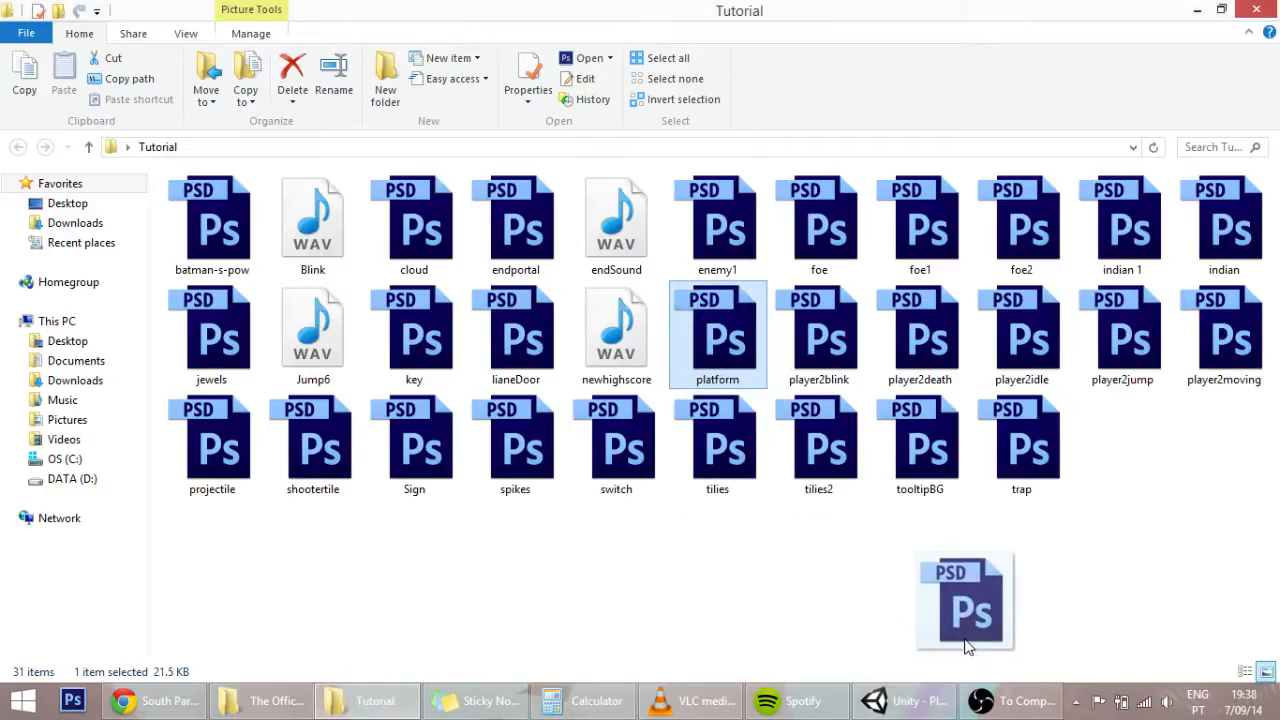
pyautogui.click(904, 700)
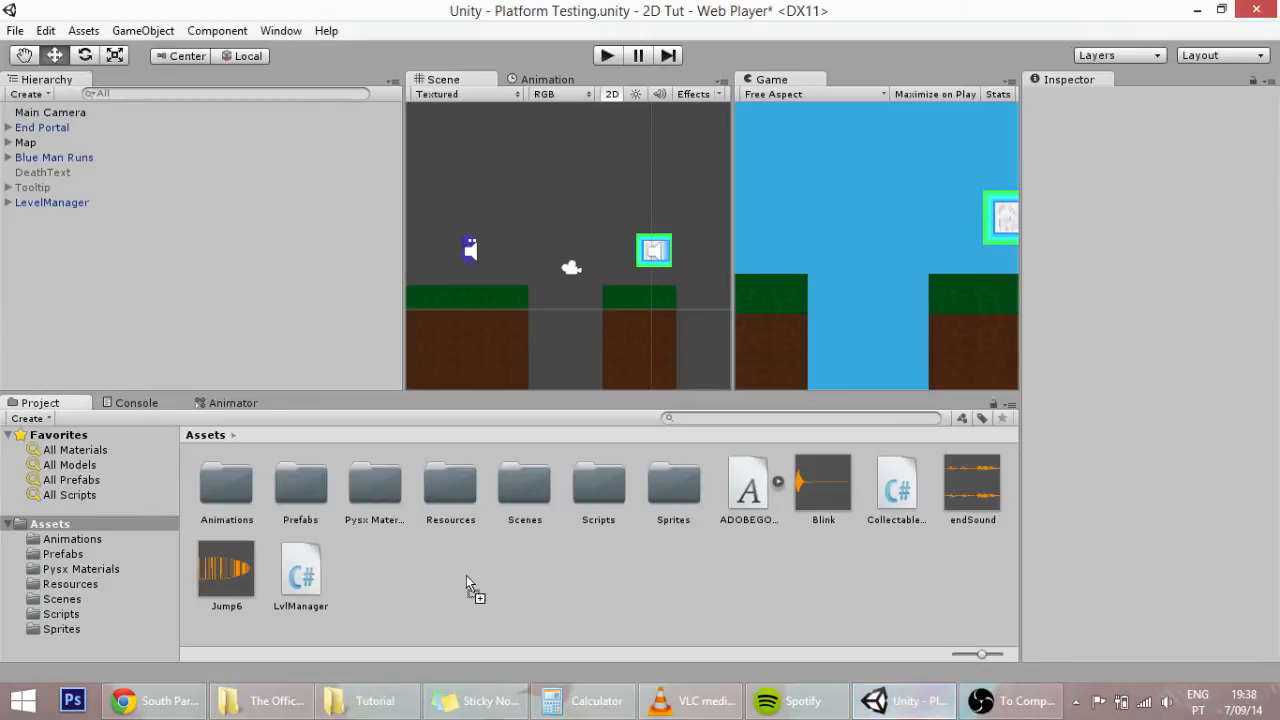
pyautogui.click(60, 628)
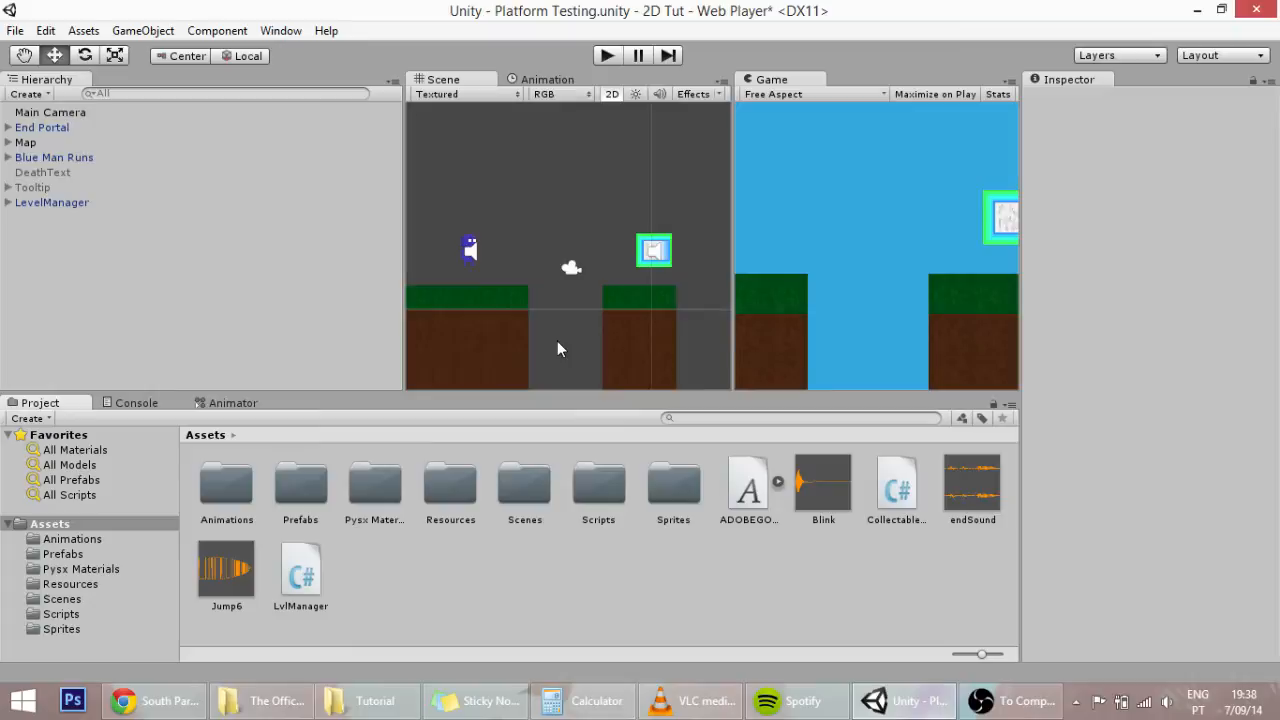
pyautogui.moveTo(616, 360)
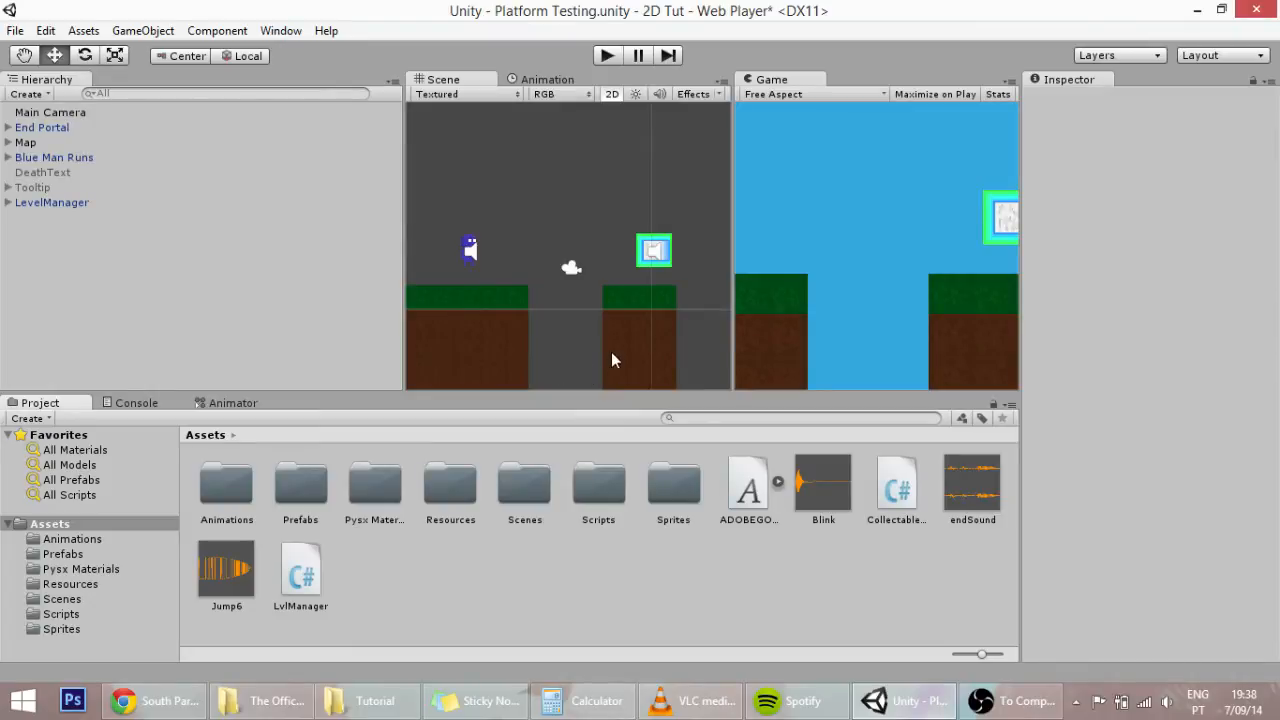
pyautogui.moveTo(562, 318)
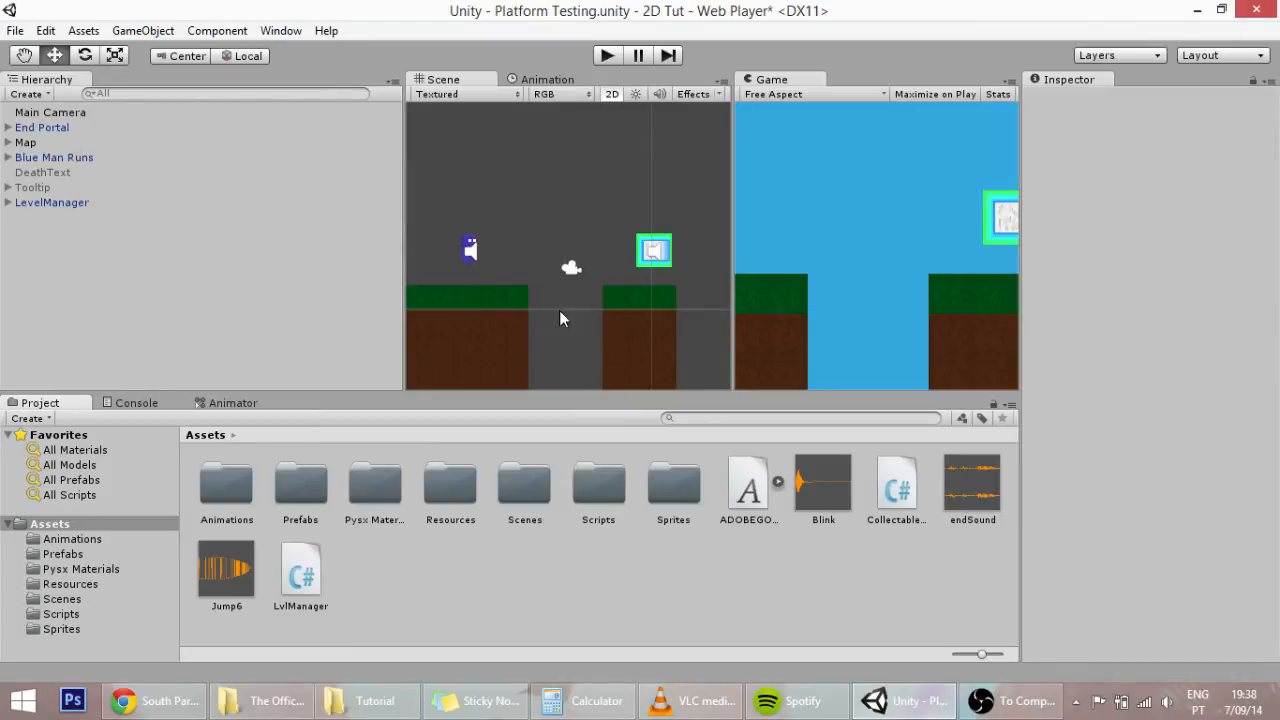
pyautogui.moveTo(590, 338)
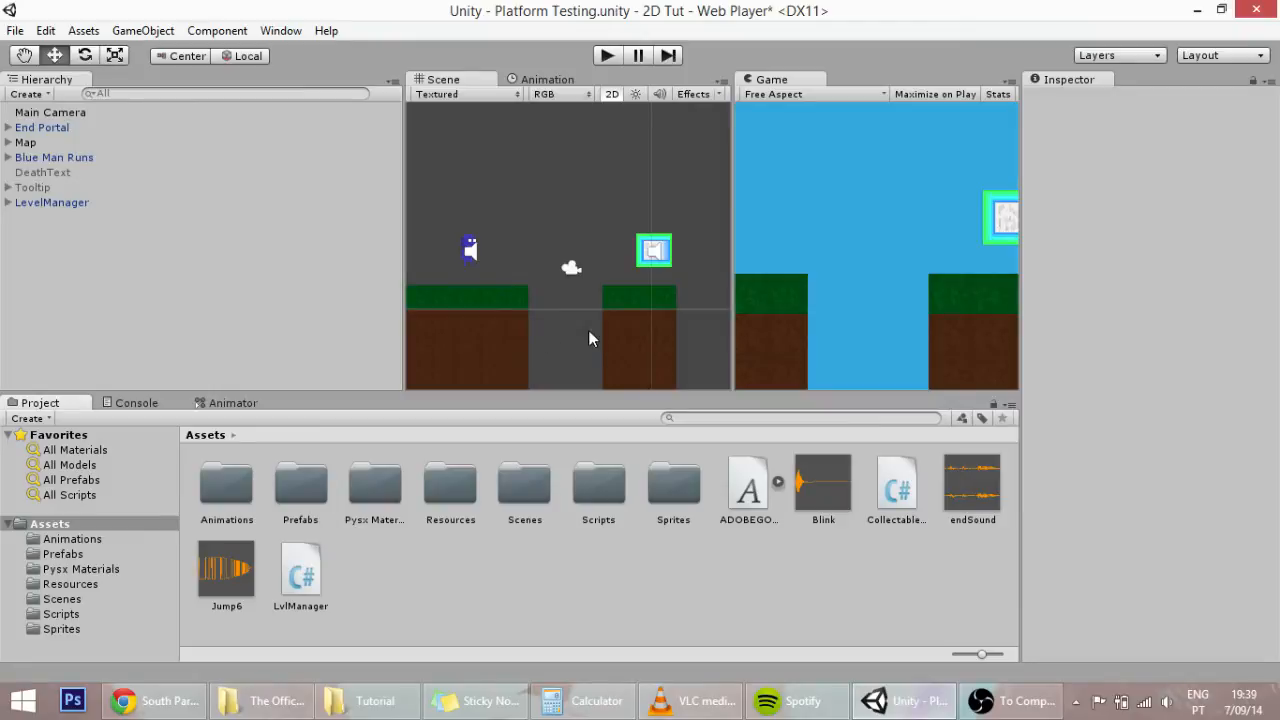
pyautogui.moveTo(560, 310)
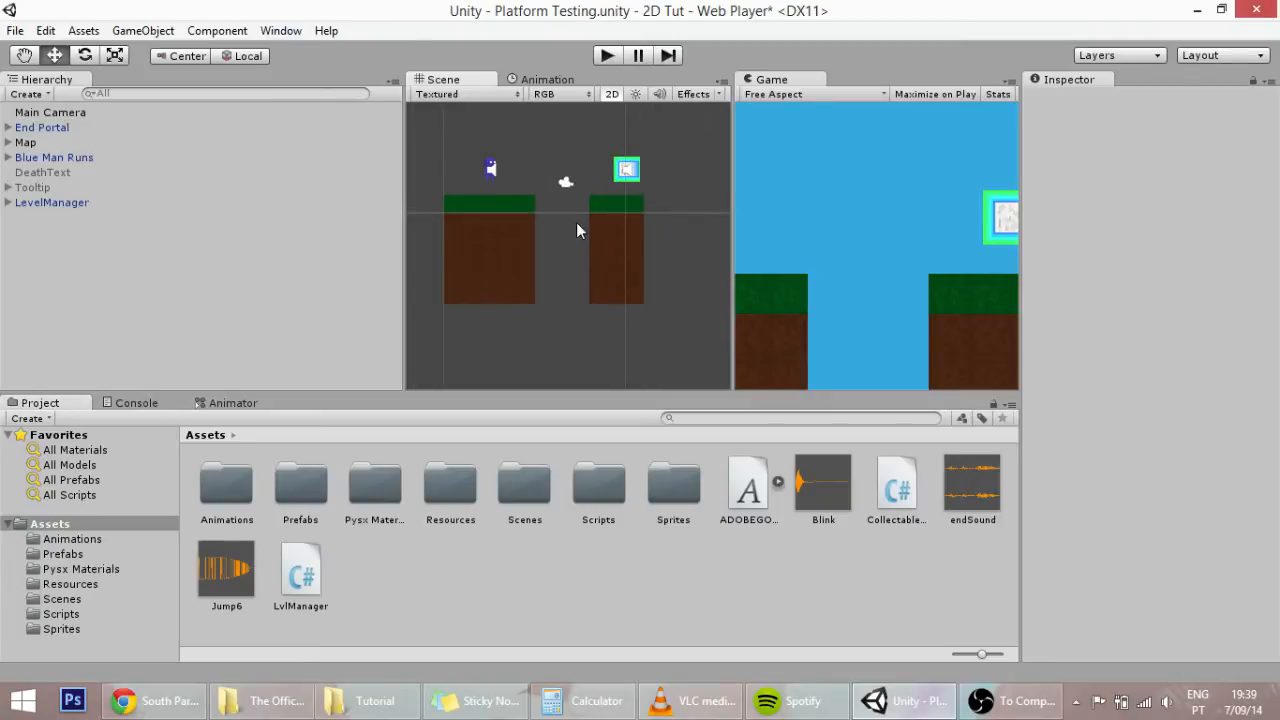
pyautogui.moveTo(560, 330)
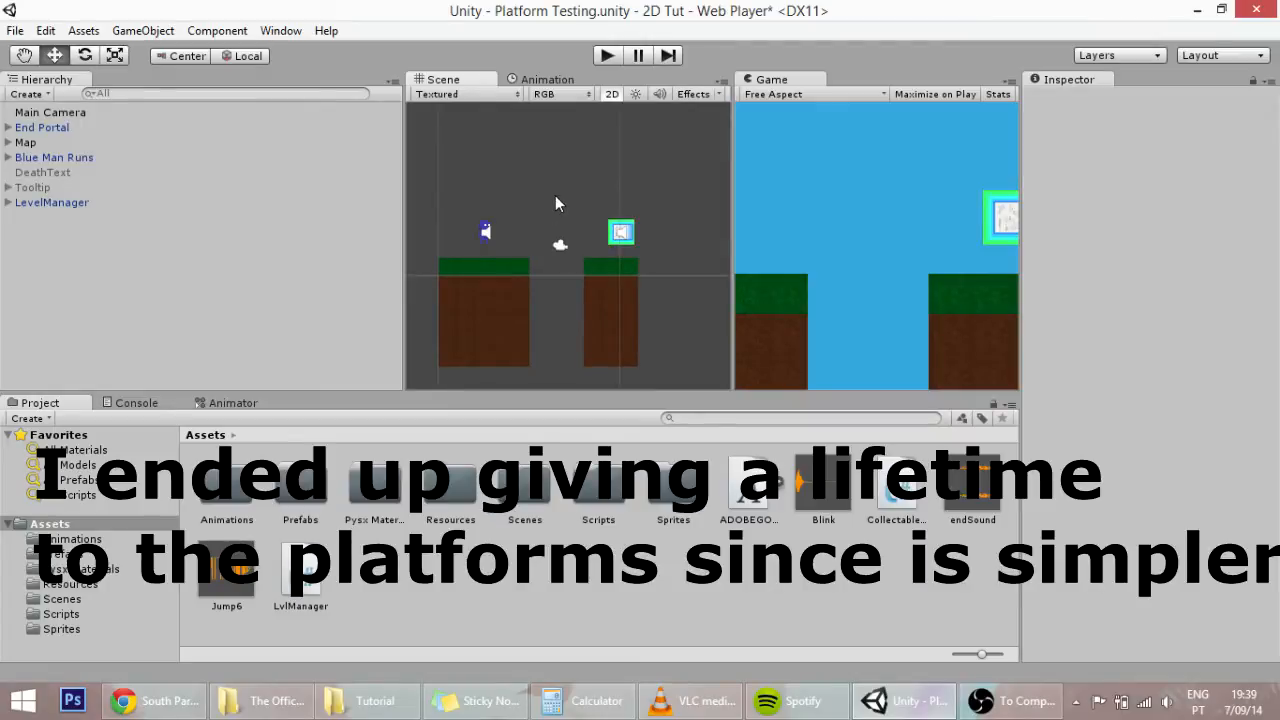
pyautogui.moveTo(556, 204)
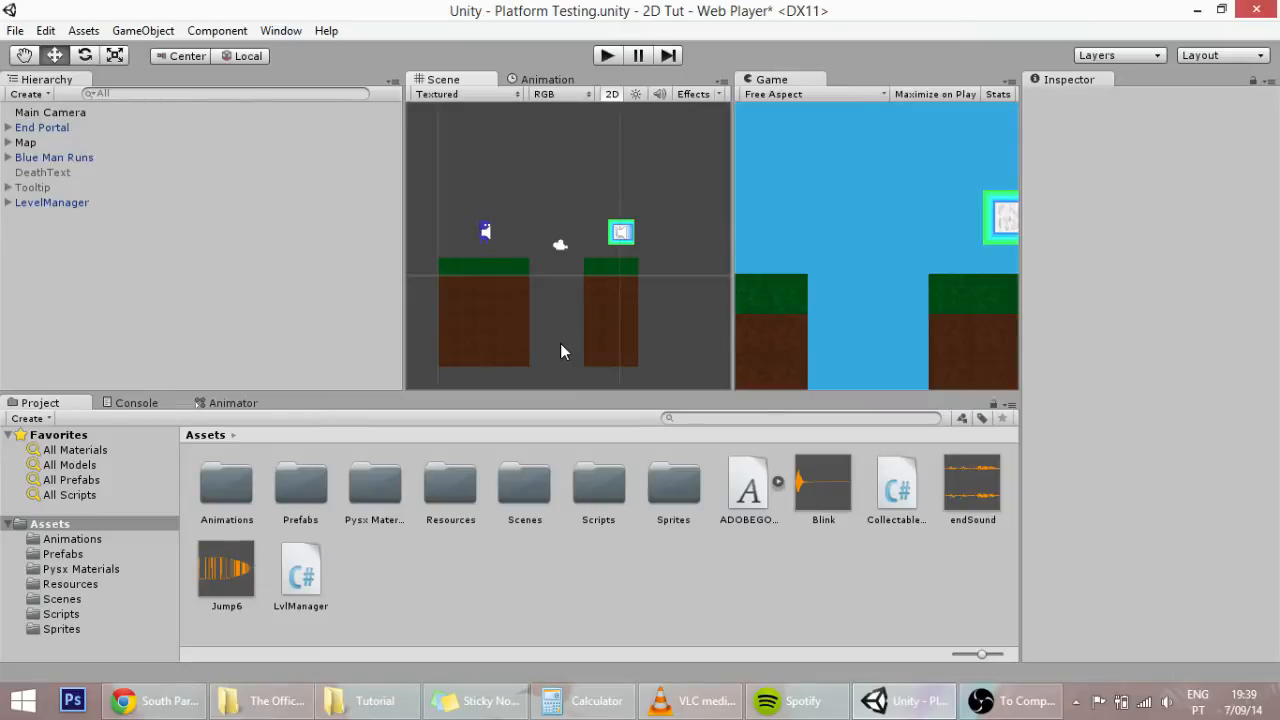
pyautogui.moveTo(564, 316)
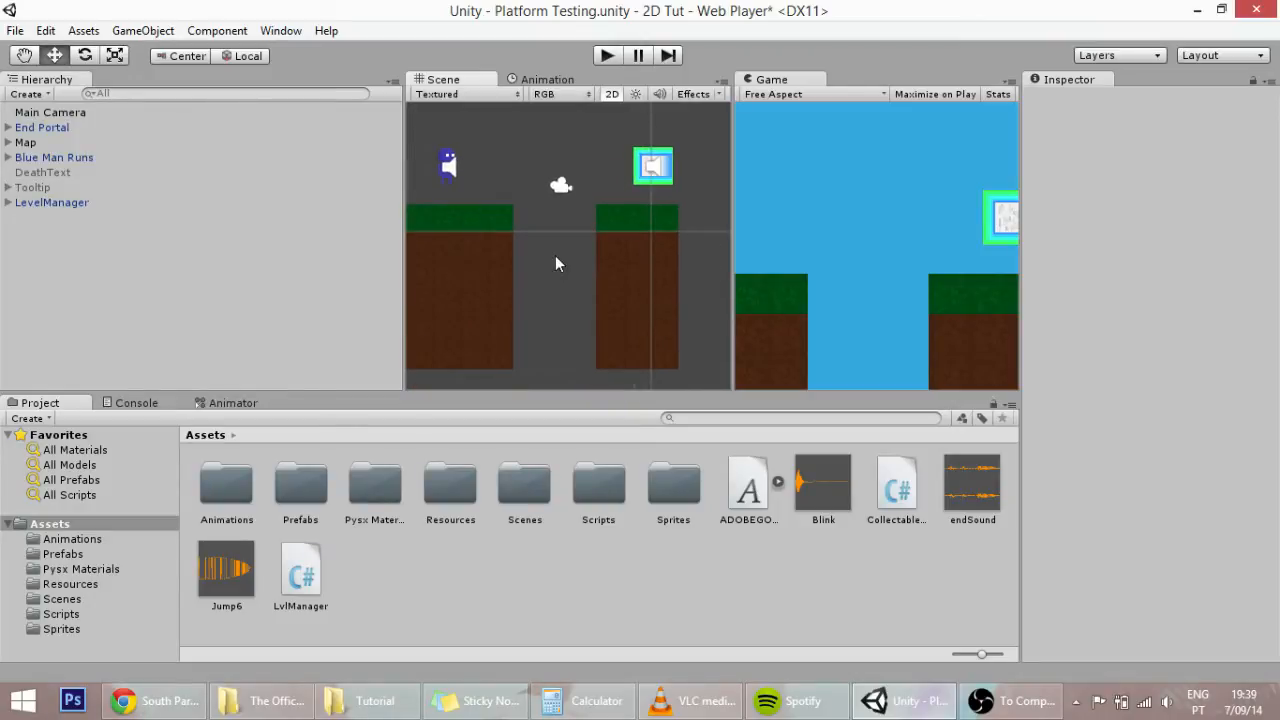
pyautogui.moveTo(564, 304)
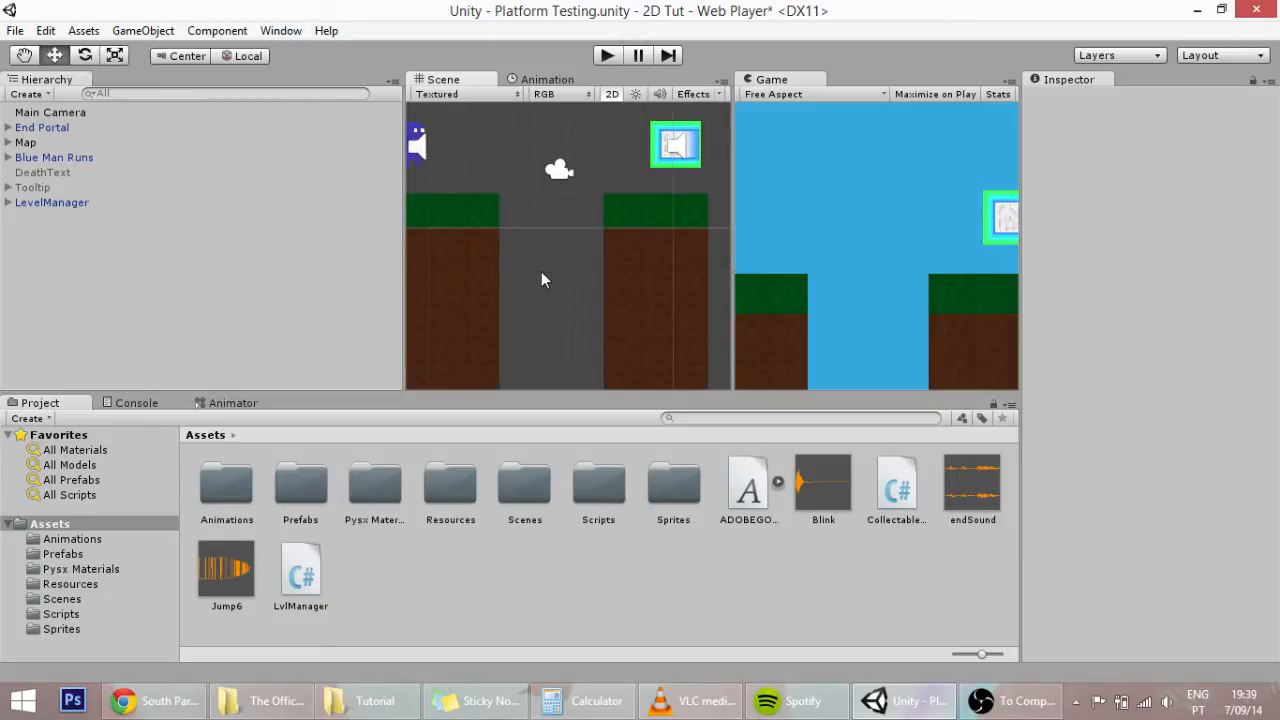
pyautogui.moveTo(548, 276)
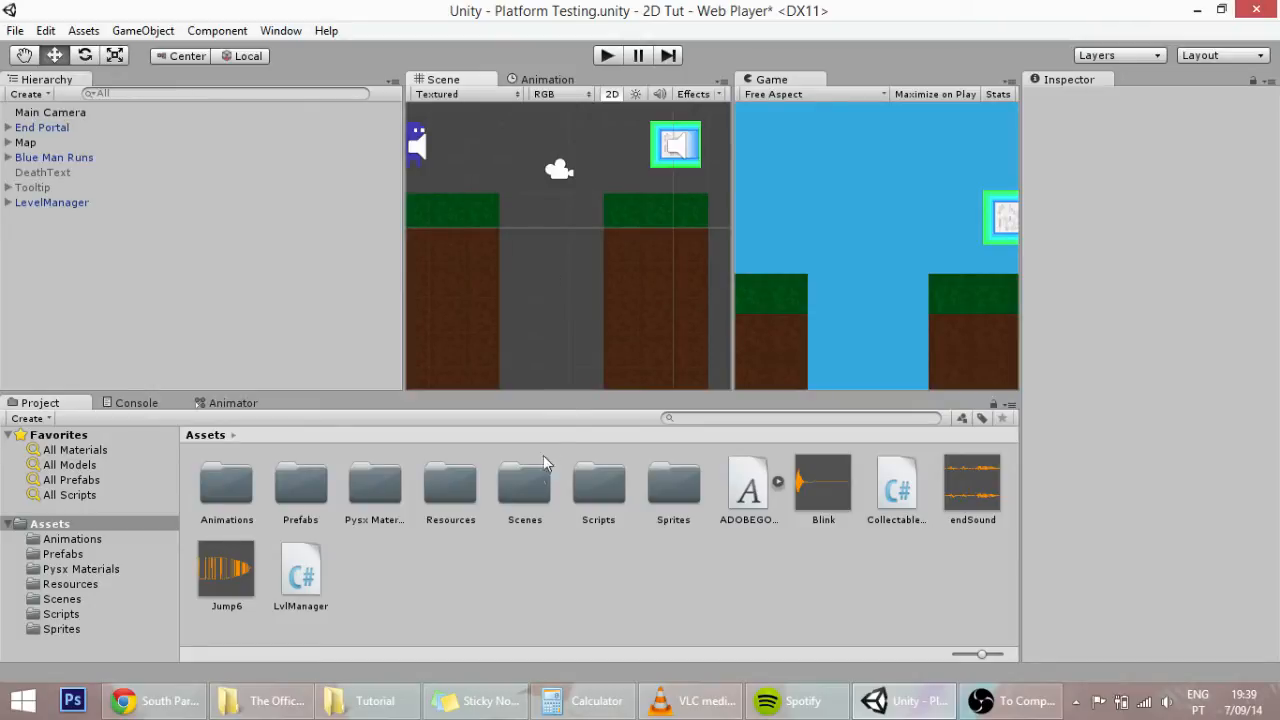
pyautogui.moveTo(700, 632)
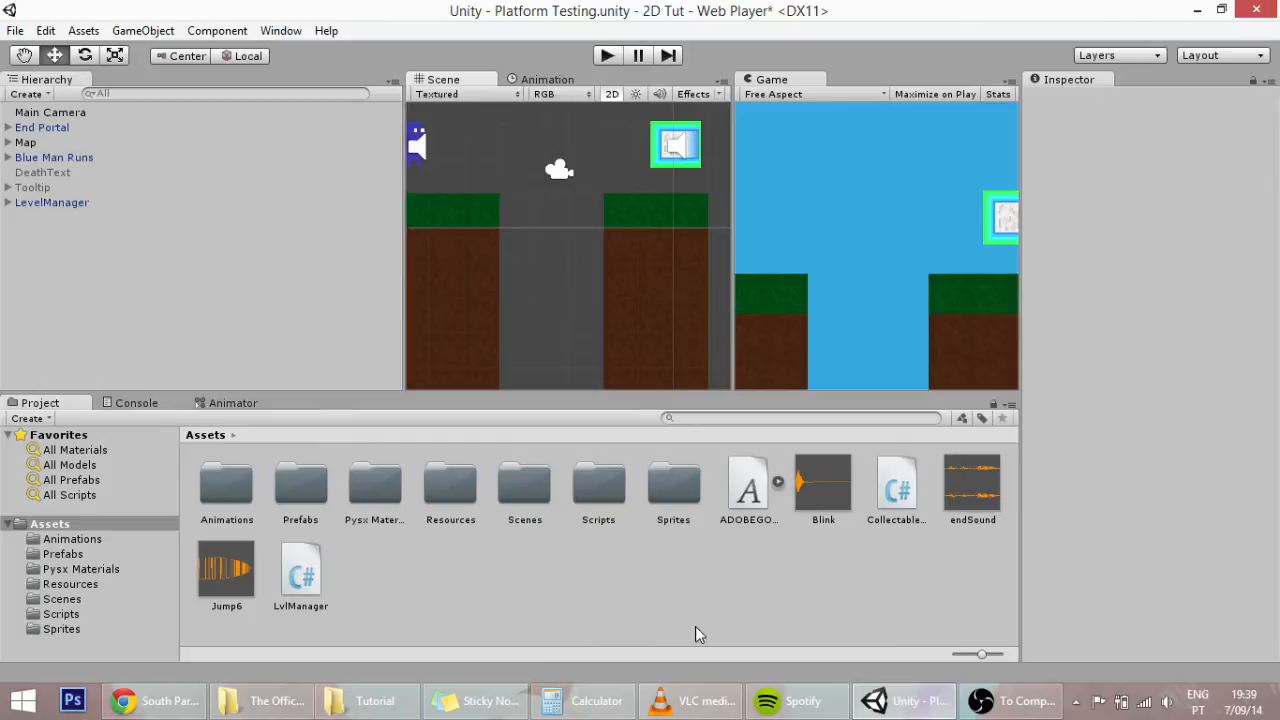
# Select the platform sprite in Sprites and set its Filter Mode to Point
pyautogui.click(60, 628)
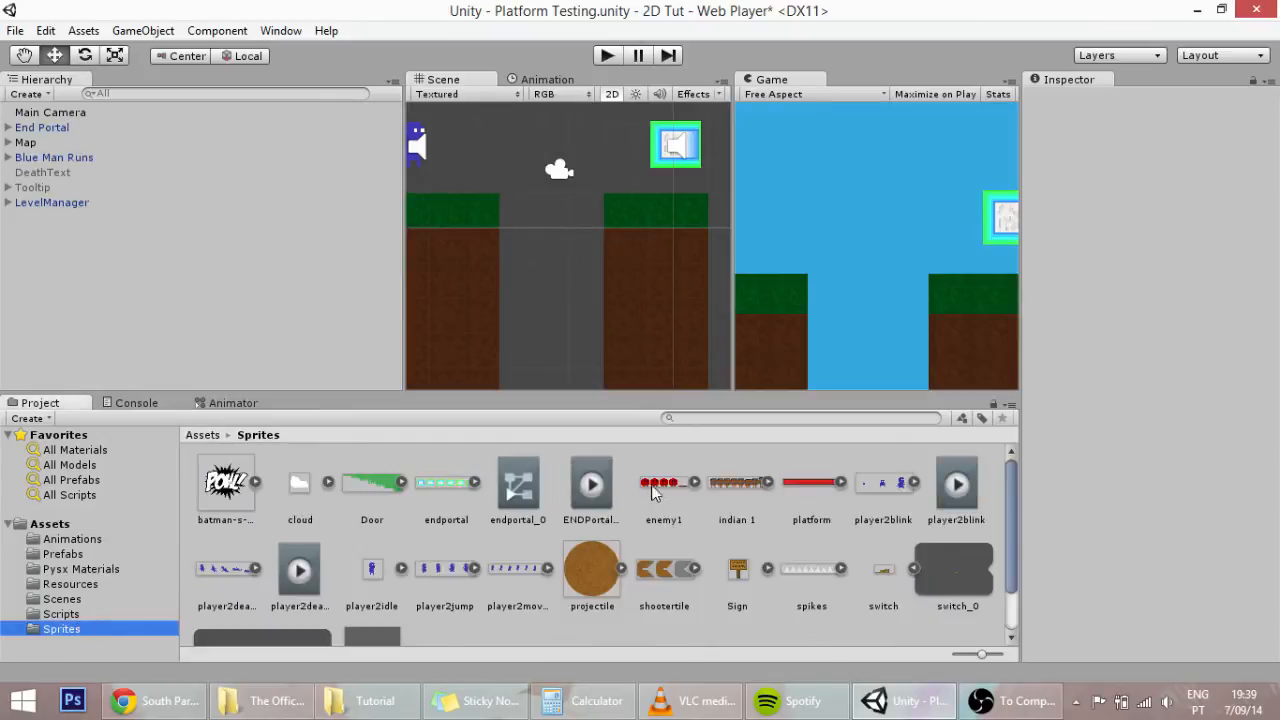
pyautogui.click(812, 486)
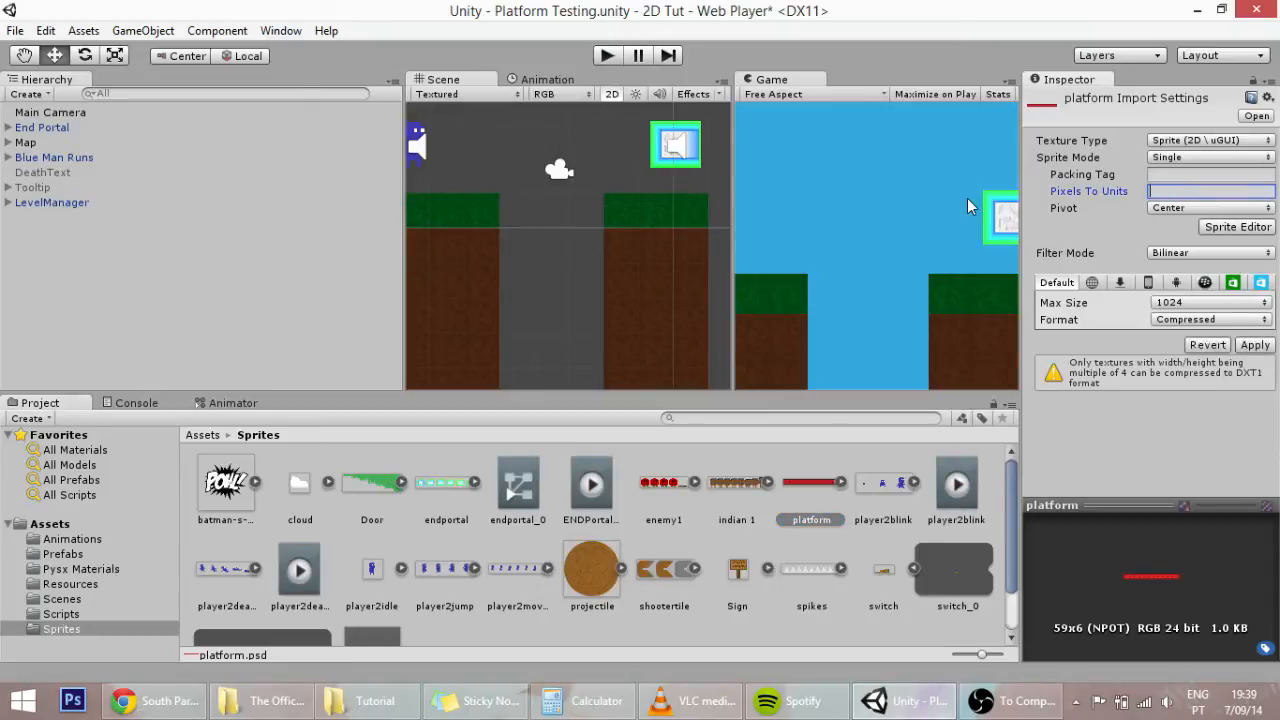
pyautogui.click(1210, 252)
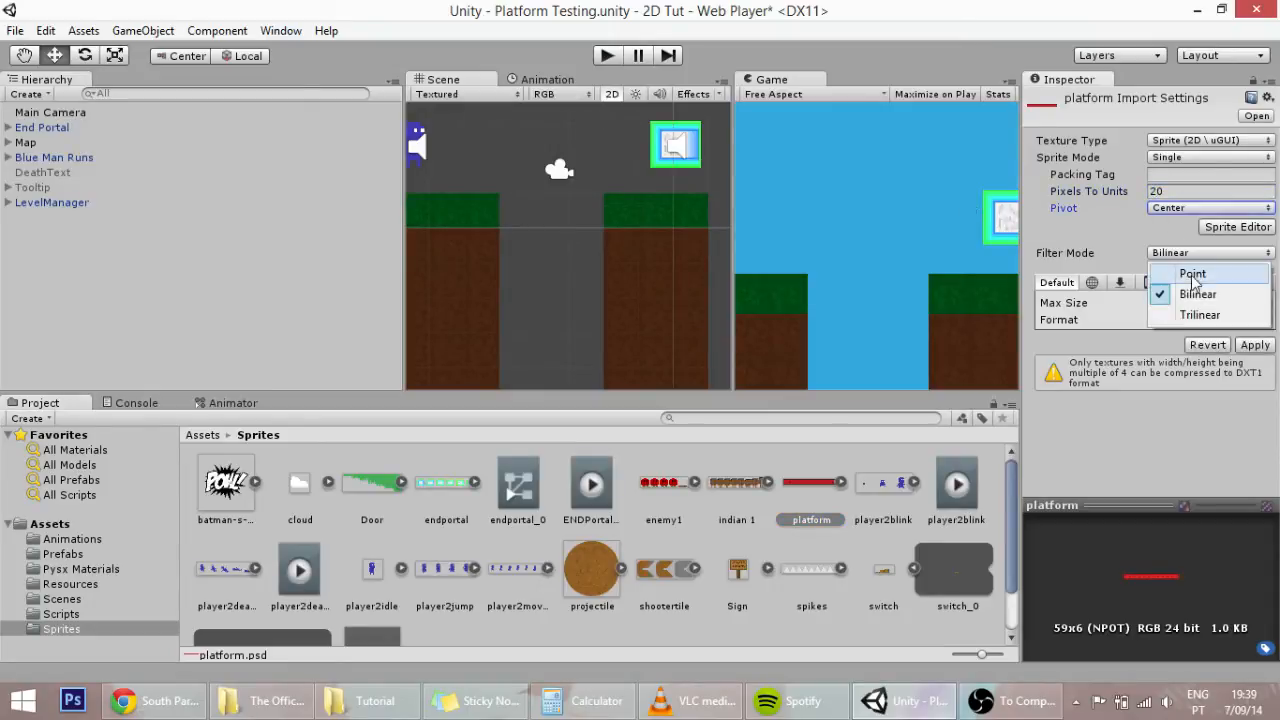
pyautogui.click(1192, 272)
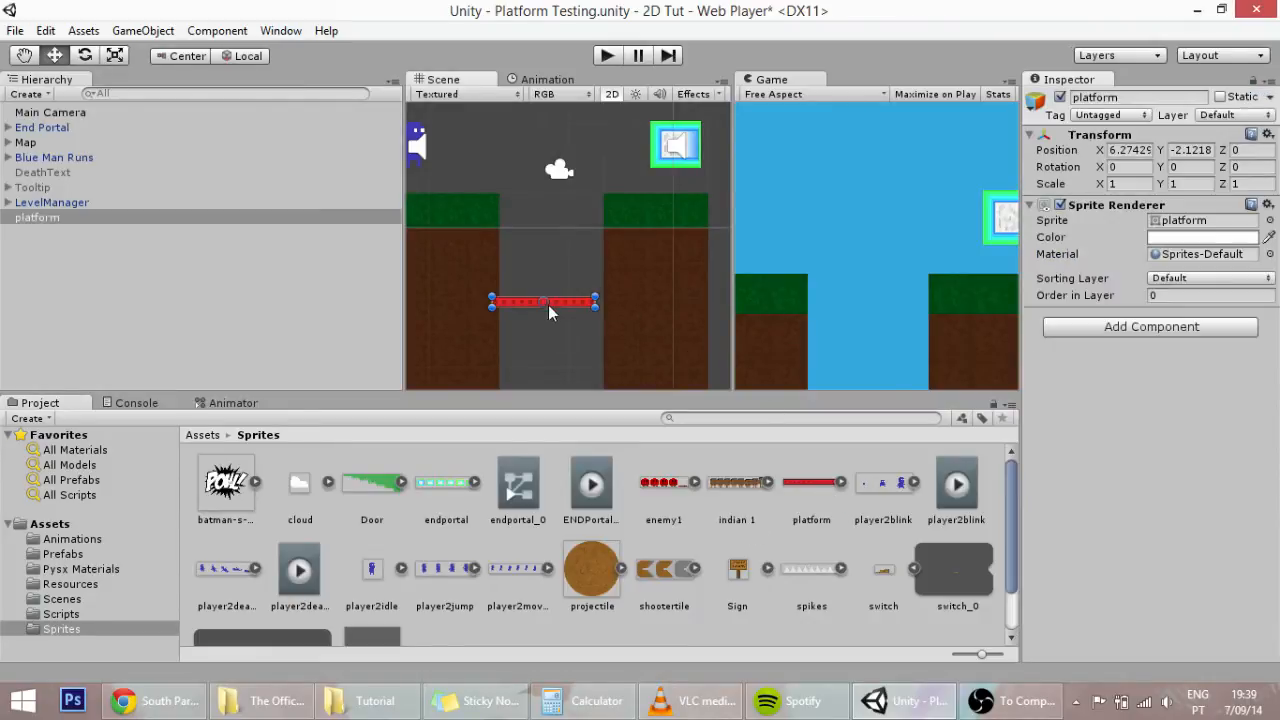
# Nudge the platform in the gap, add a Box Collider 2D via Physics 2D, and tick Fixed Angle
pyautogui.moveTo(544, 302); pyautogui.dragTo(536, 324)
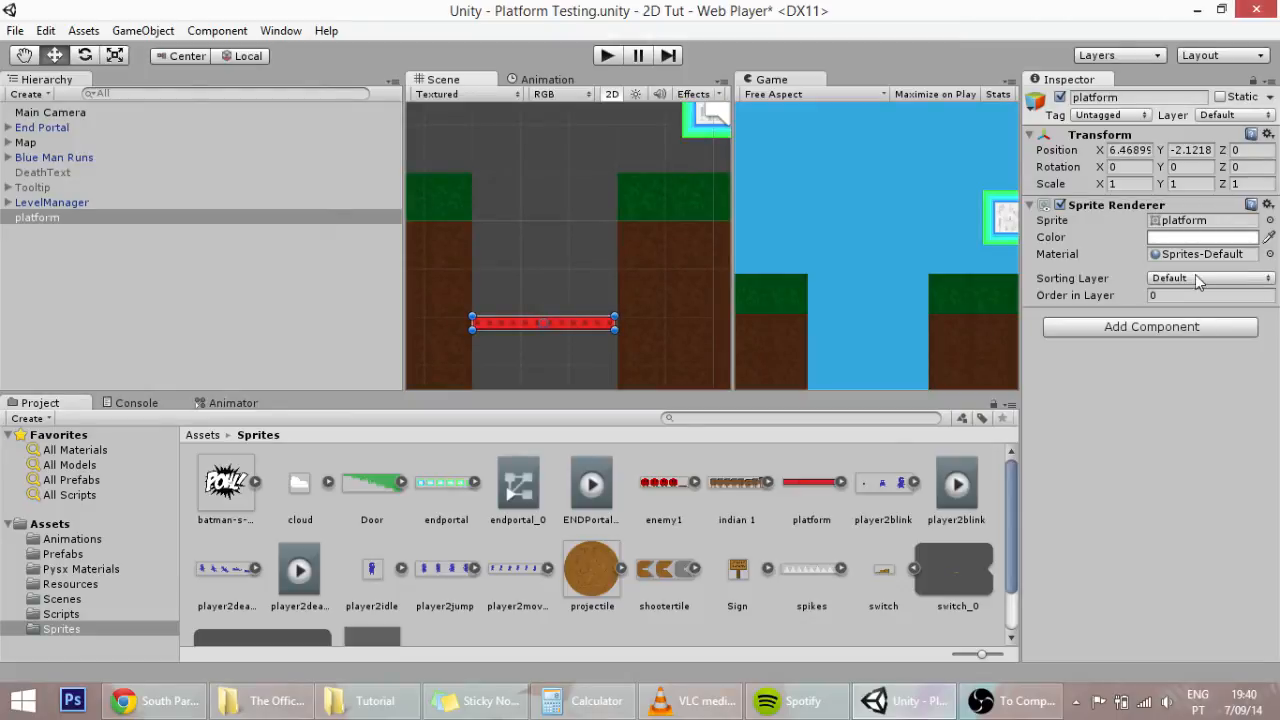
pyautogui.click(1150, 326)
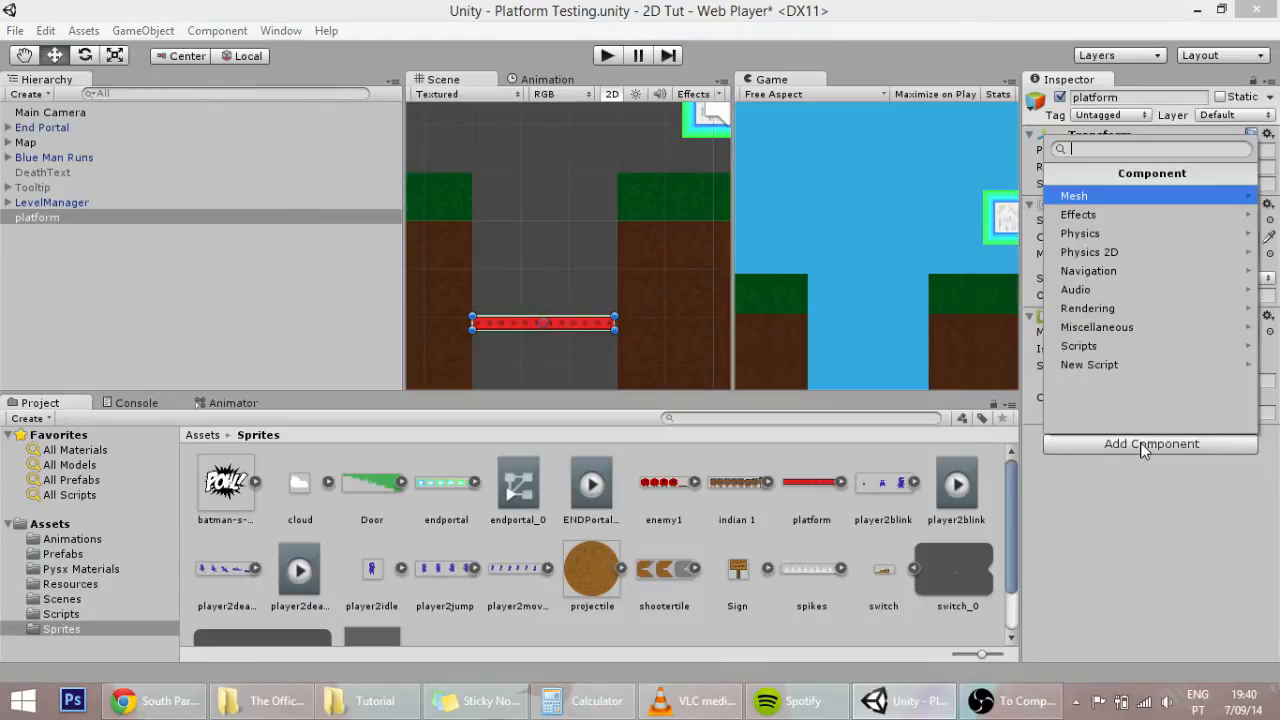
pyautogui.click(1088, 252)
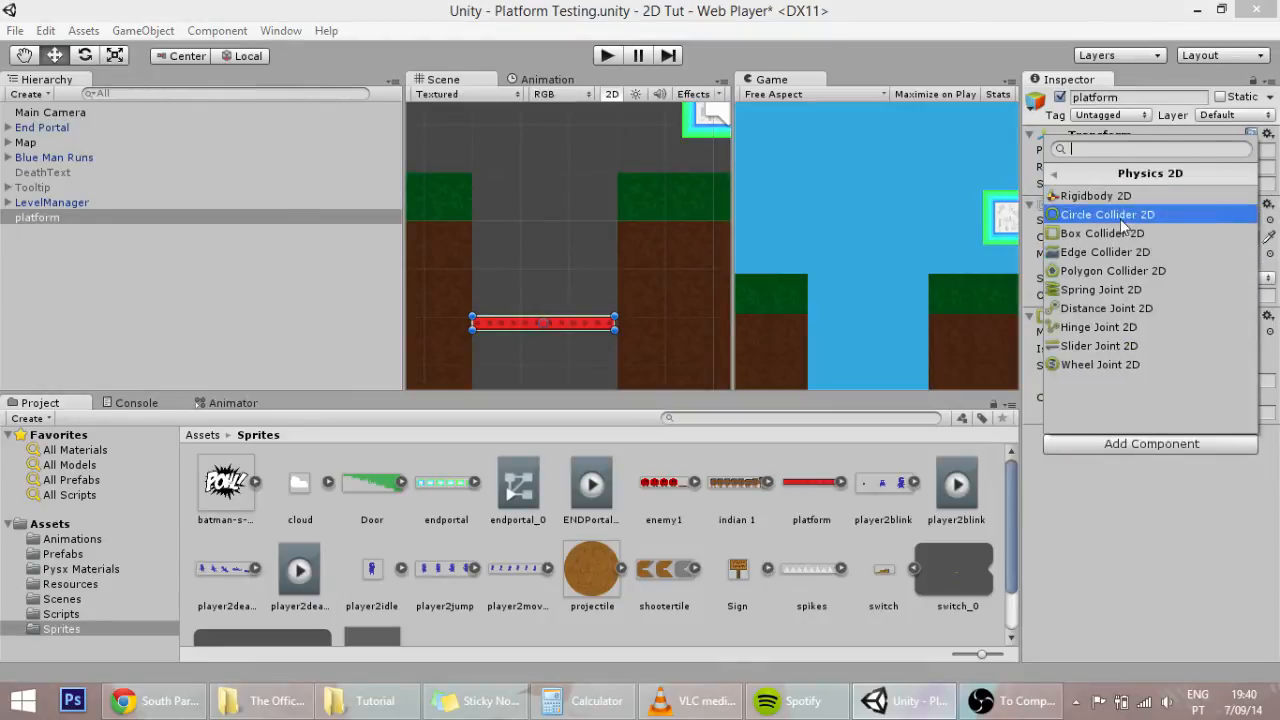
pyautogui.click(1104, 232)
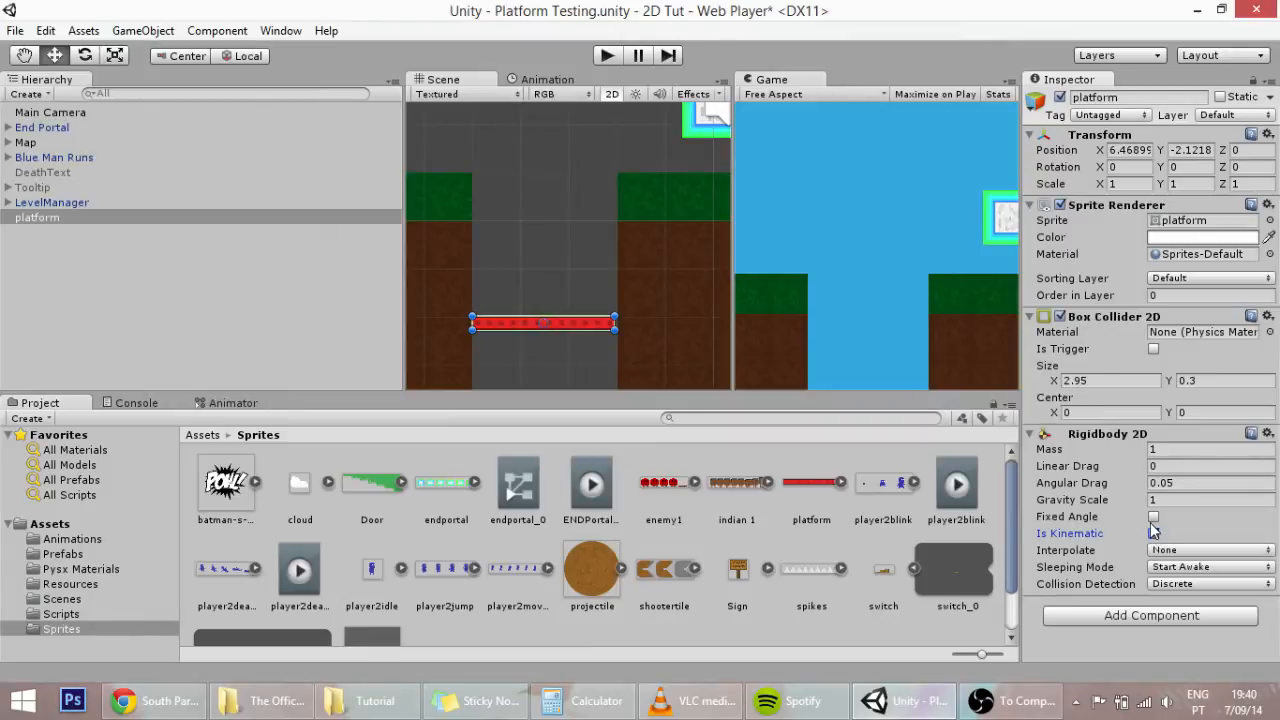
pyautogui.click(1152, 516)
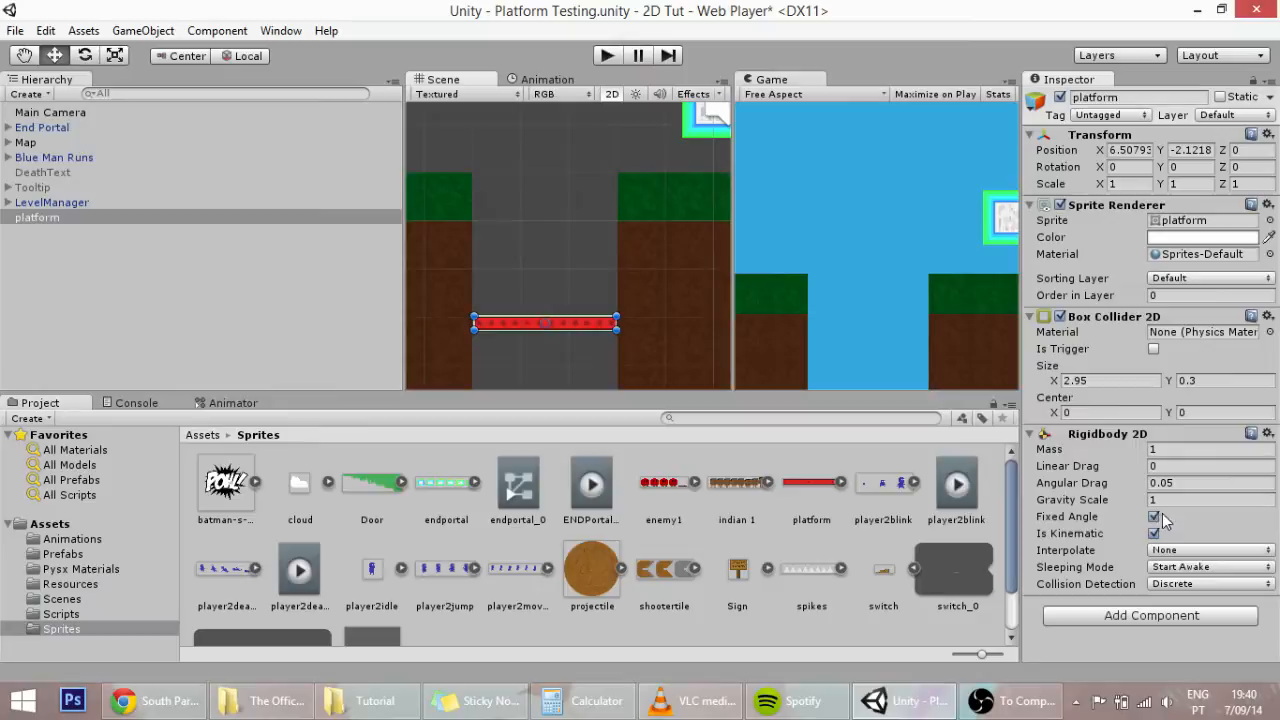
pyautogui.moveTo(604, 288)
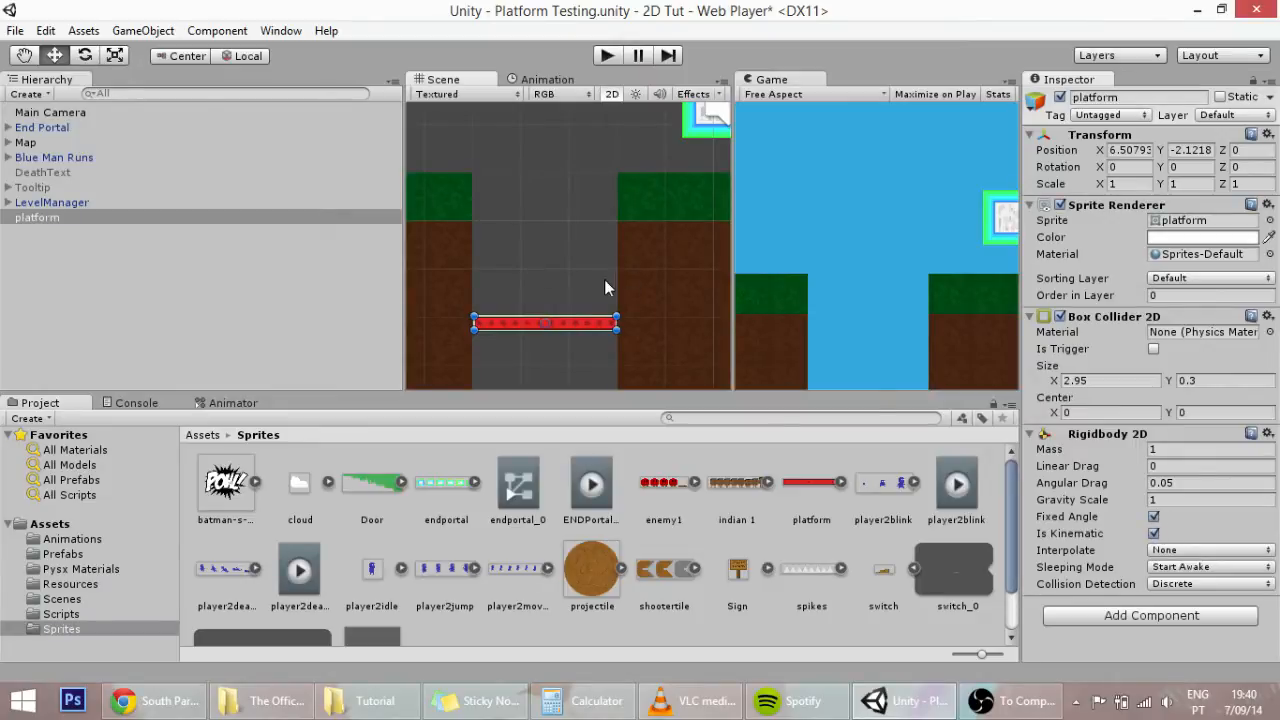
pyautogui.moveTo(610, 368)
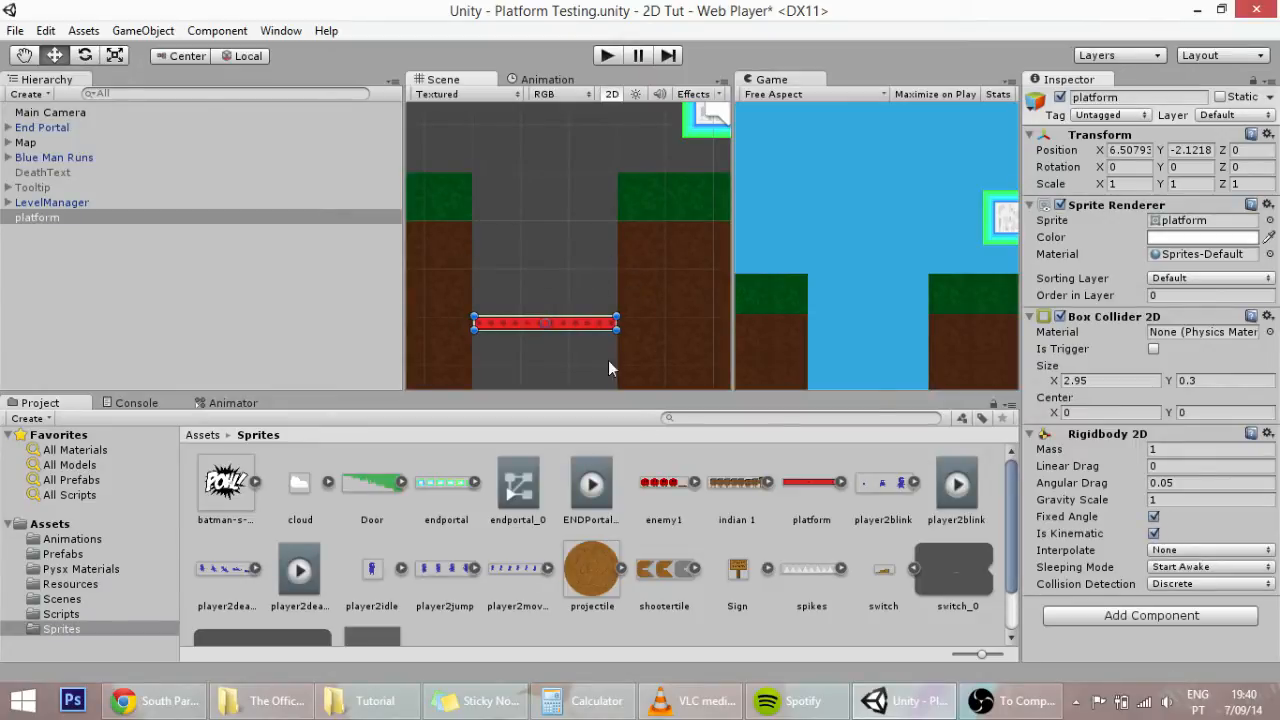
# Create an empty GameObject named 'plat…' for the emitter and give it a visible scene icon
pyautogui.click(136, 284)
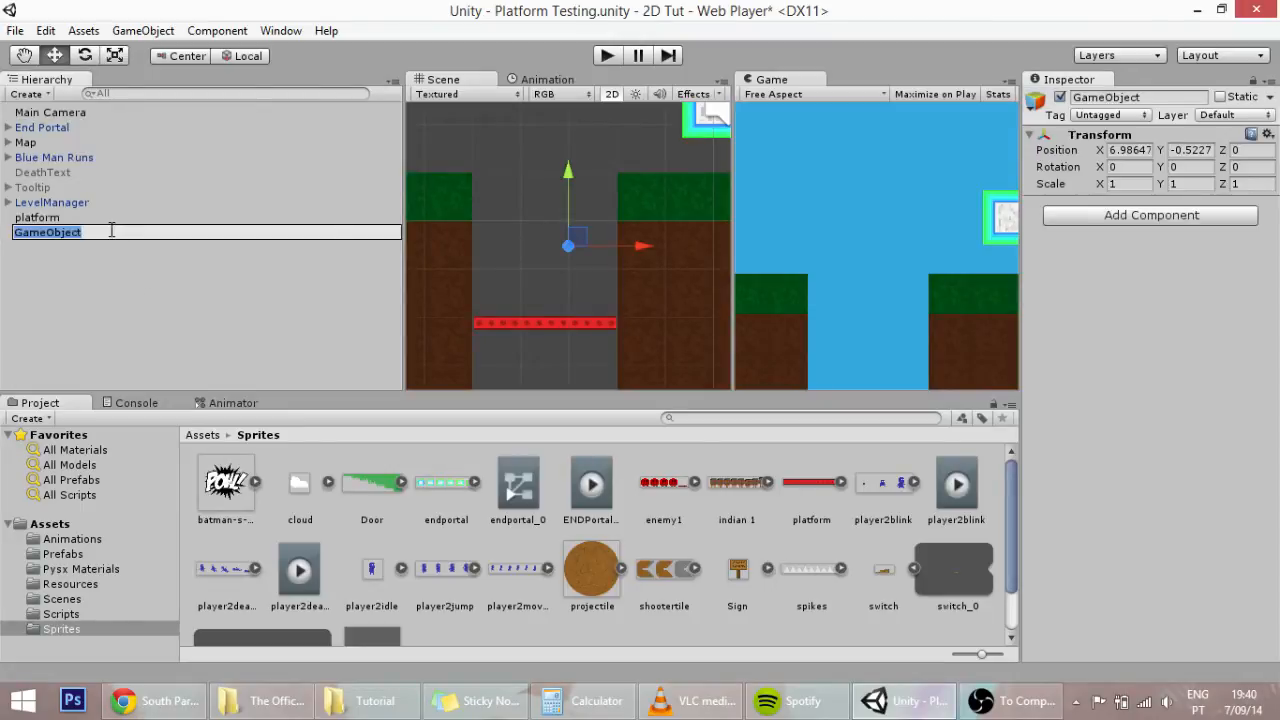
pyautogui.write('platemiter')
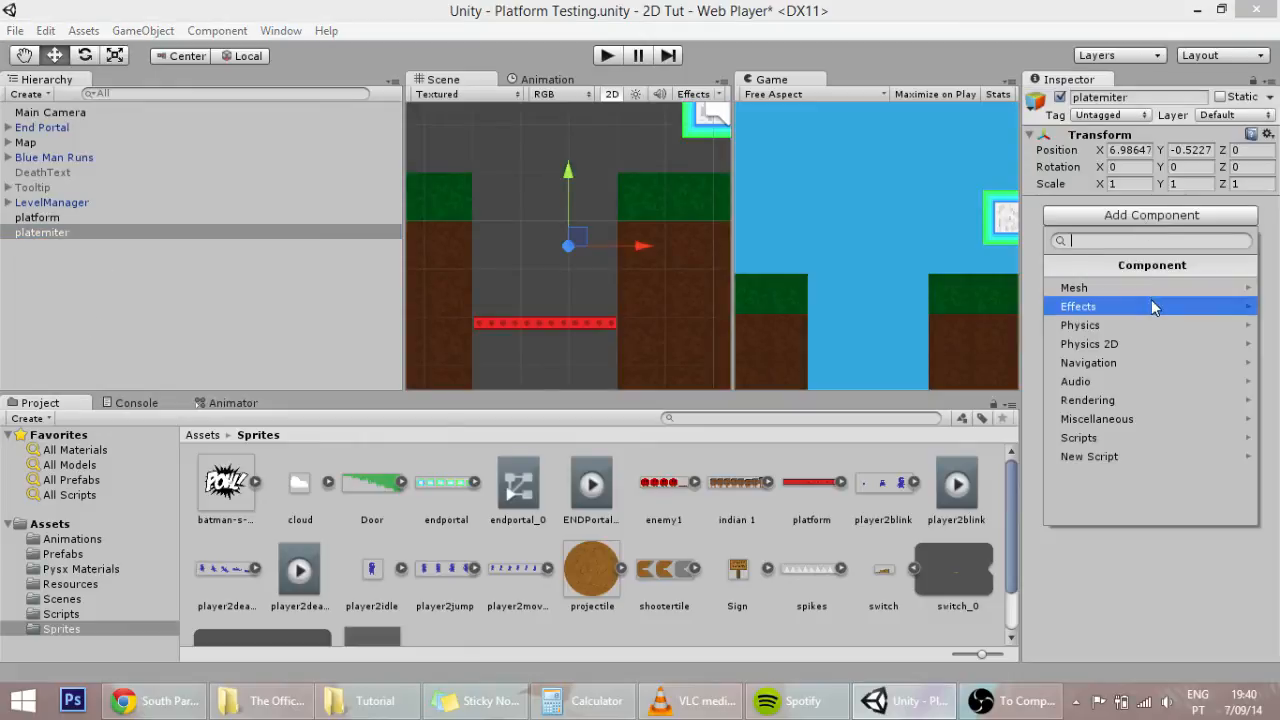
pyautogui.moveTo(1072, 288)
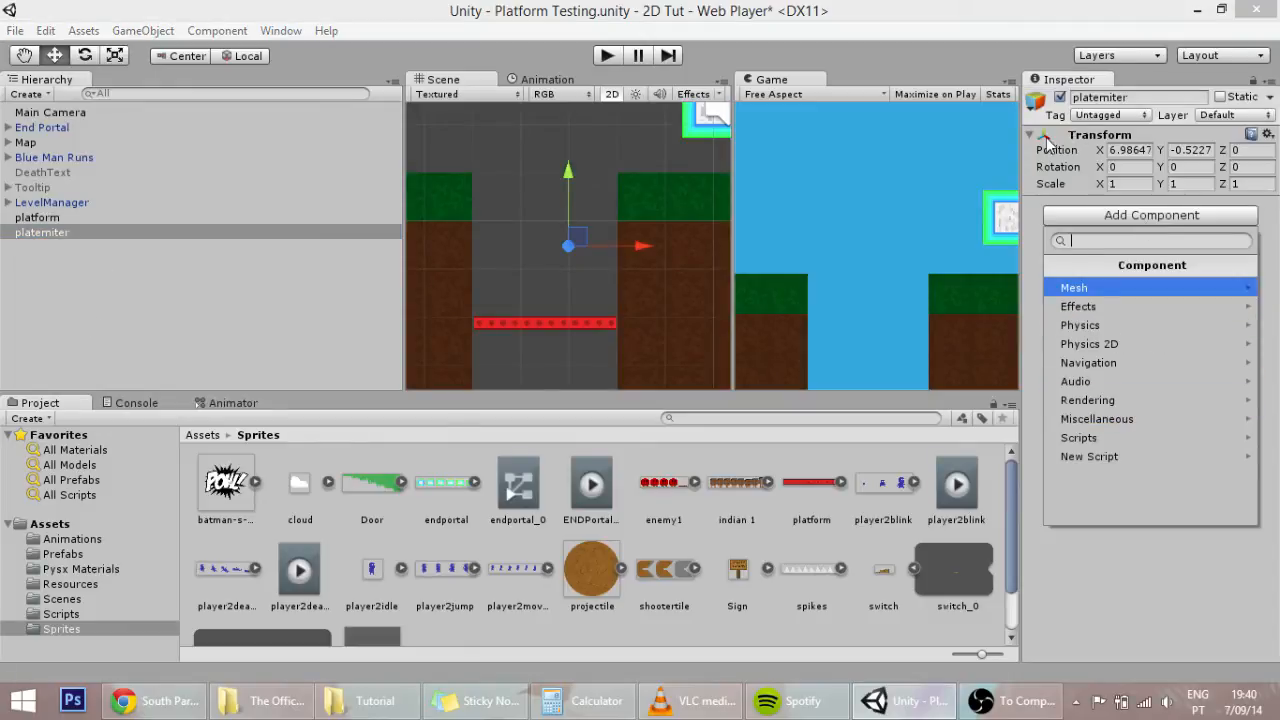
pyautogui.click(1036, 96)
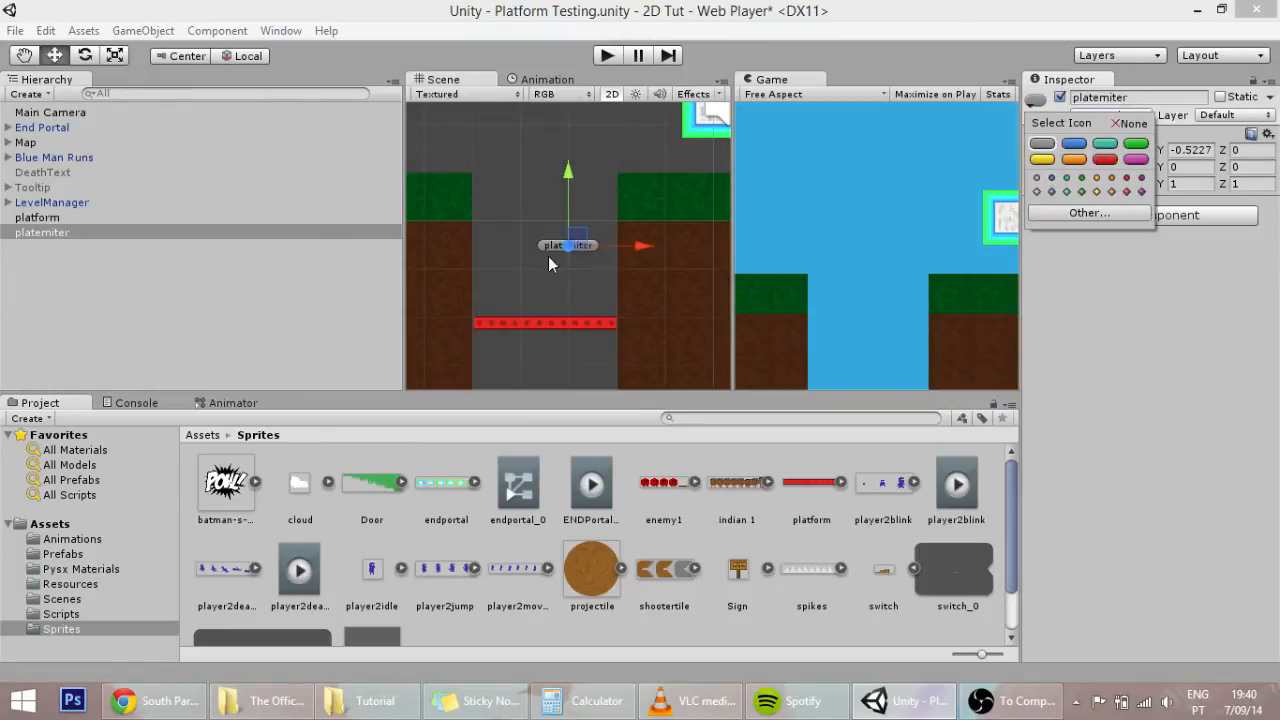
# Drag the emitter object down below the red platform in the Scene view
pyautogui.moveTo(568, 244); pyautogui.dragTo(544, 212)
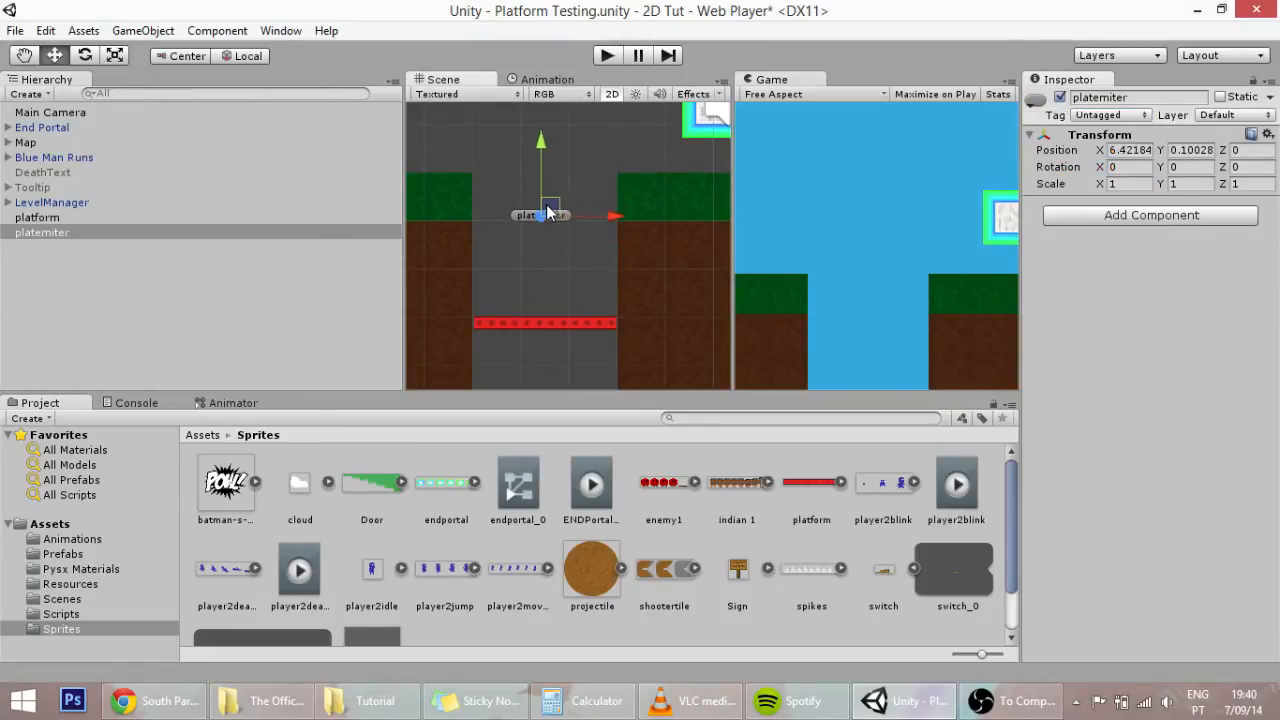
pyautogui.moveTo(544, 212); pyautogui.dragTo(544, 318)
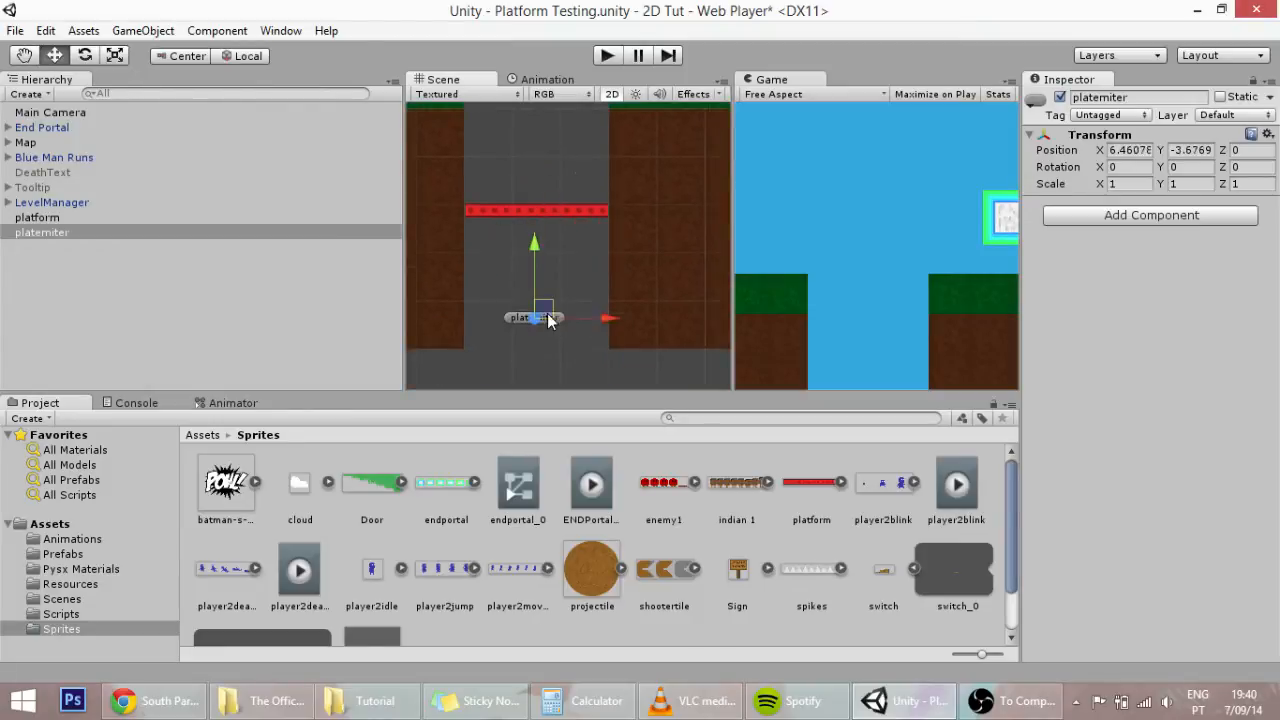
pyautogui.moveTo(536, 318); pyautogui.dragTo(530, 250)
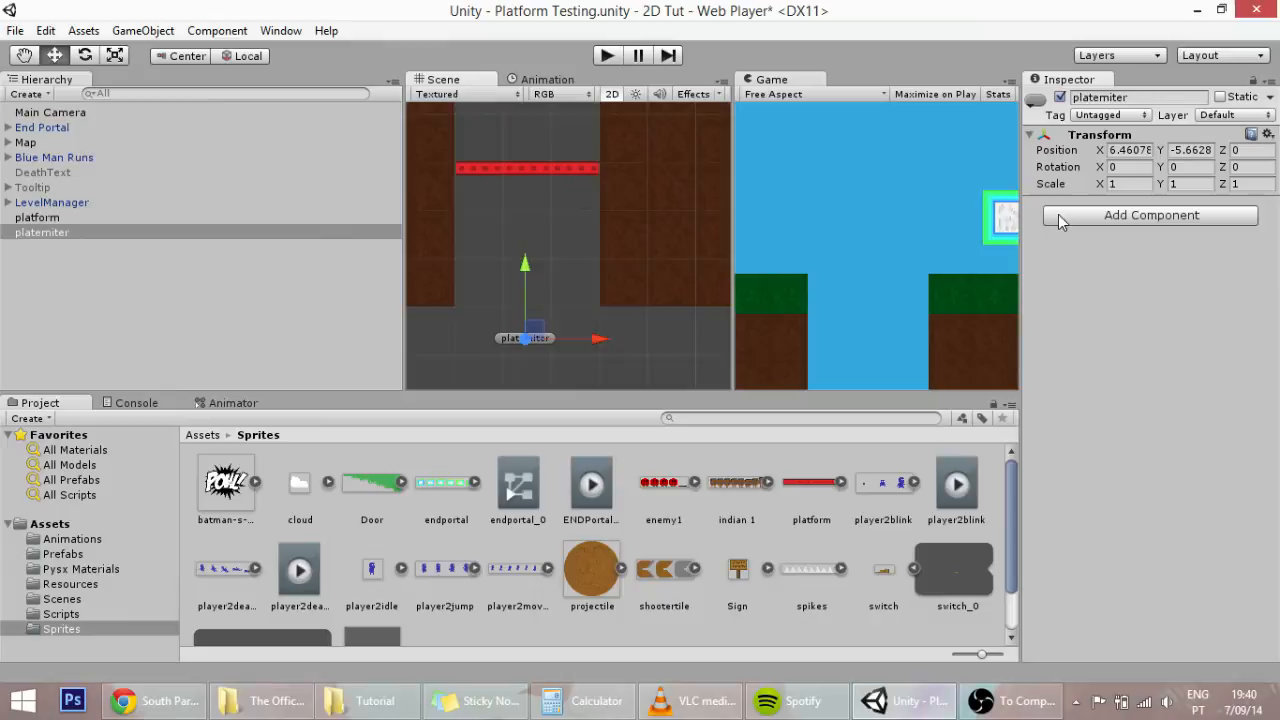
# Add a new script named platformEmitter, create and attach it, and open it in MonoDevelop
pyautogui.click(1150, 214)
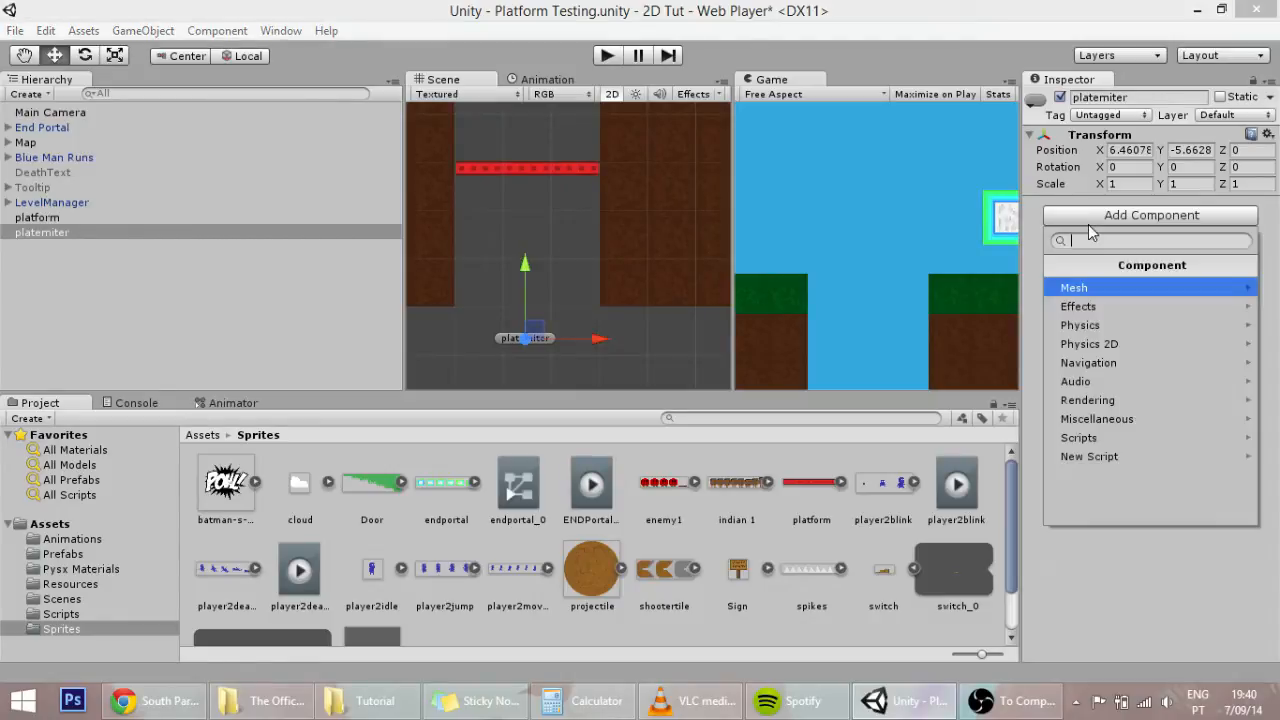
pyautogui.click(1088, 456)
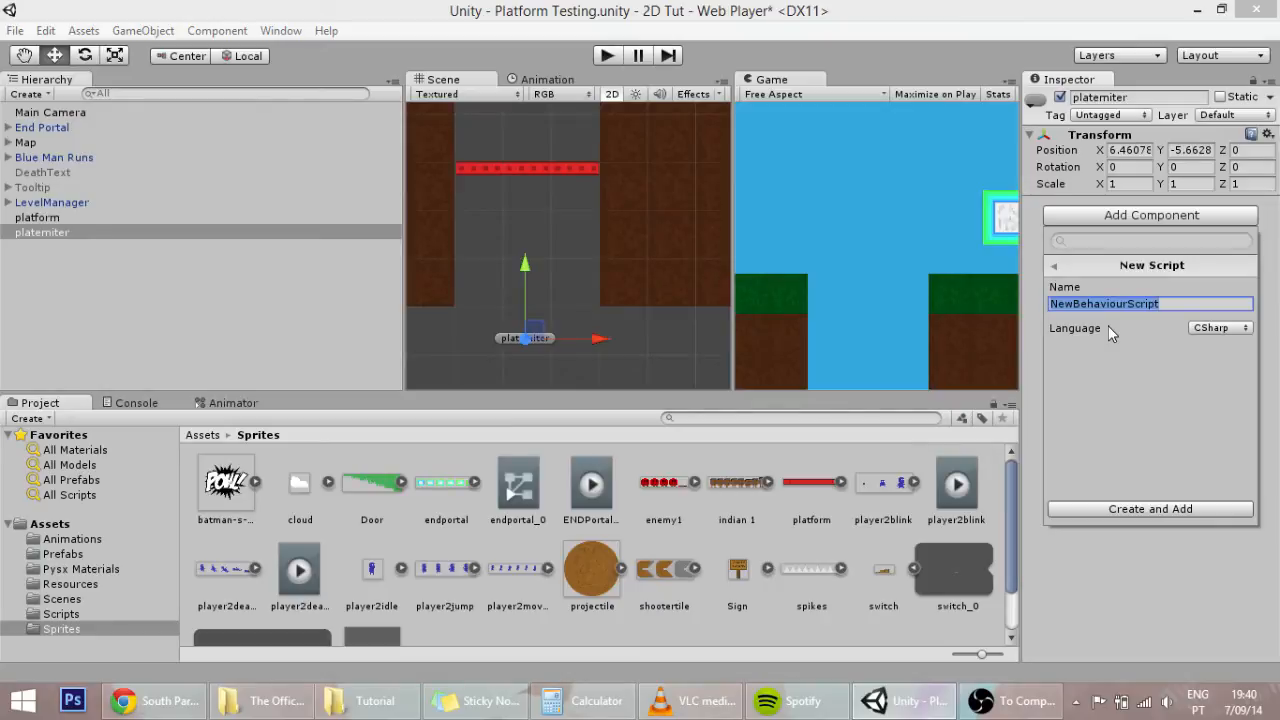
pyautogui.write('platform')
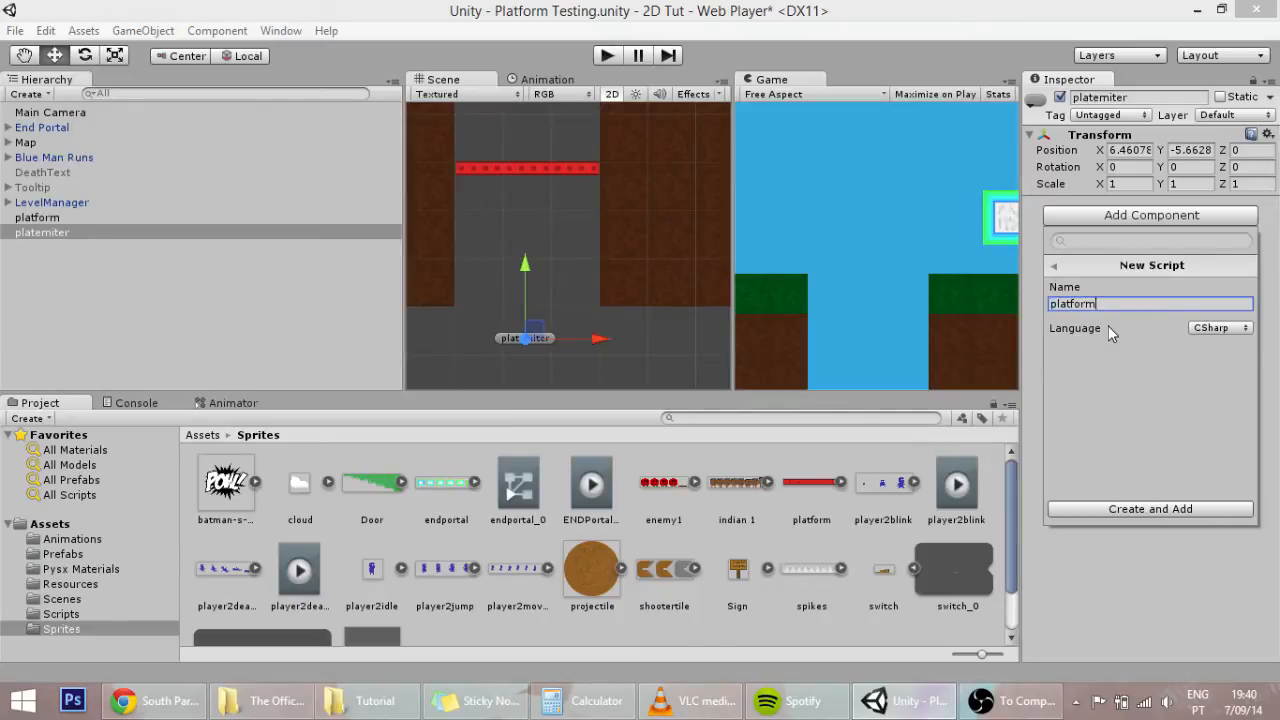
pyautogui.write('Emitter')
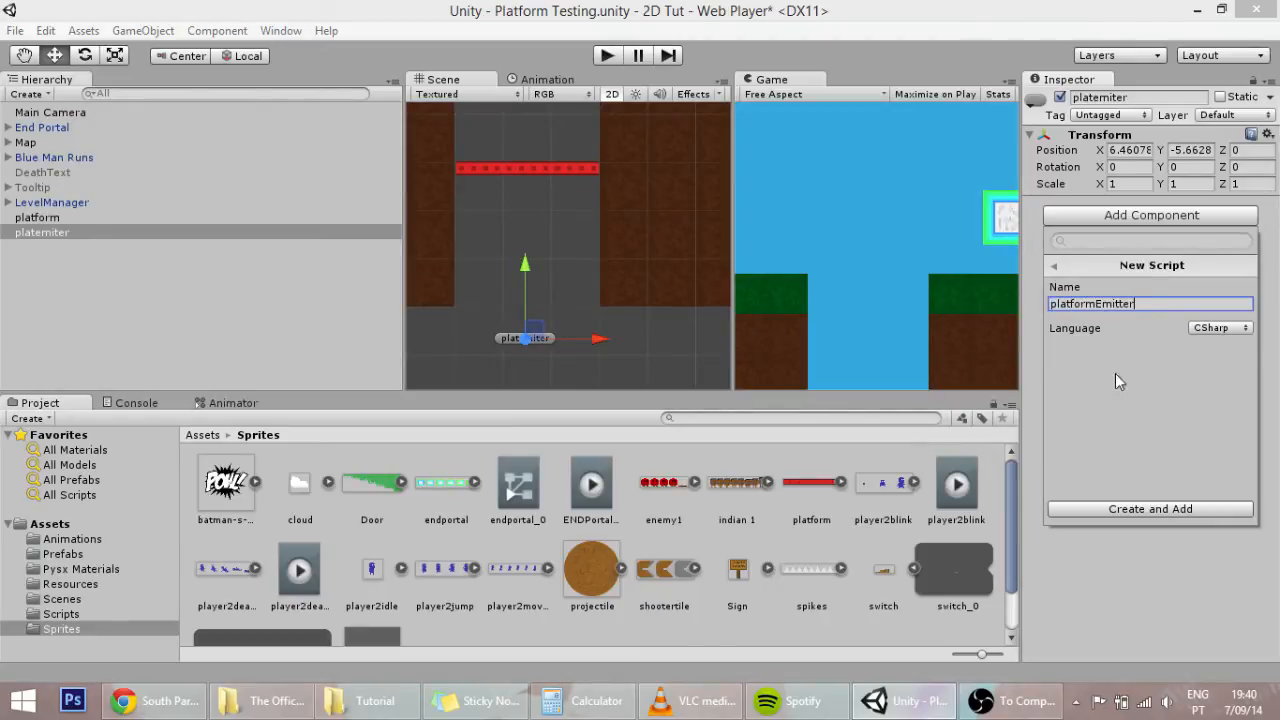
pyautogui.click(1150, 510)
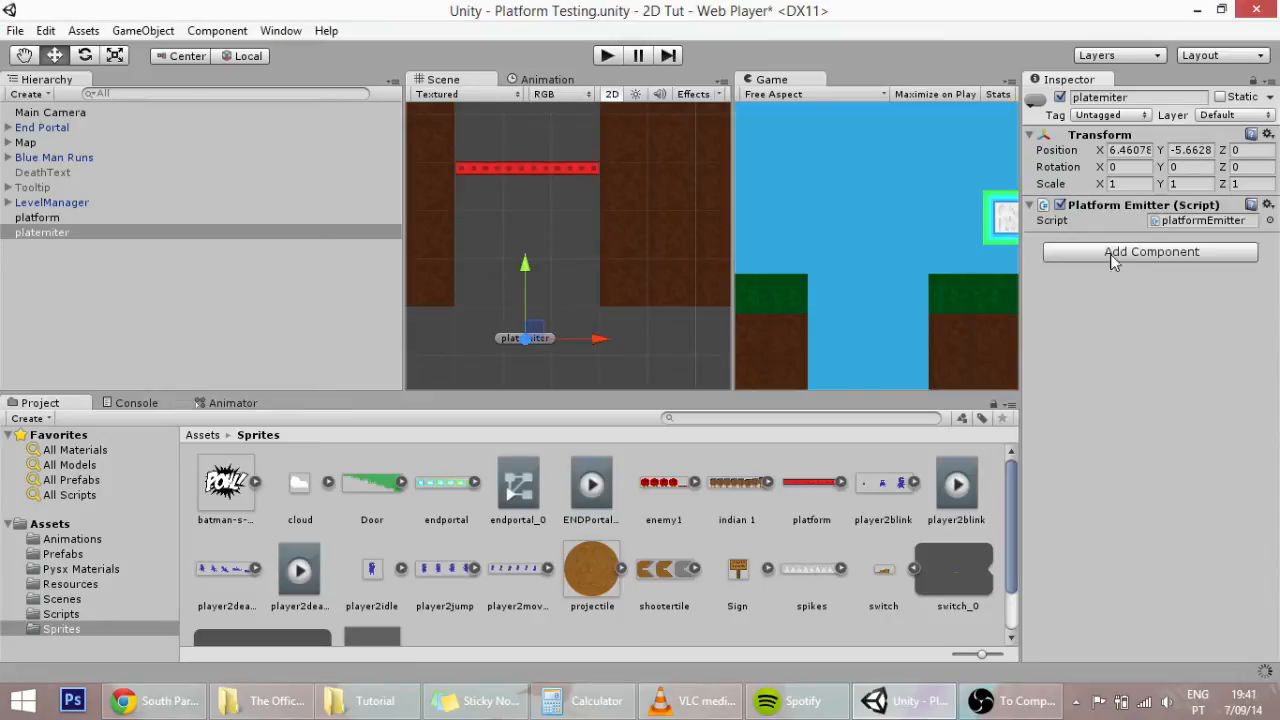
pyautogui.doubleClick(1200, 220)
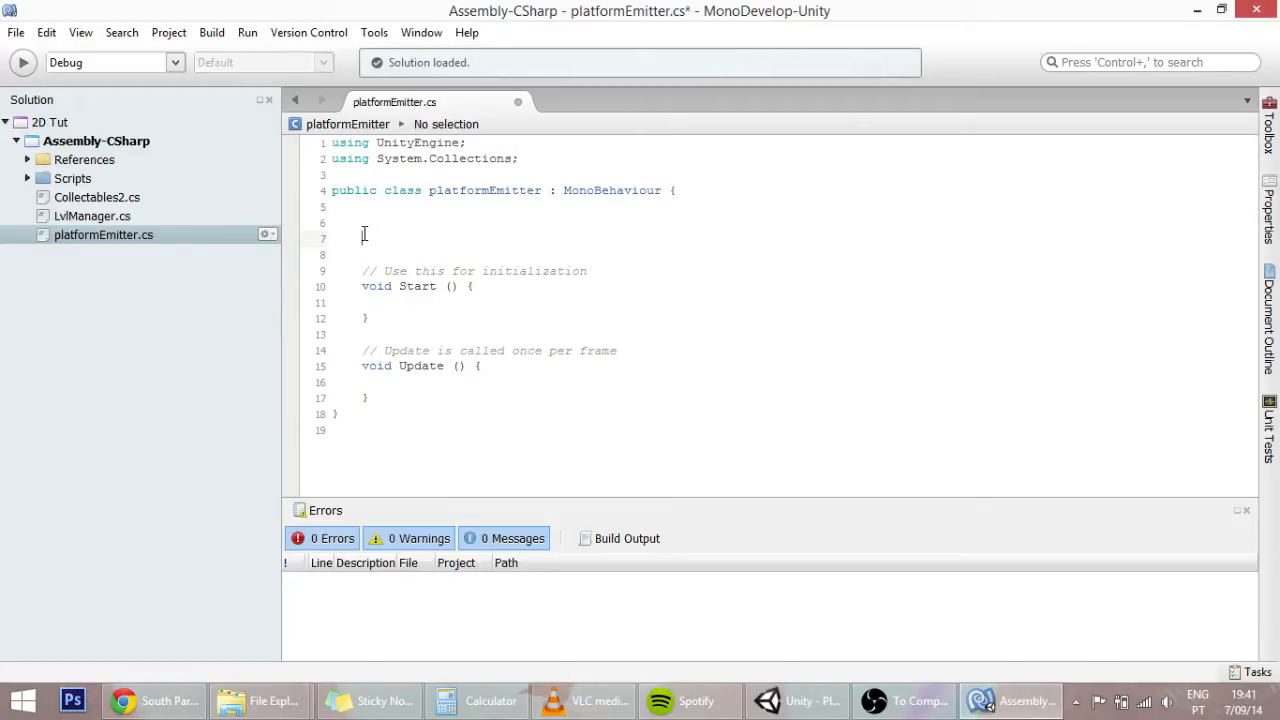
# Declare public GameObject platform, public float interval and public float velocity fields above Start()
pyautogui.write('public')
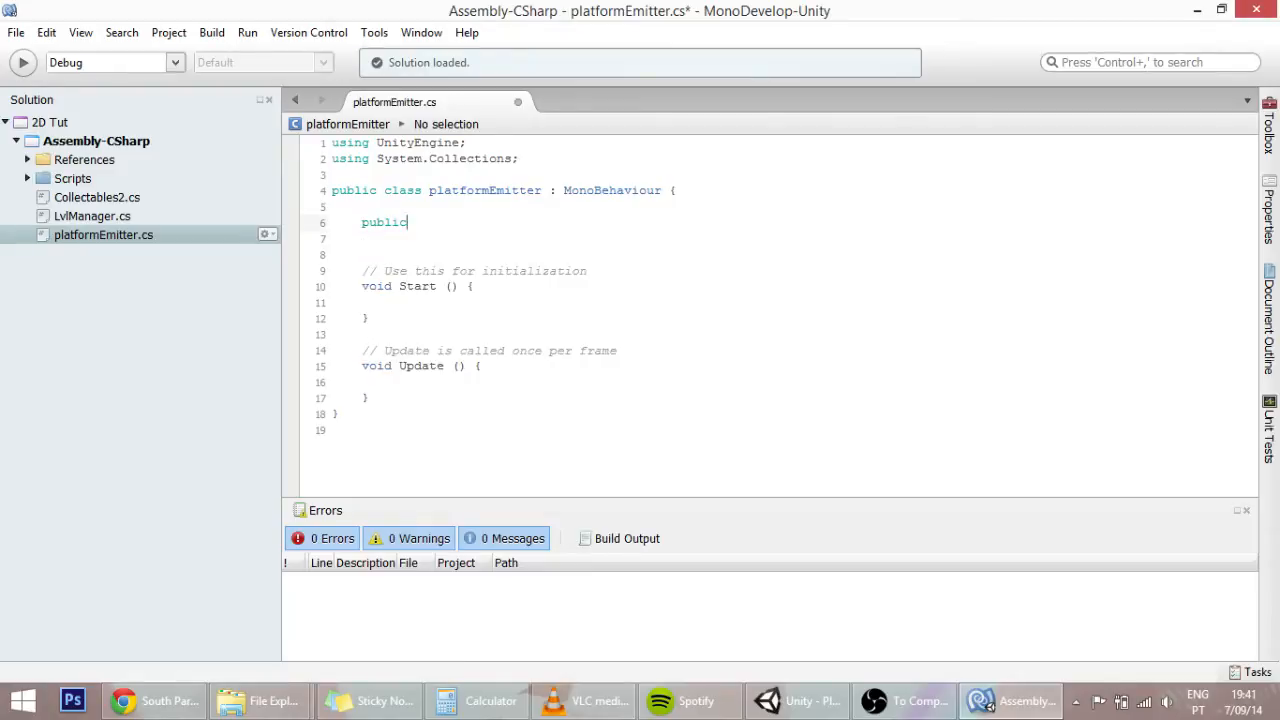
pyautogui.write('GameObject')
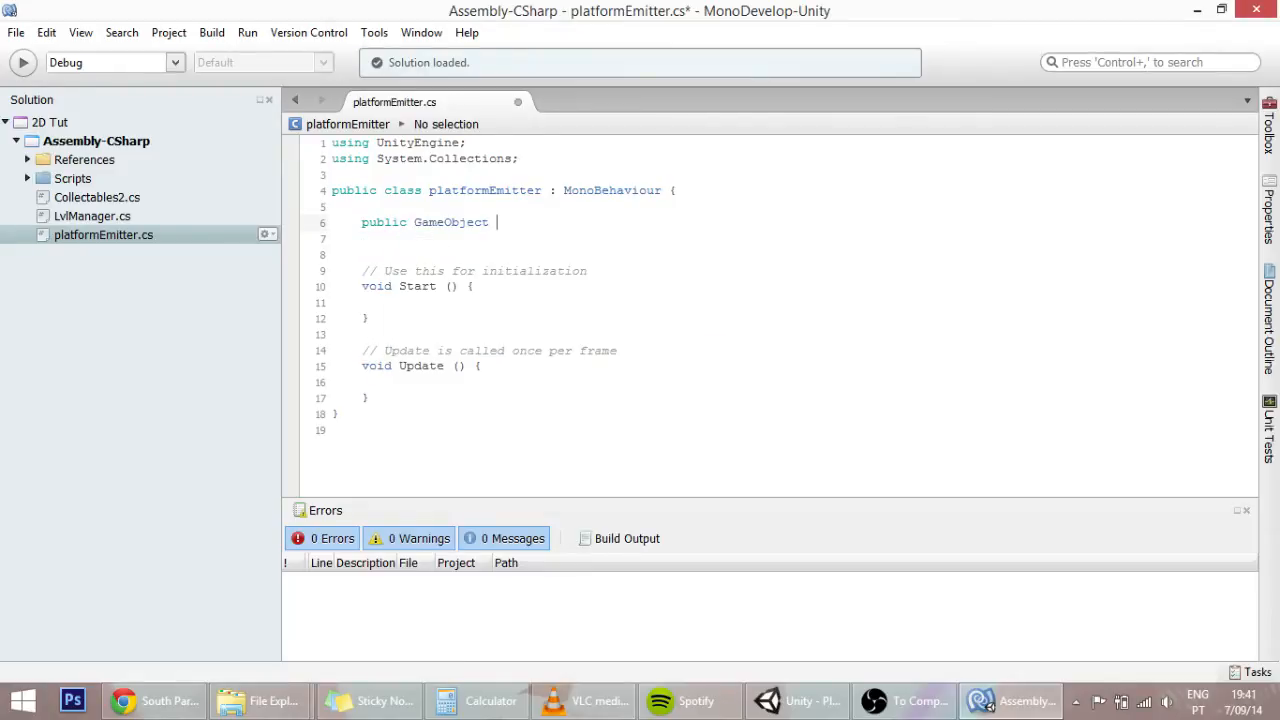
pyautogui.write('platfir')
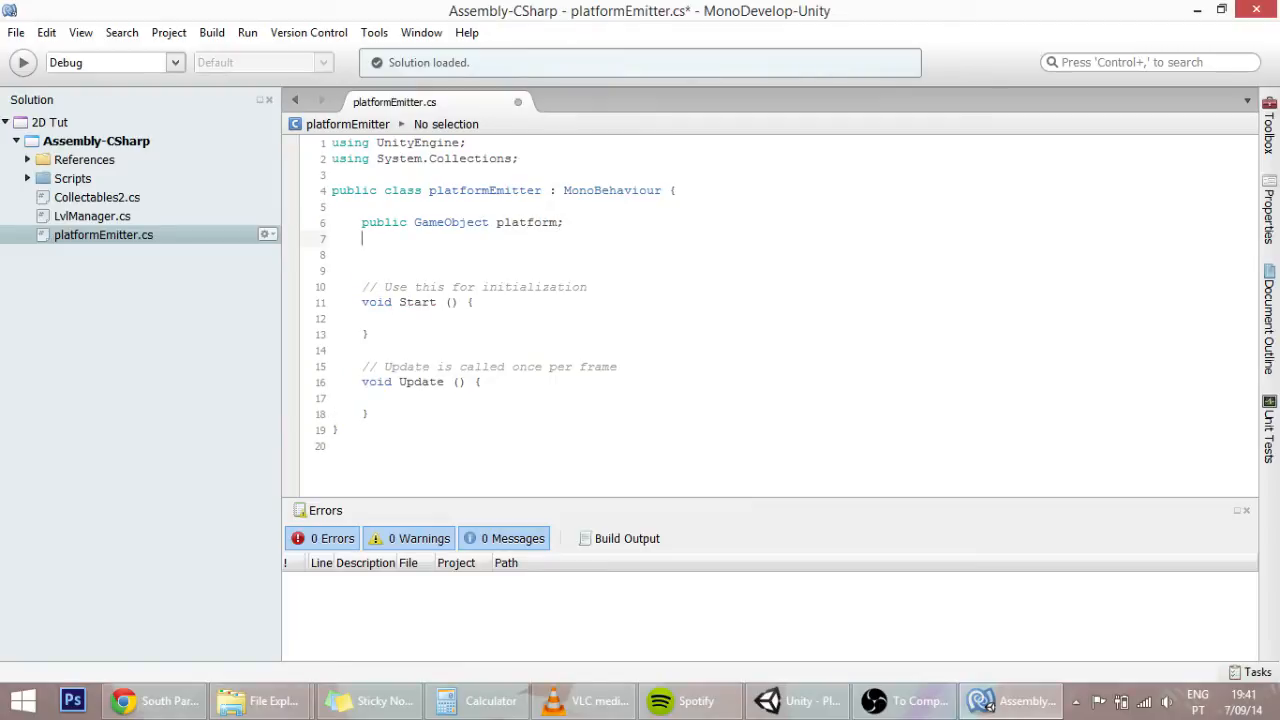
pyautogui.write('public')
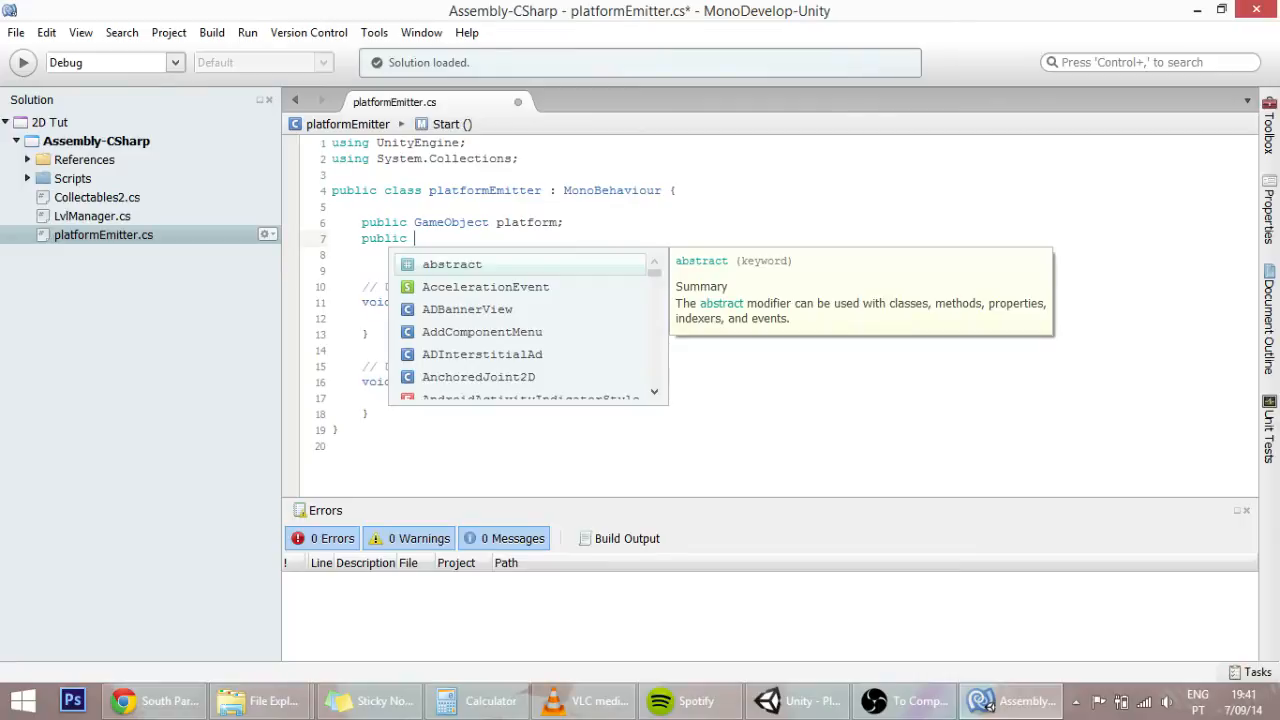
pyautogui.write('f')
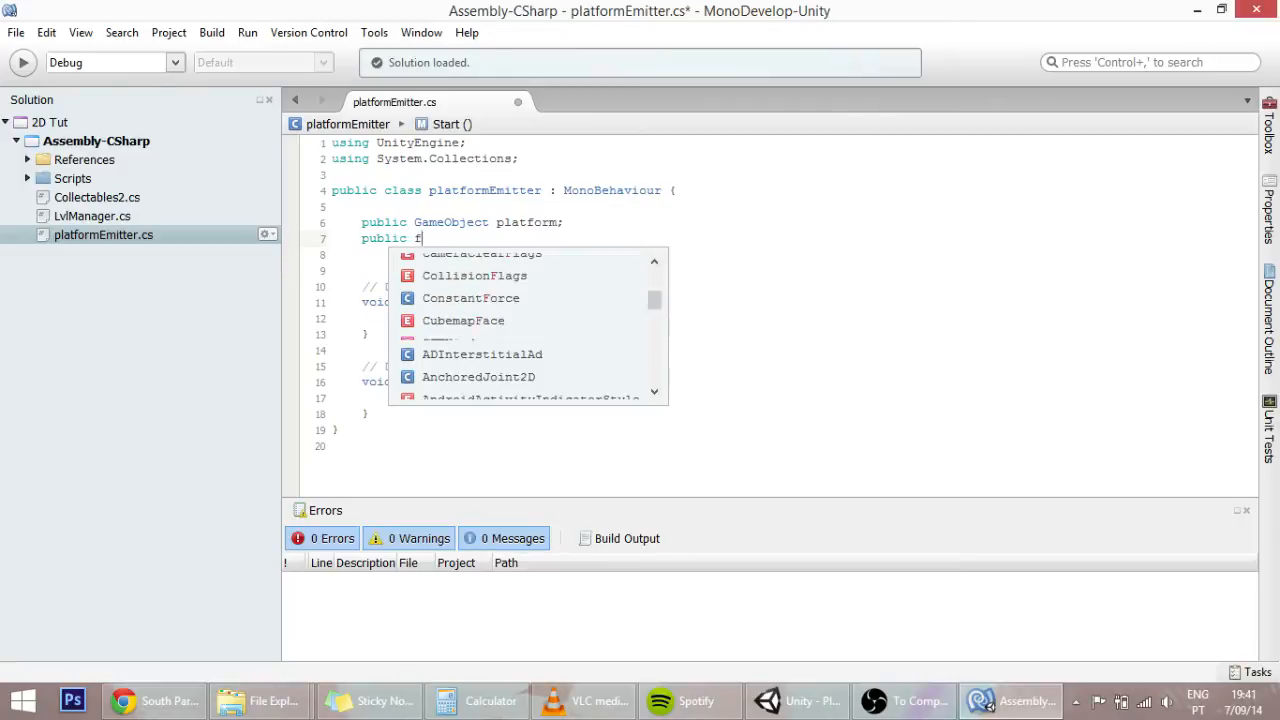
pyautogui.write('loat')
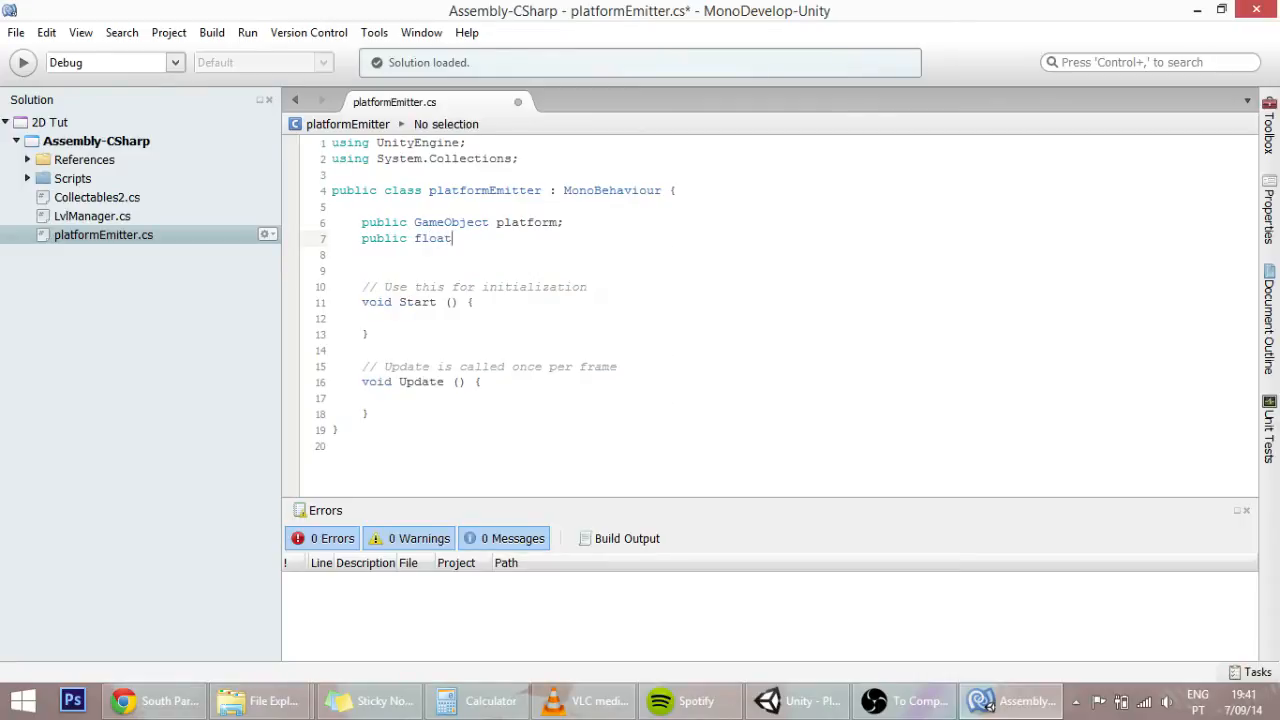
pyautogui.write('interval')
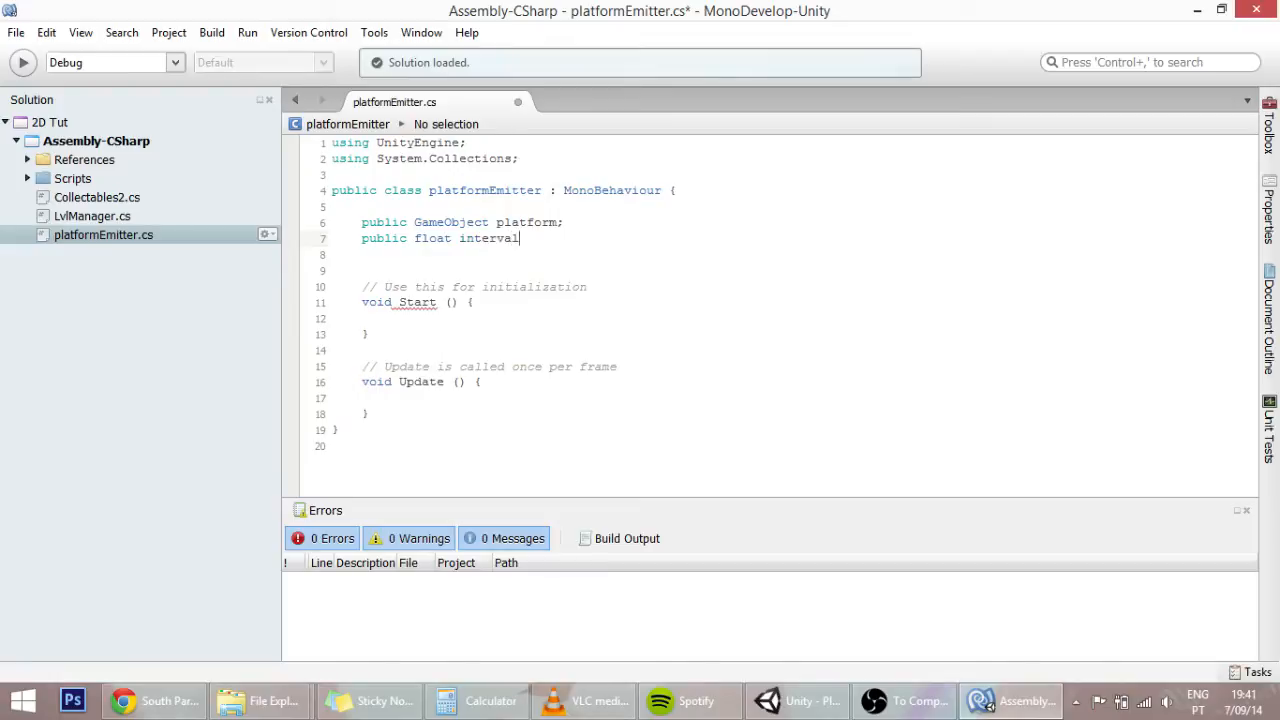
pyautogui.write(';')
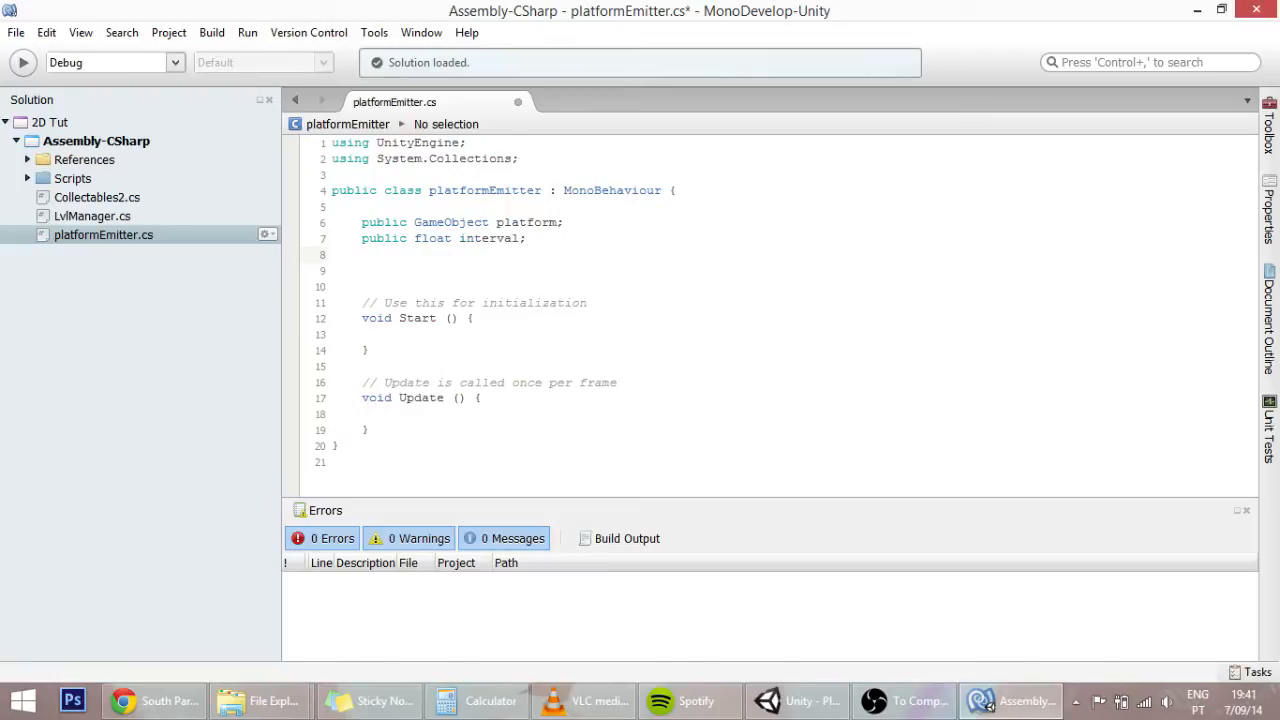
pyautogui.write('public')
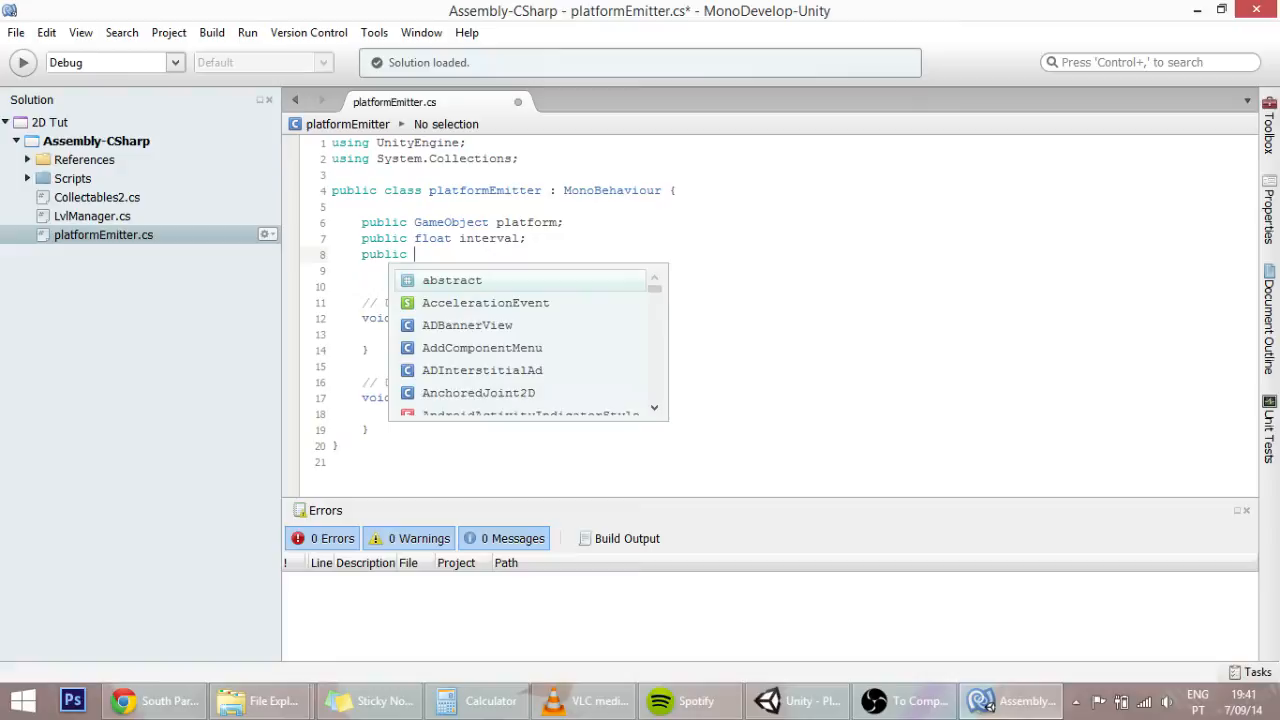
pyautogui.write('float')
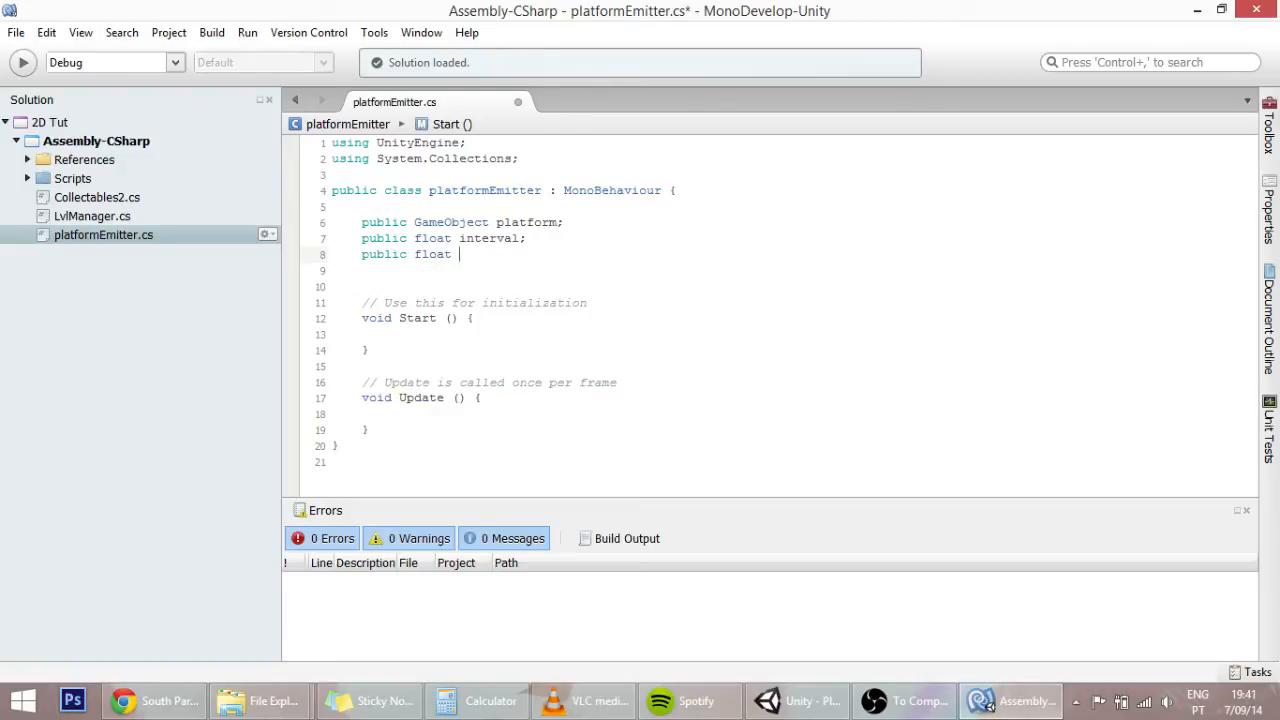
pyautogui.write('velocity;')
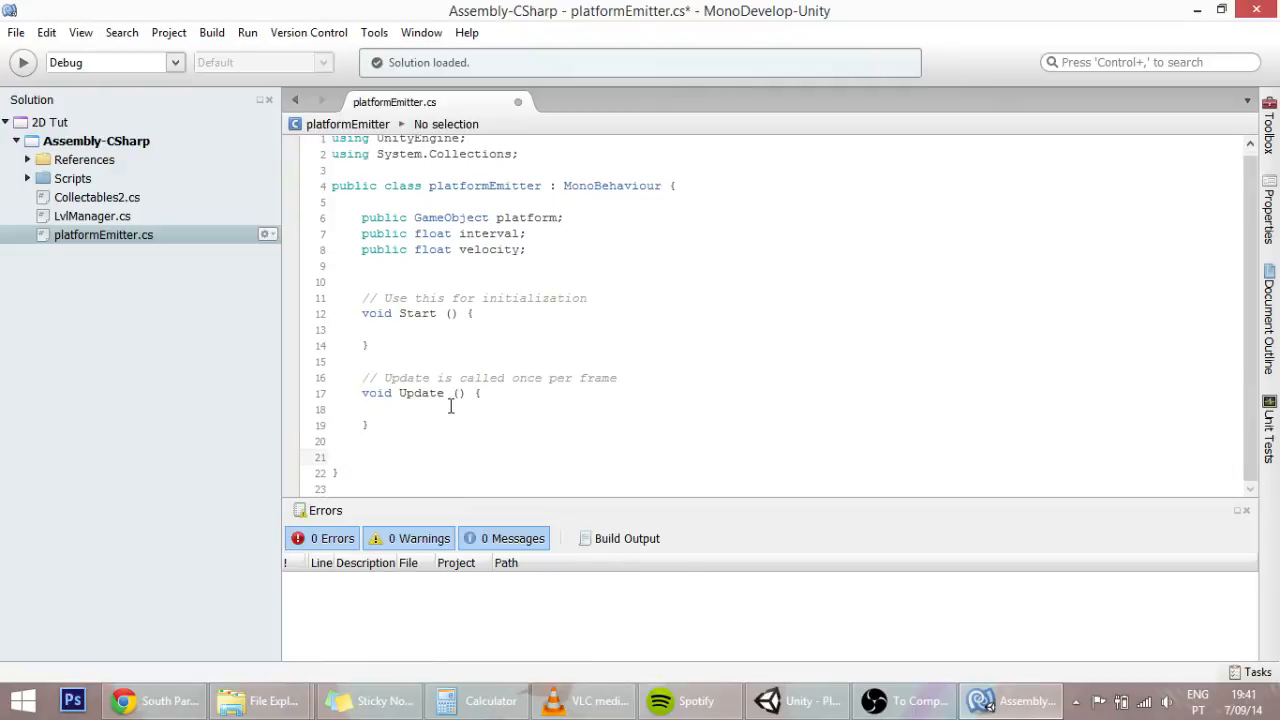
# Write an IEnumerator ShootIt() coroutine stub with an empty body block
pyautogui.write('I')
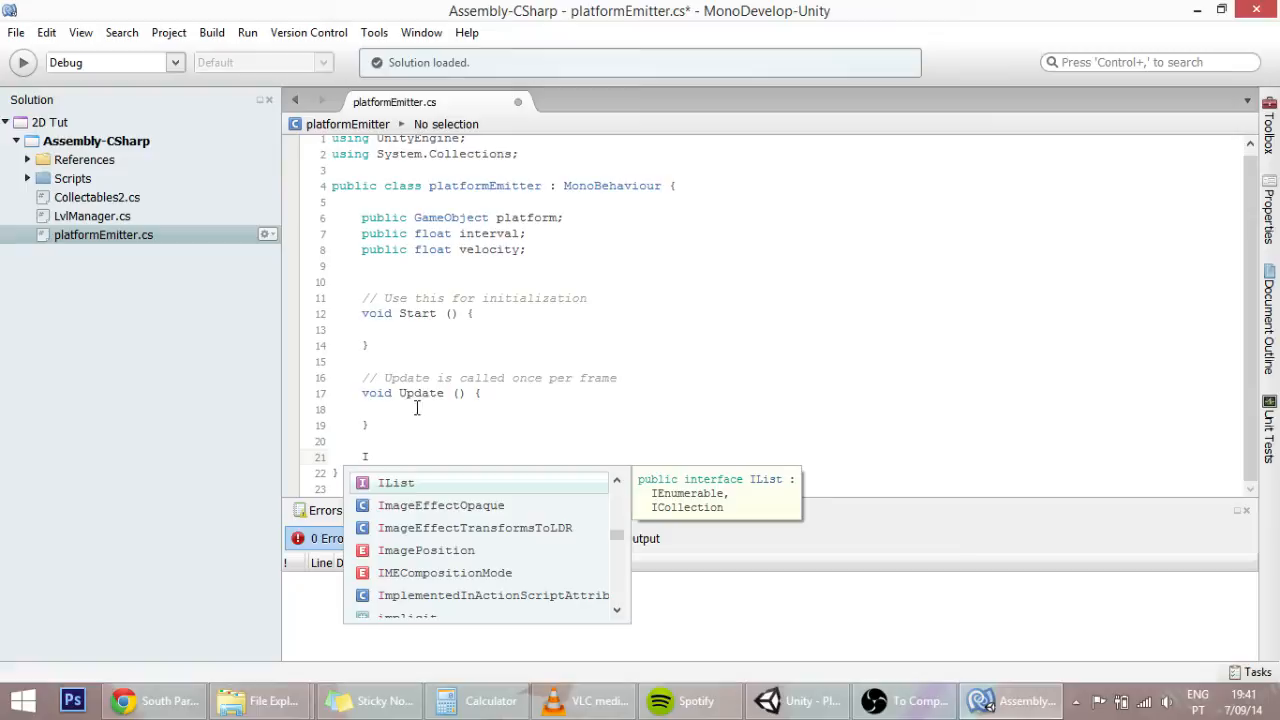
pyautogui.write('Enumerator S')
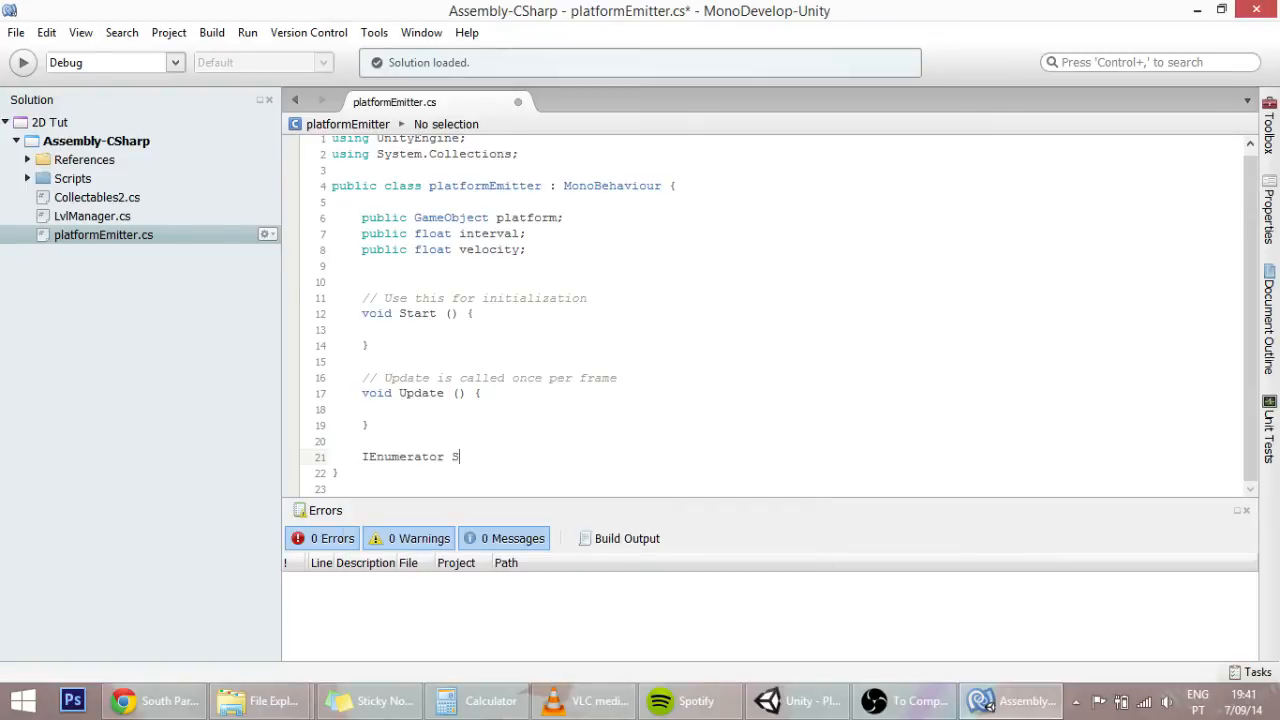
pyautogui.write('hootI')
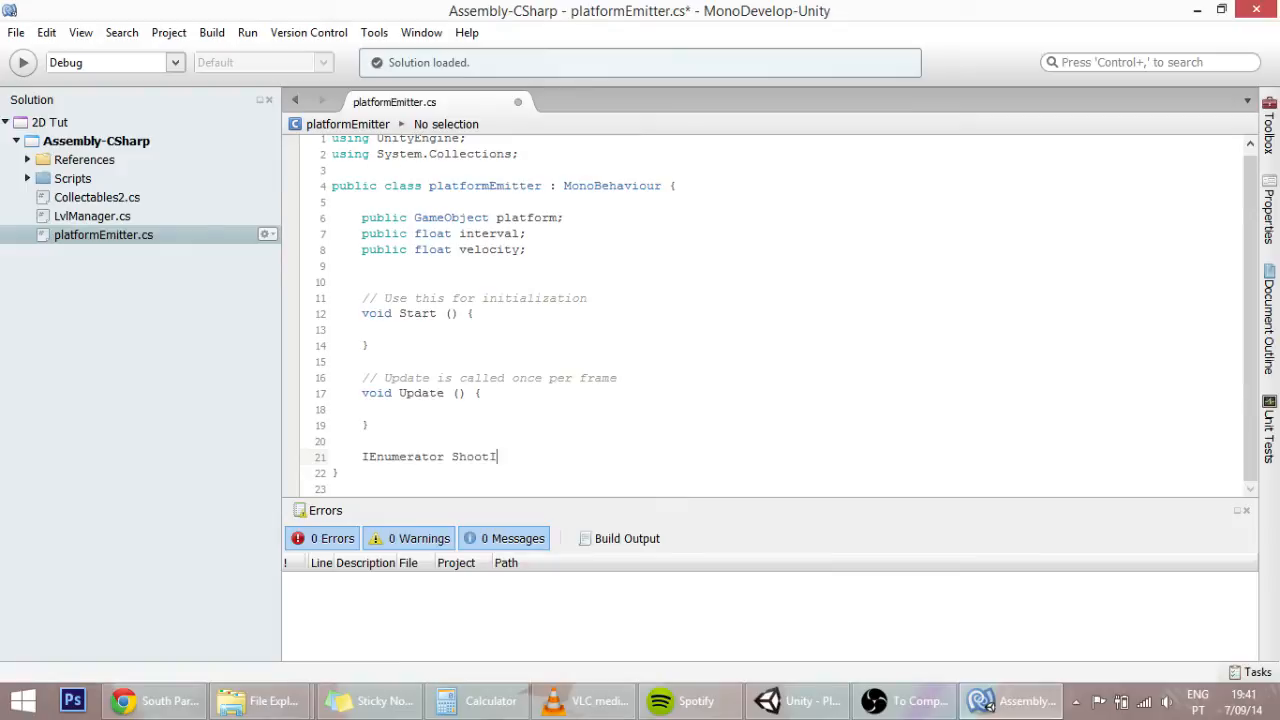
pyautogui.write('t')
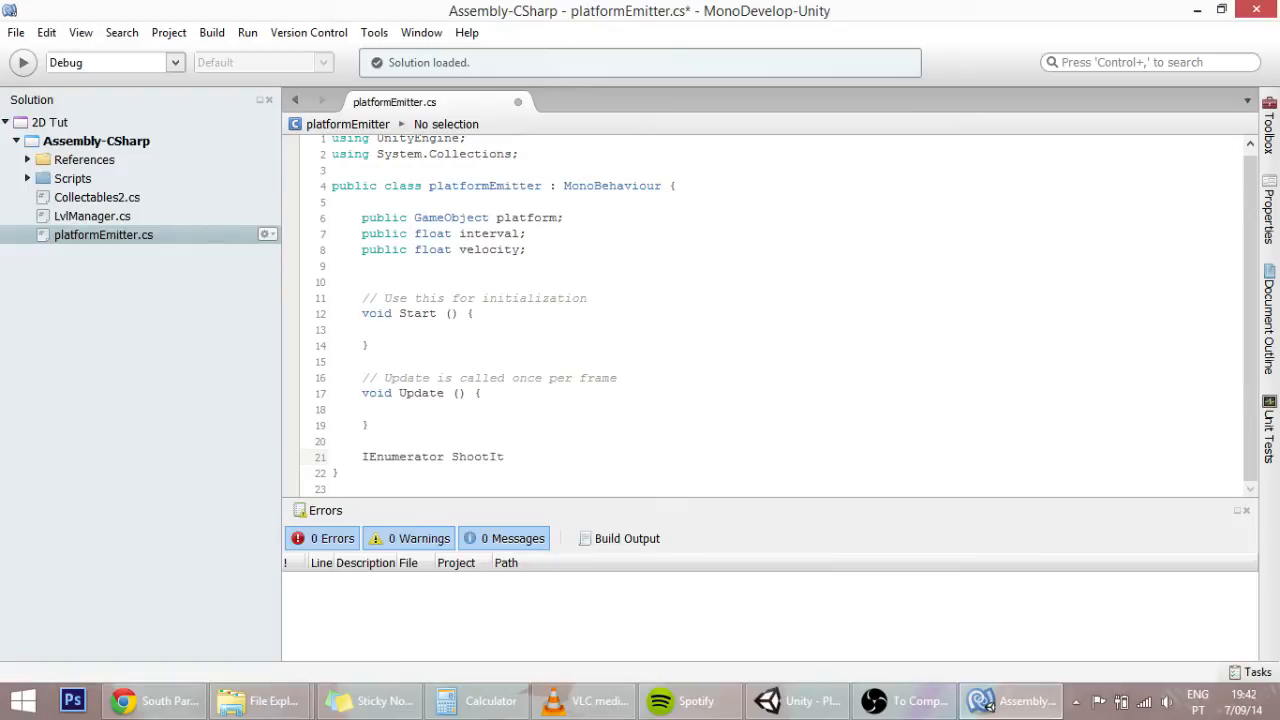
pyautogui.write('()')
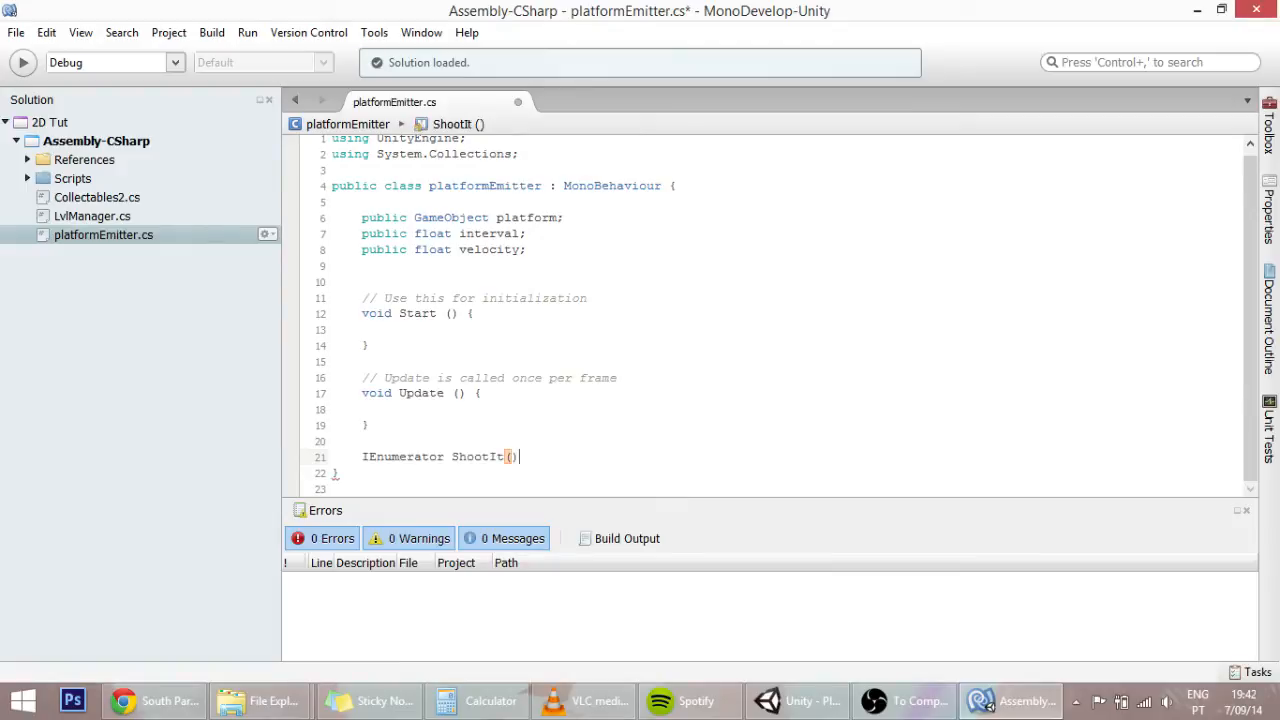
pyautogui.press('Return')
pyautogui.write('{')
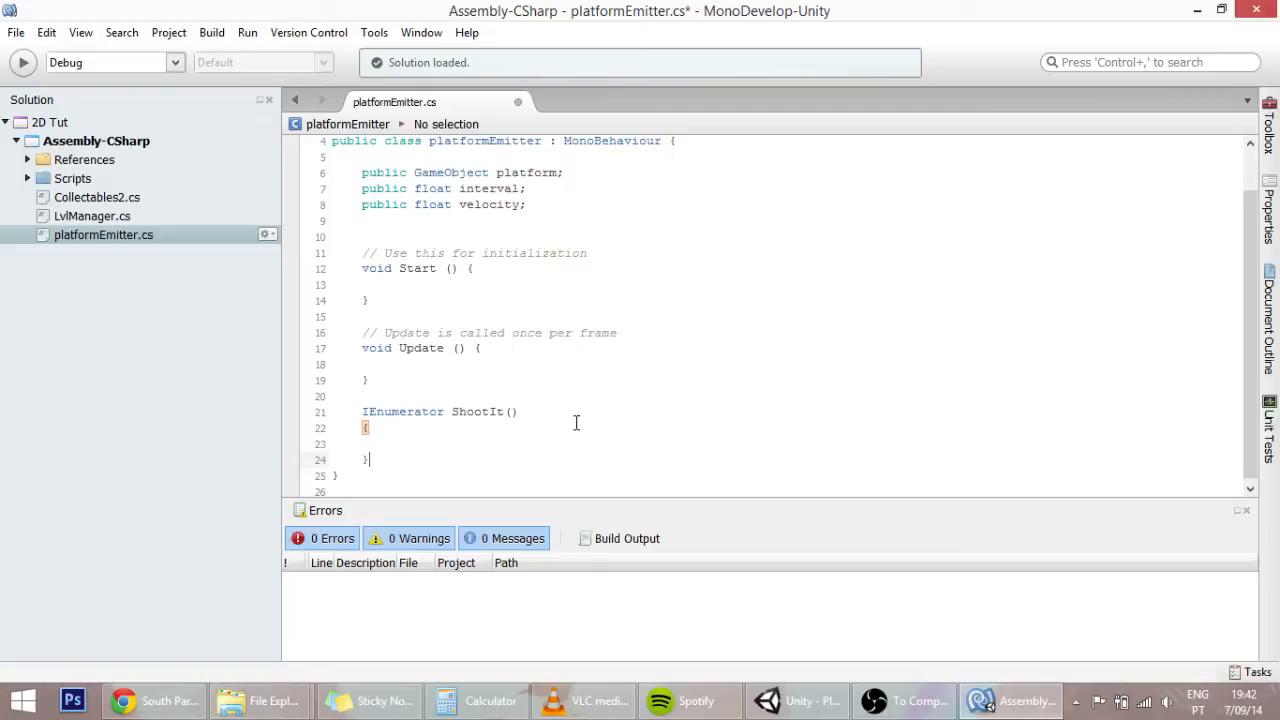
# Make Start() call StartCoroutine(ShootIt()) and move into the ShootIt body
pyautogui.click(376, 284)
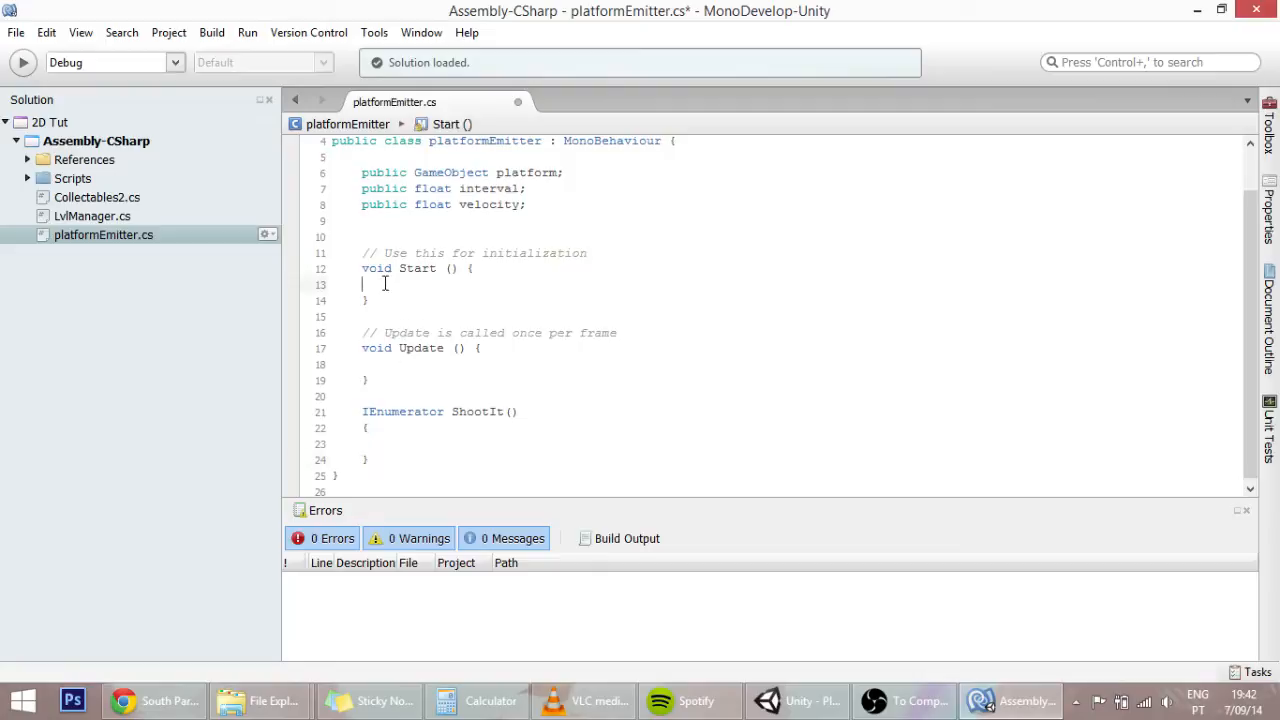
pyautogui.write('ShootIt')
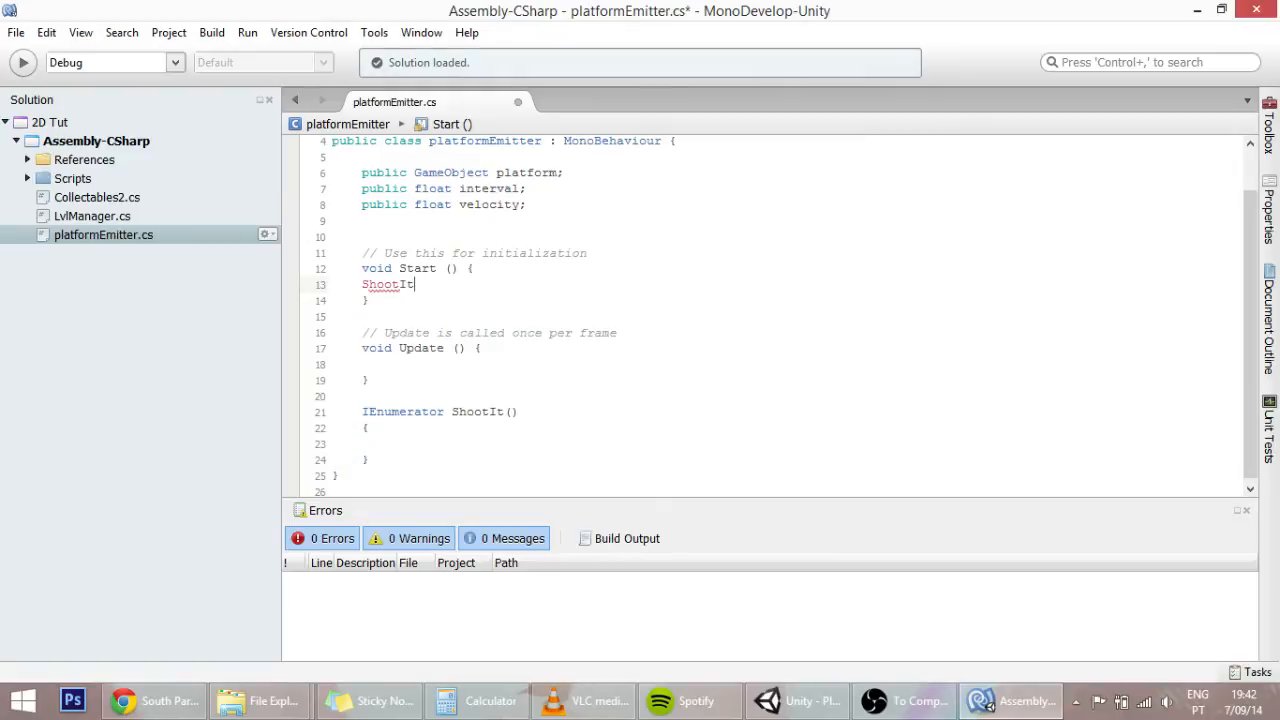
pyautogui.press('Backspace')
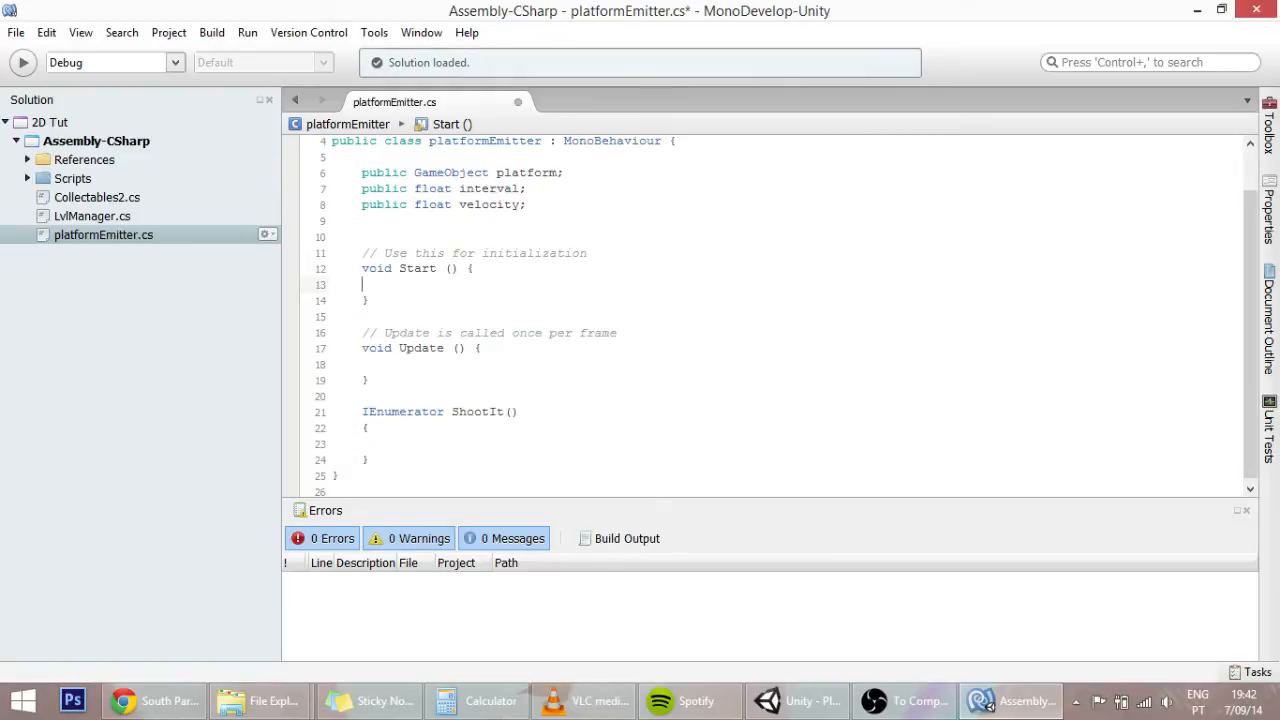
pyautogui.write('StartCoroutine (ShootIt ());')
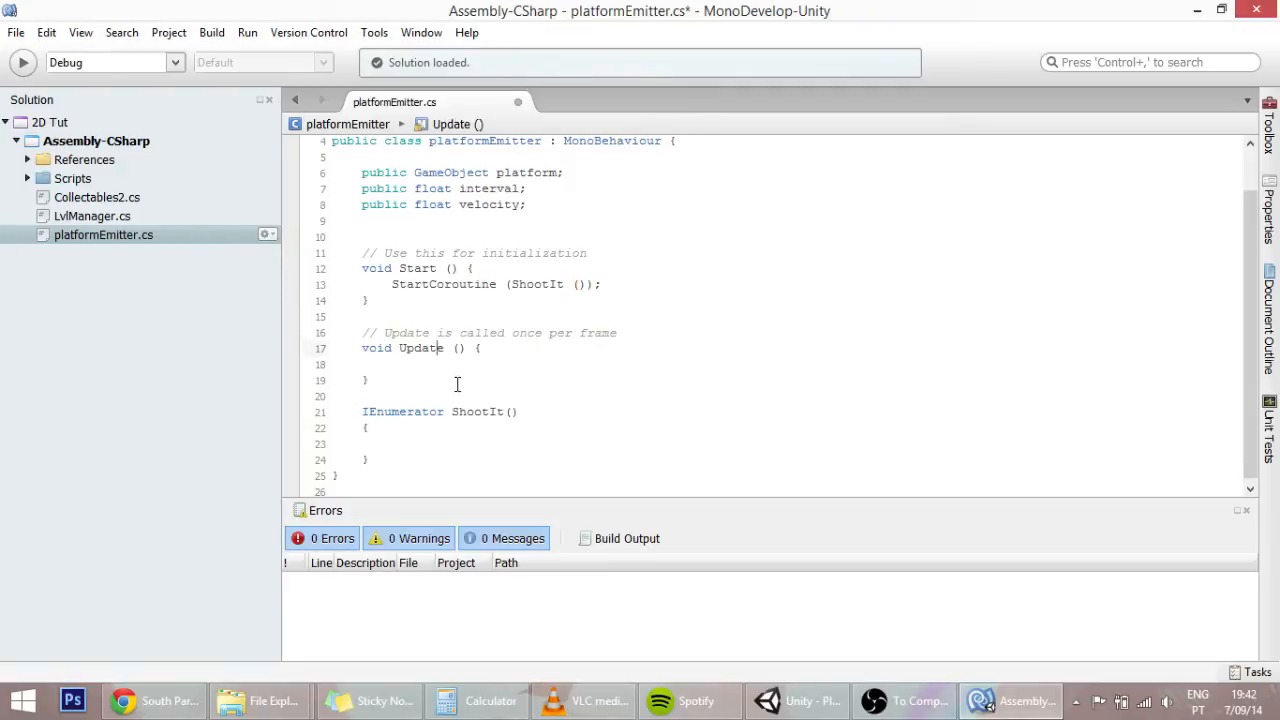
pyautogui.click(368, 428)
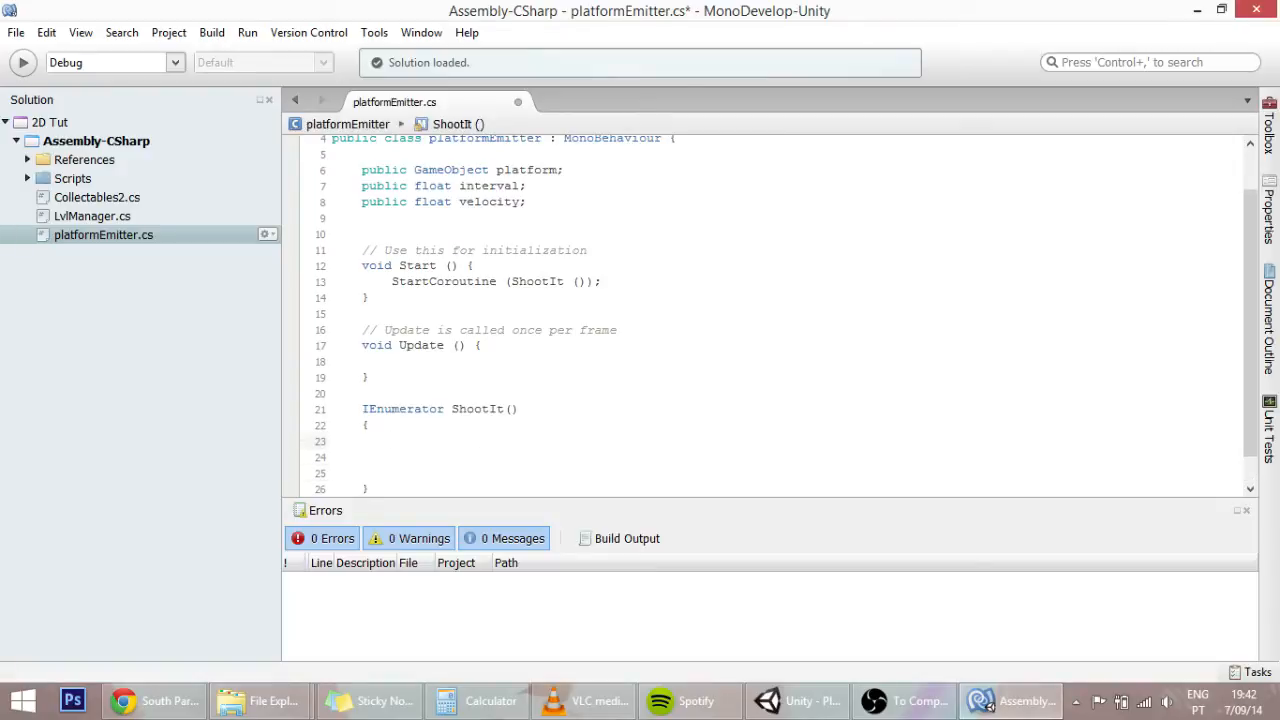
# Add a while (true) loop in ShootIt containing yield return new WaitForSeconds(interval);
pyautogui.write('while')
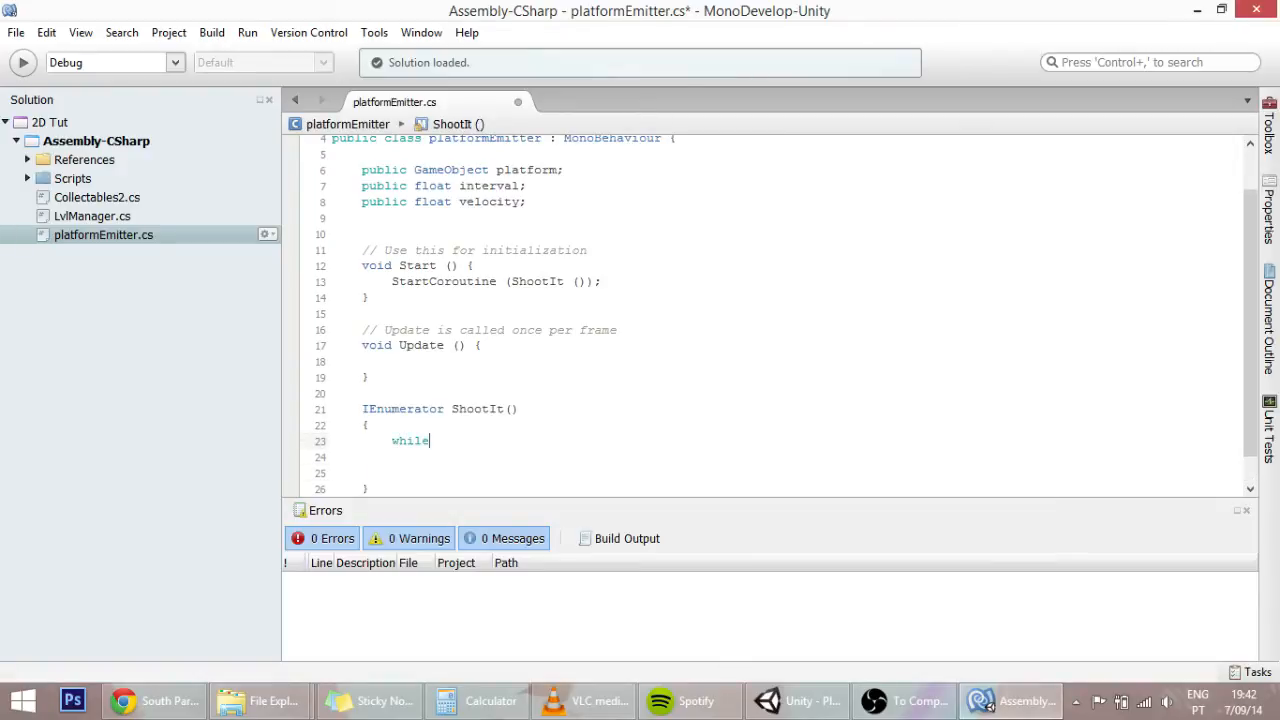
pyautogui.write('(true) {')
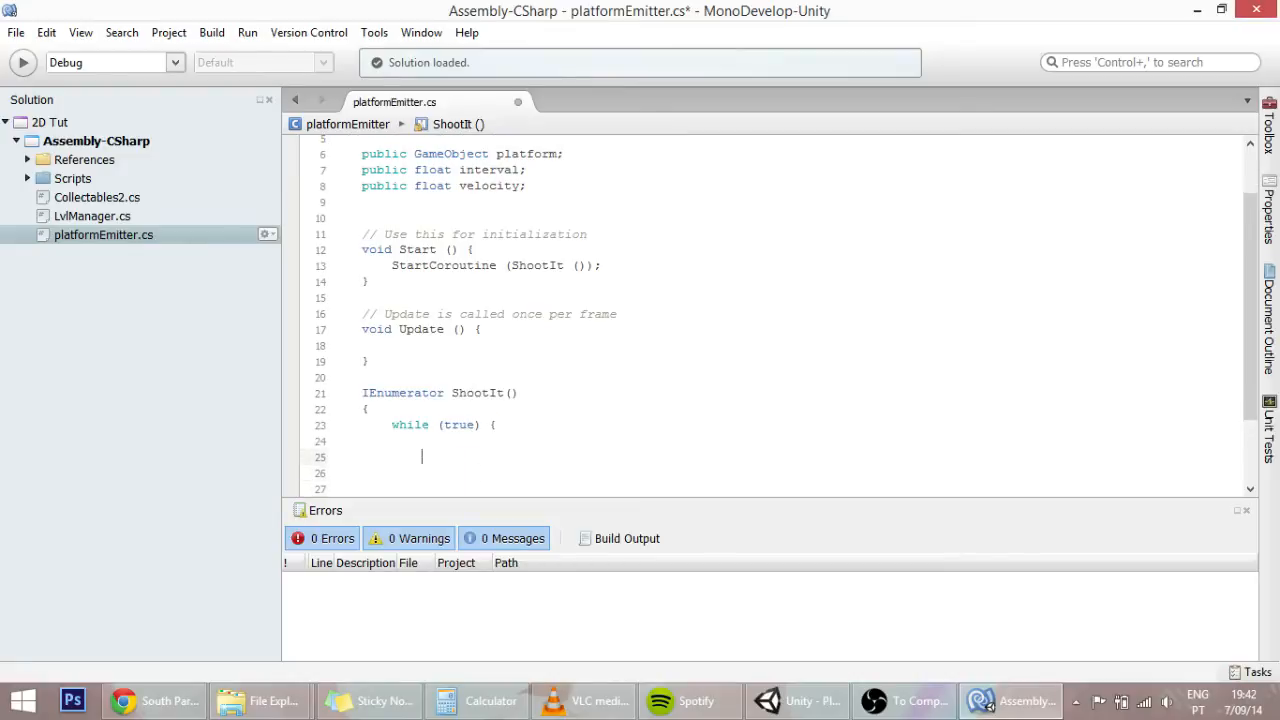
pyautogui.scroll(-3)
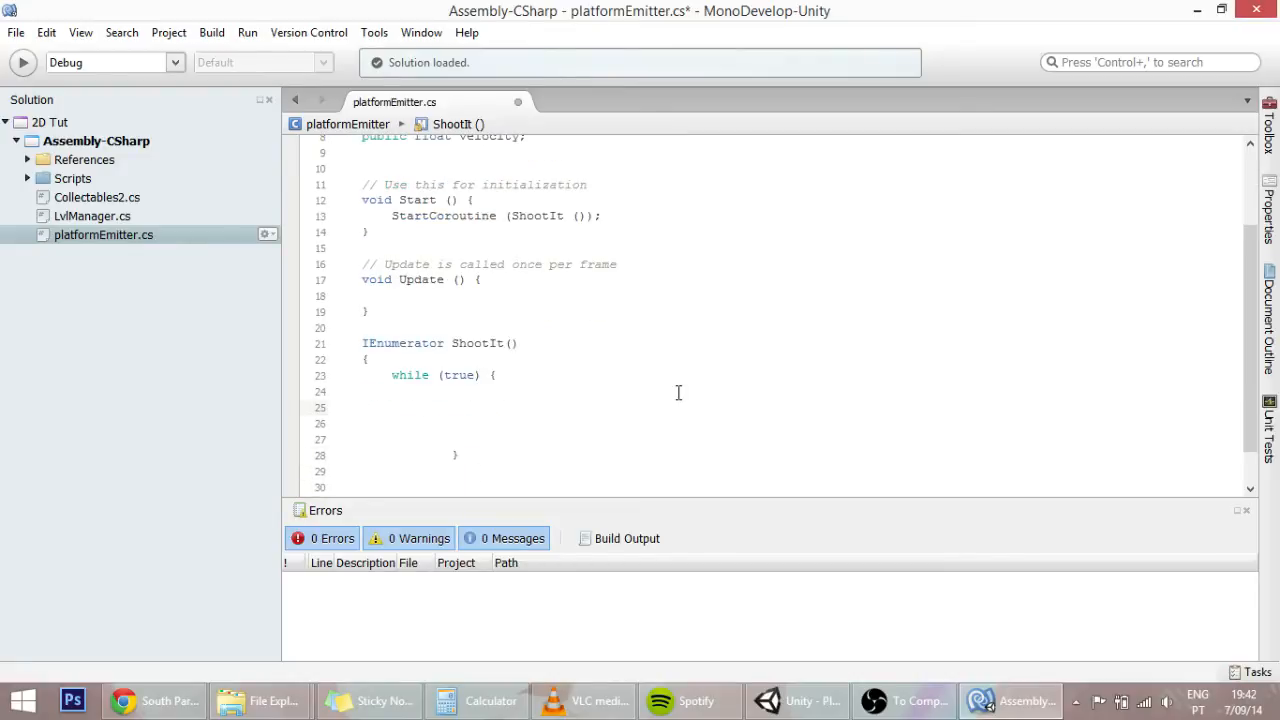
pyautogui.click(420, 408)
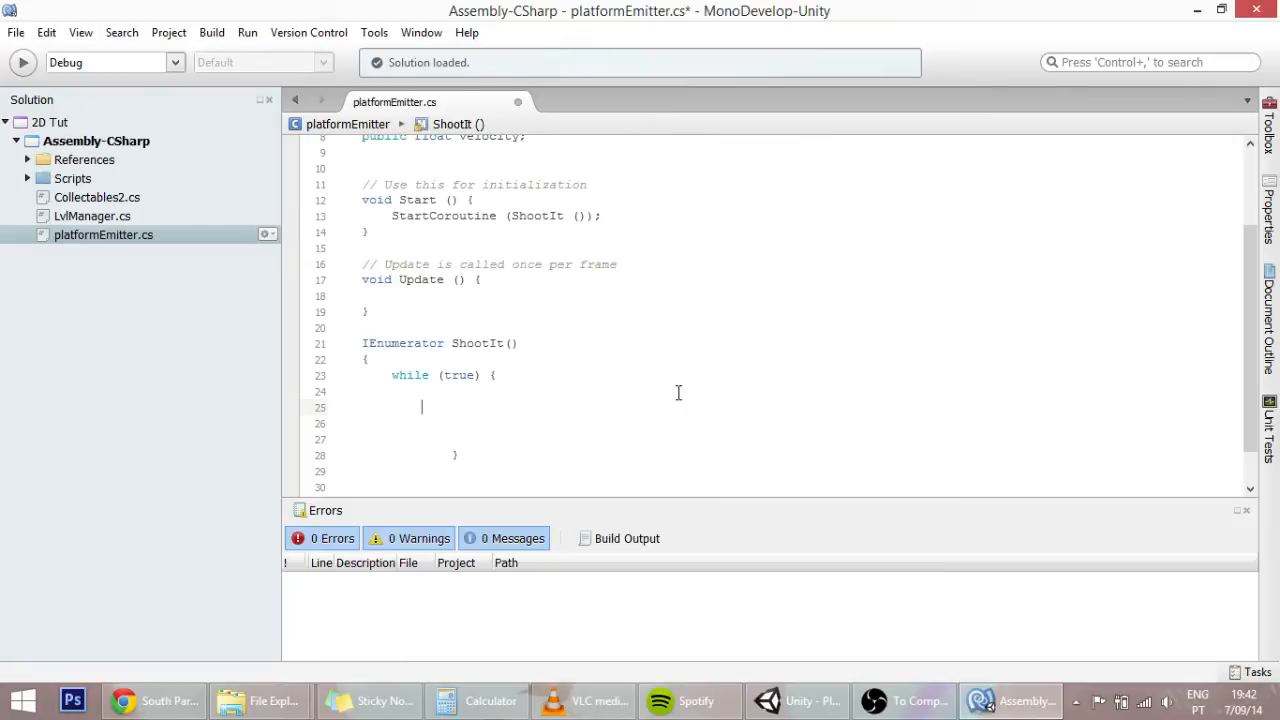
pyautogui.write('yield')
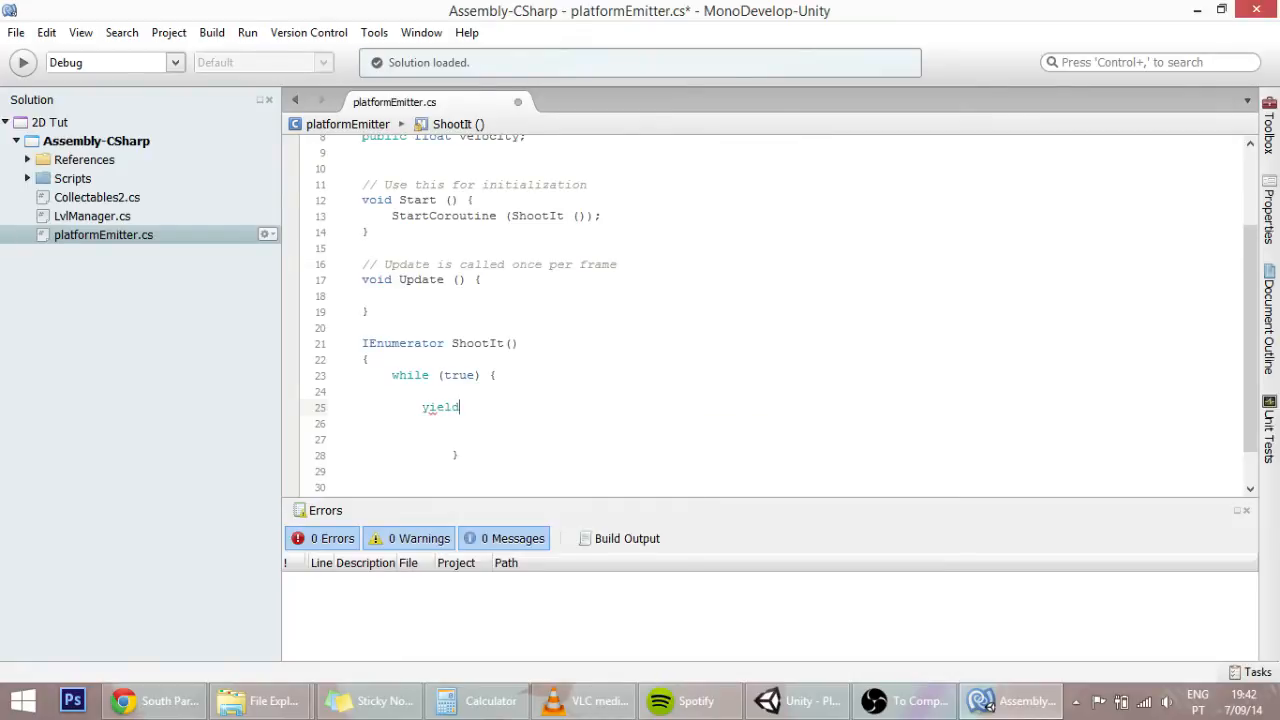
pyautogui.write('return')
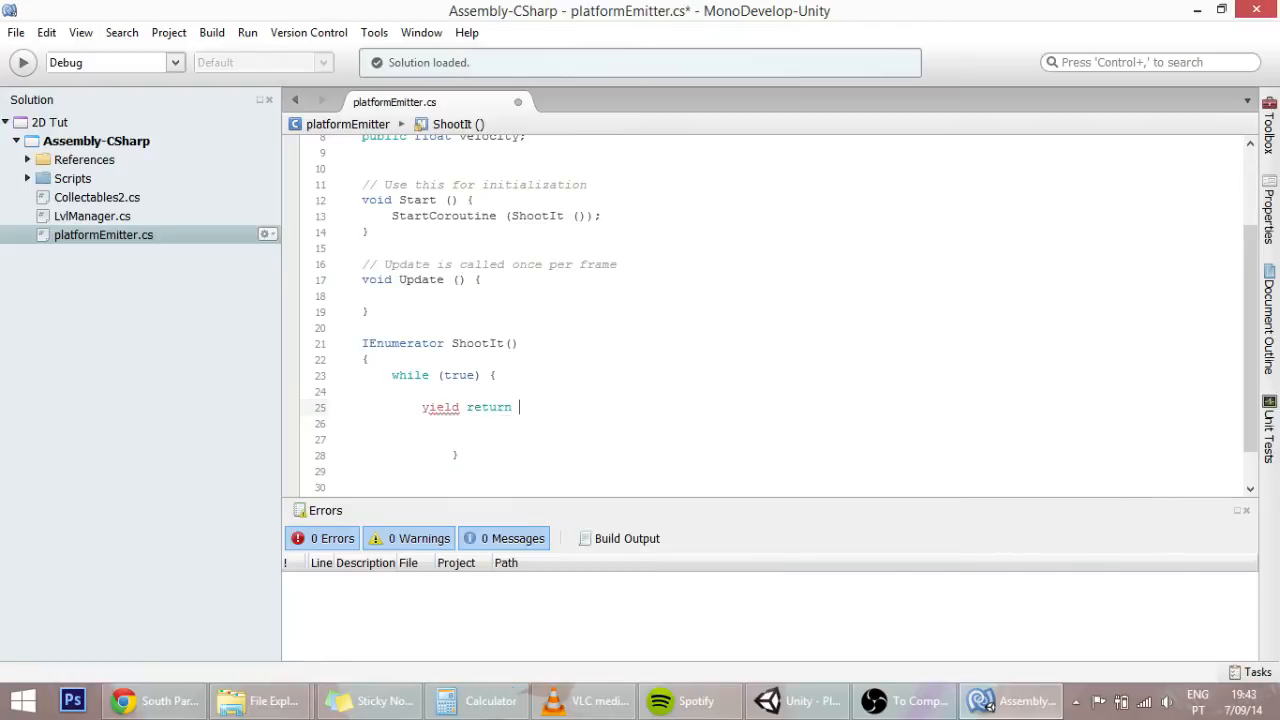
pyautogui.write('new waitForSeconds (')
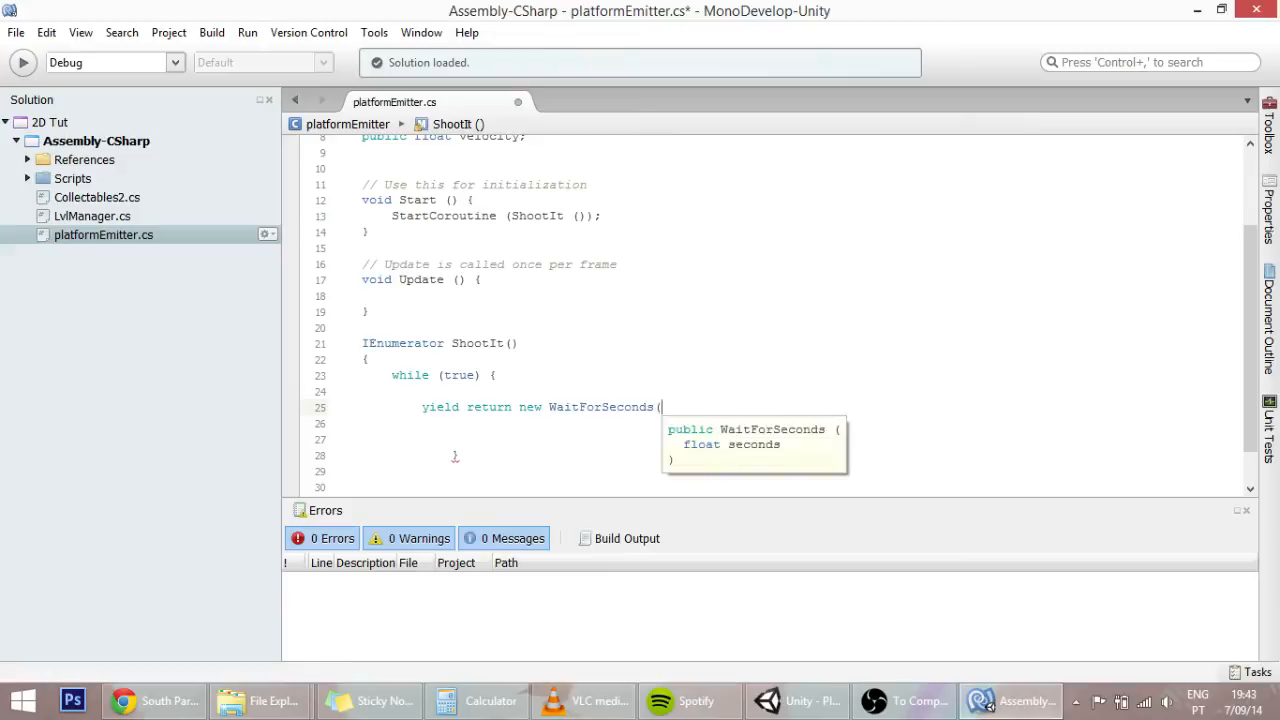
pyautogui.write('interv')
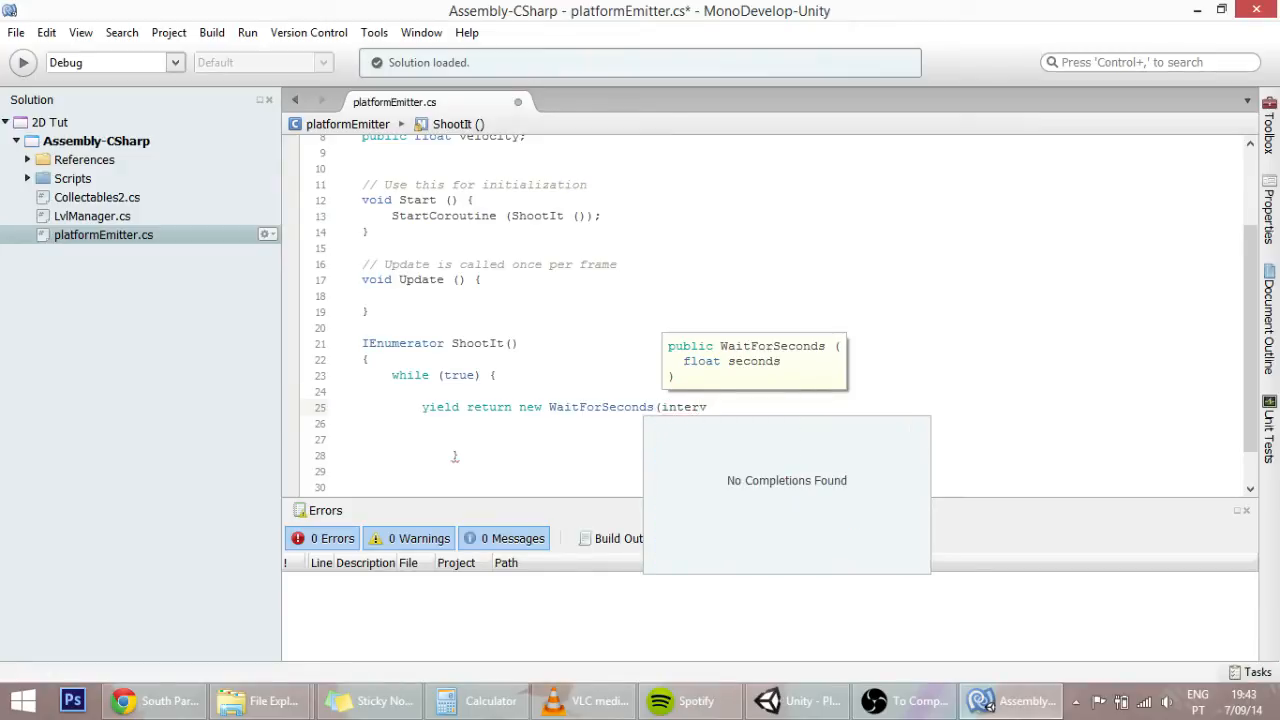
pyautogui.scroll(3)
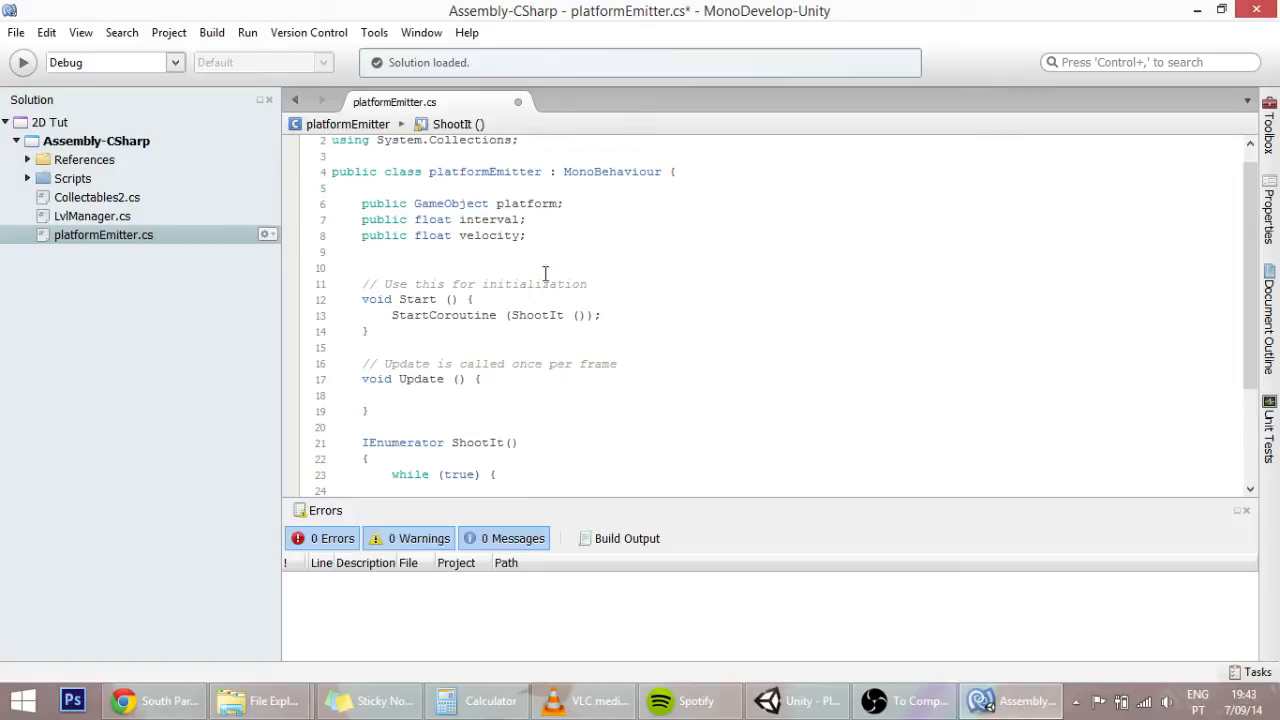
pyautogui.write('yield return new WaitForSeconds(interval')
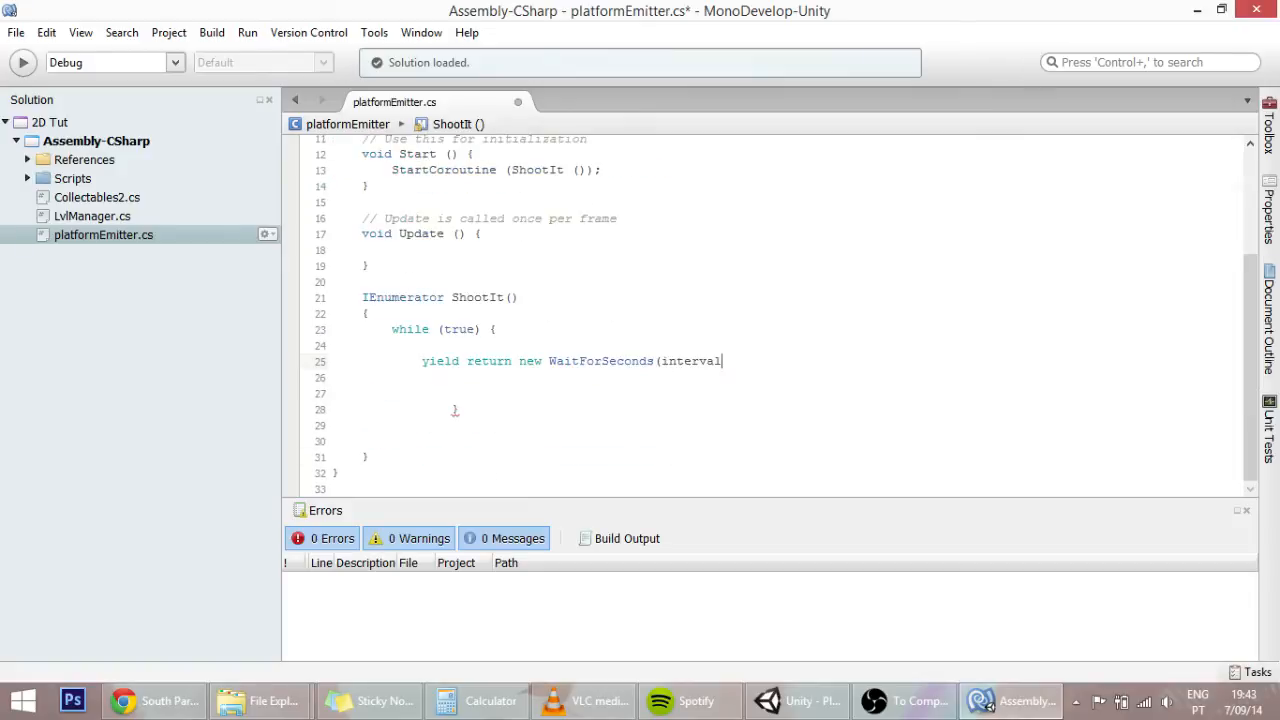
pyautogui.write(');')
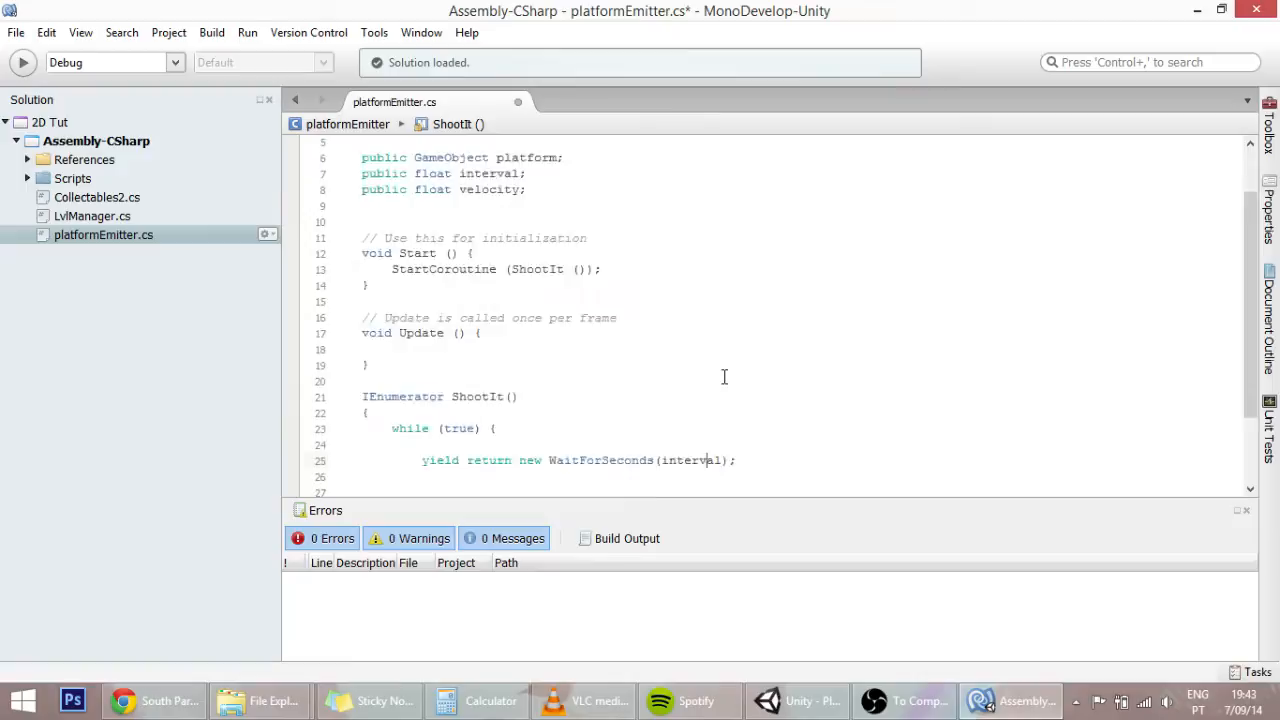
# Give the interval field a default value of 1
pyautogui.scroll(3)
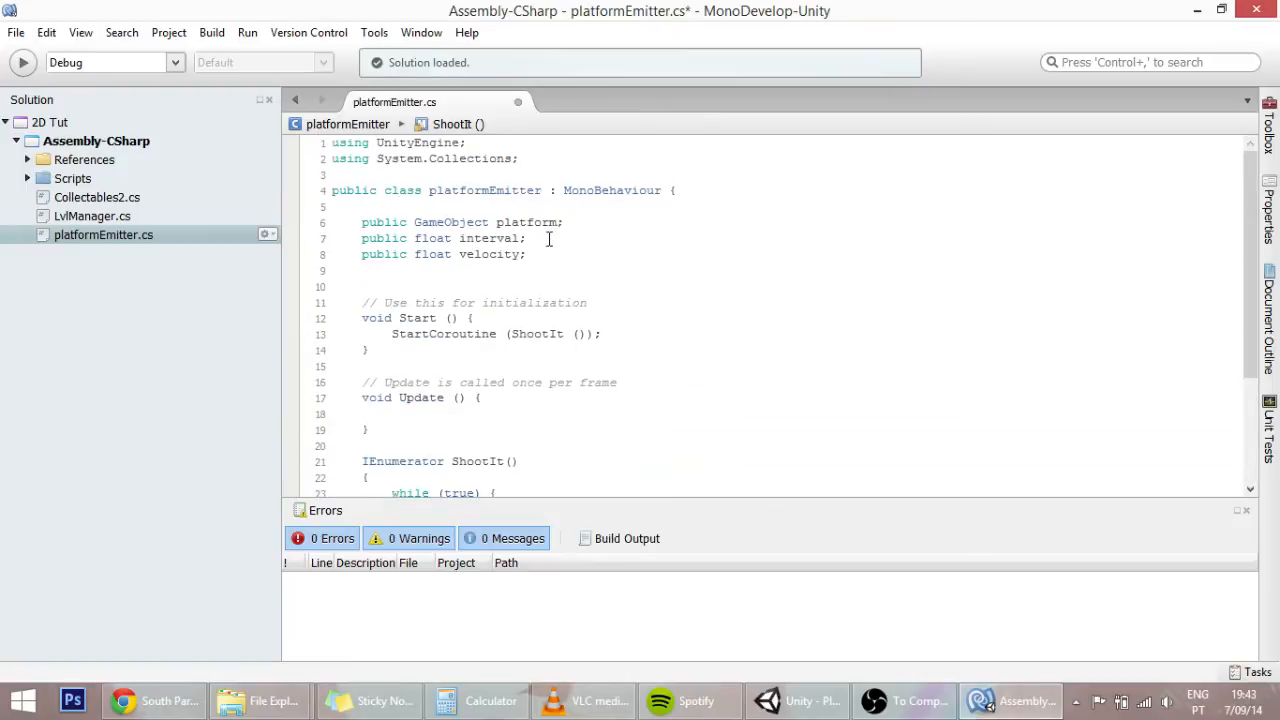
pyautogui.write('= 1')
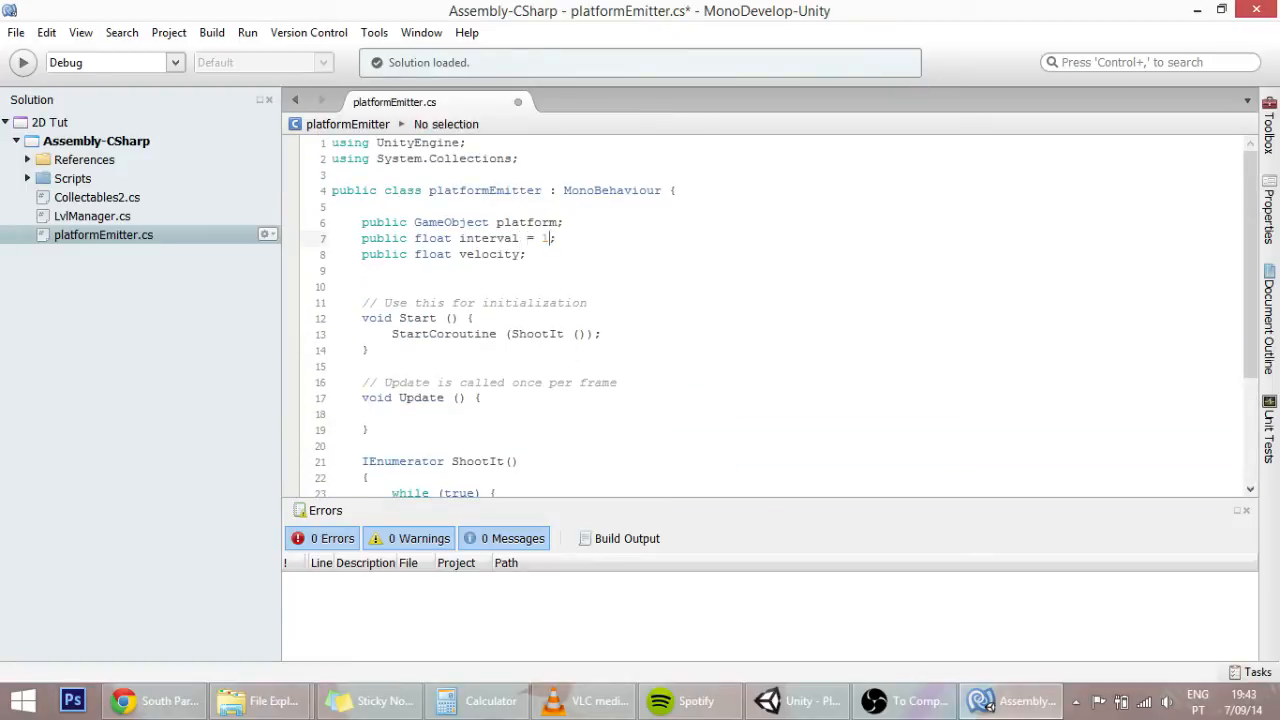
pyautogui.scroll(-3)
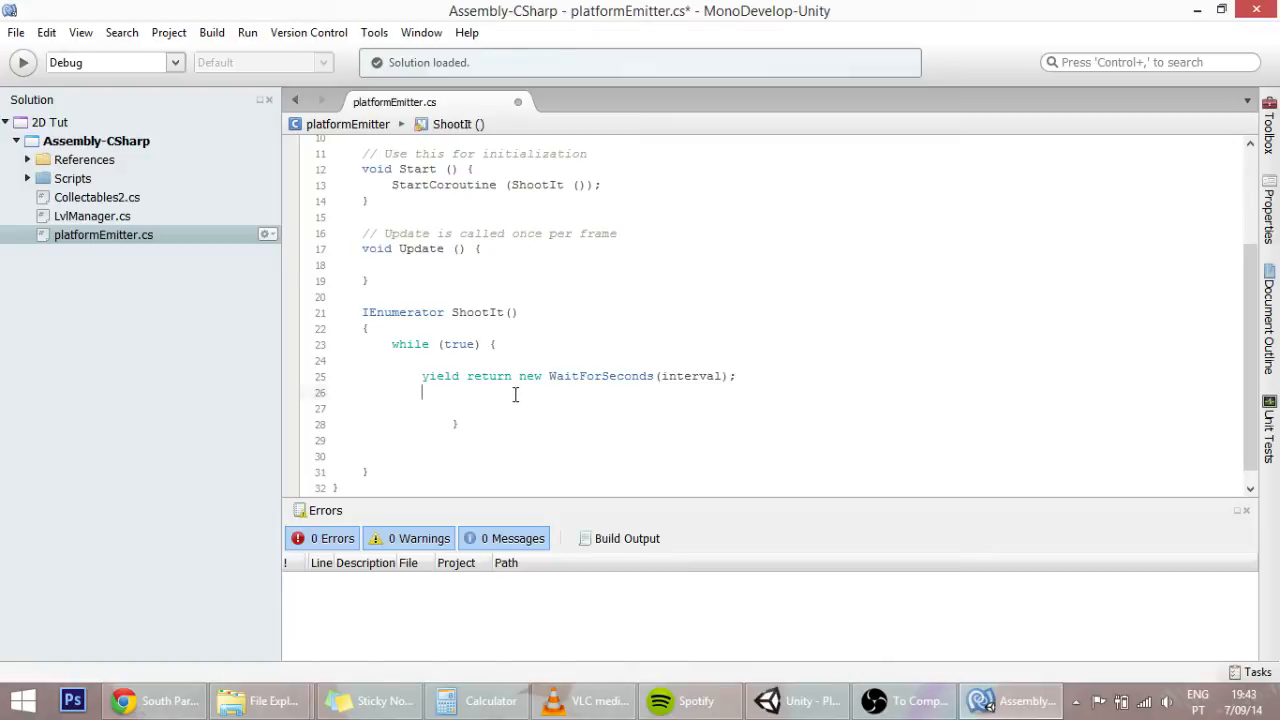
# Write Instantiate(platform, transform.position, Quaternion.identity); after the wait in the loop
pyautogui.write('ins')
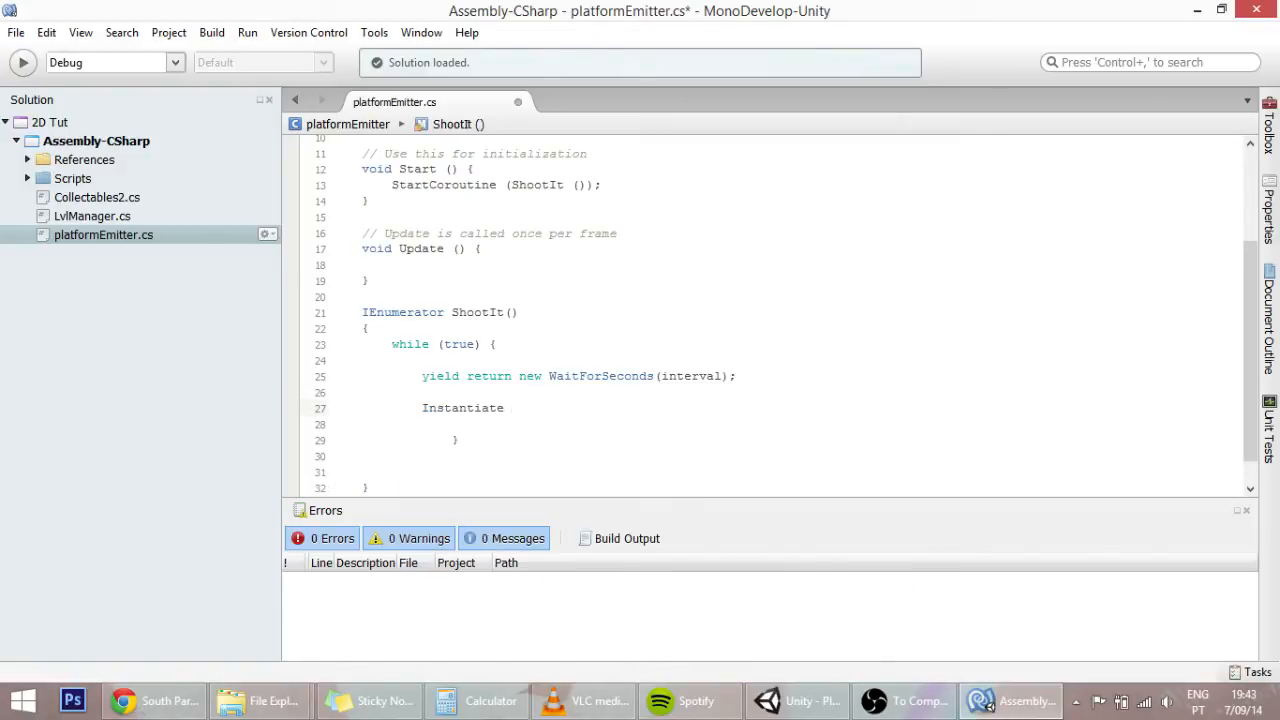
pyautogui.write('(')
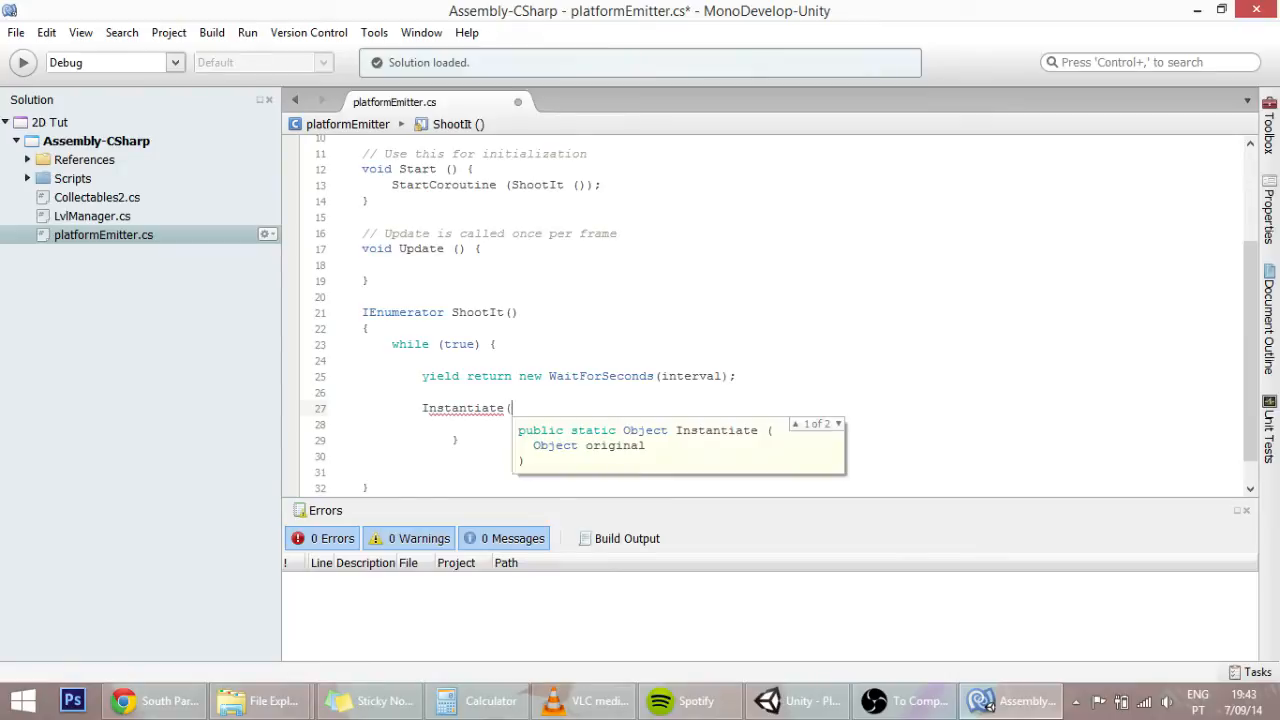
pyautogui.write('platform,')
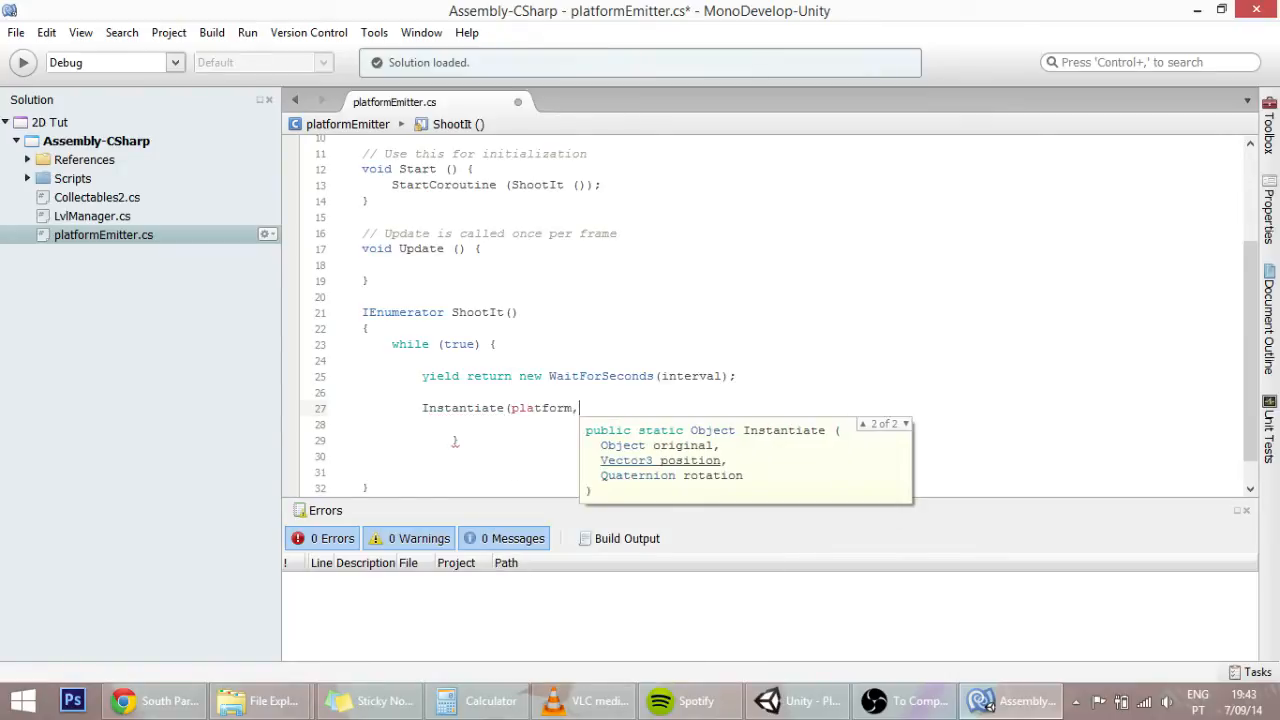
pyautogui.write('tra')
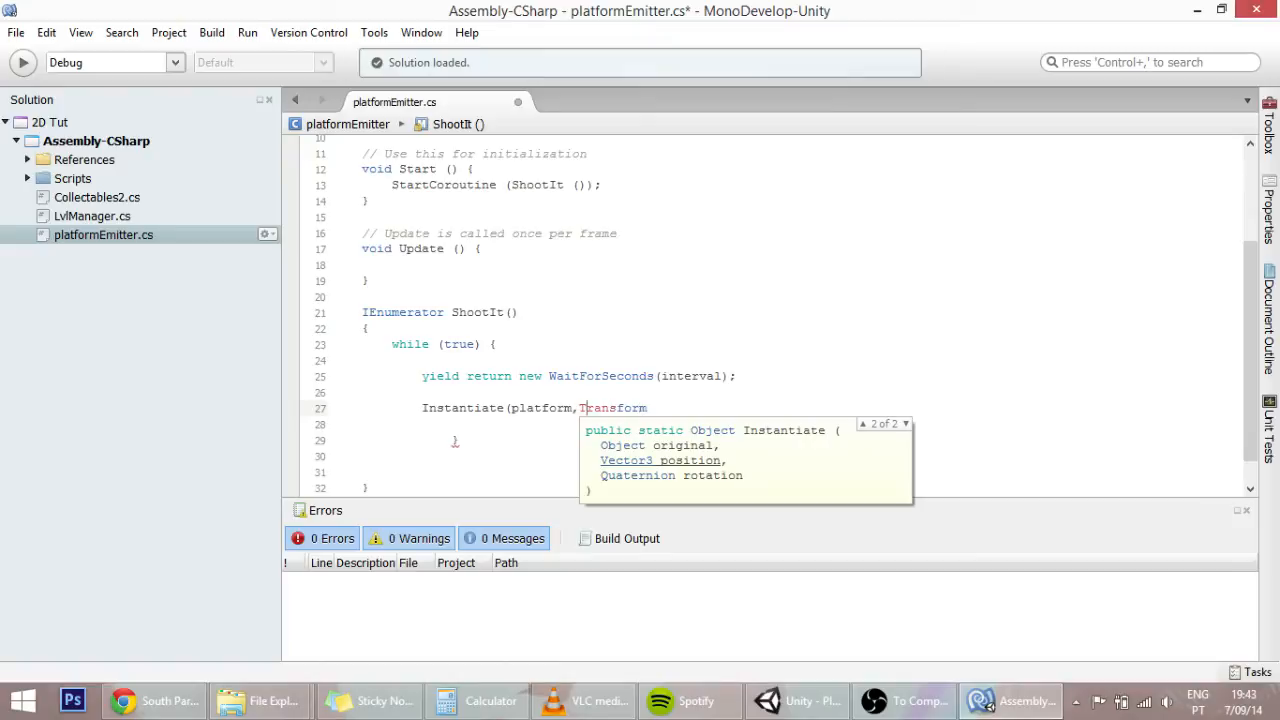
pyautogui.write('transform')
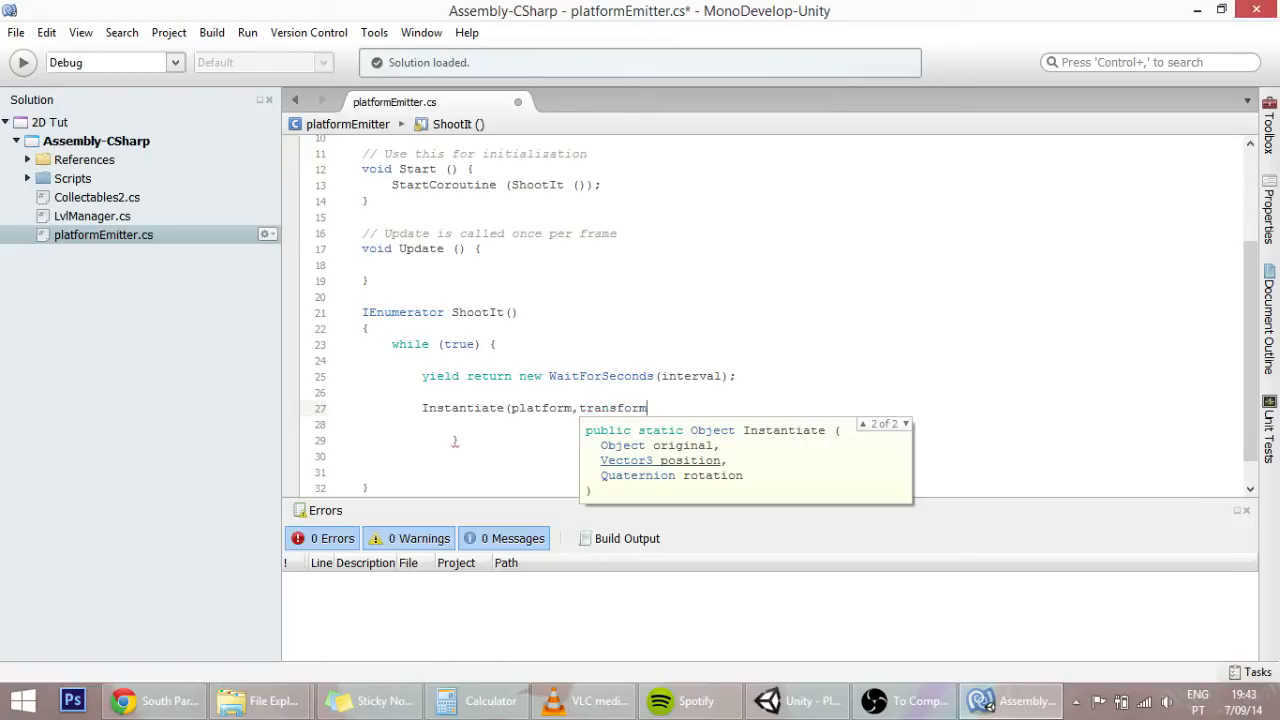
pyautogui.write('.position')
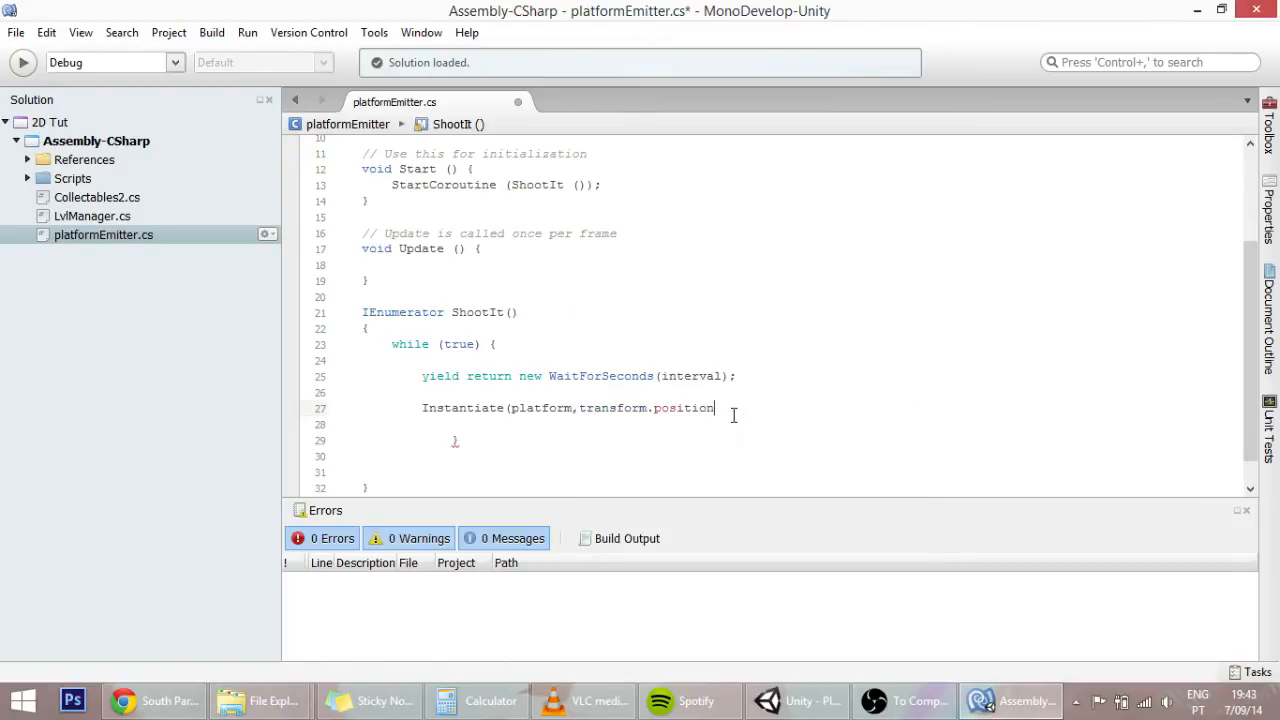
pyautogui.write(', Quaternion.')
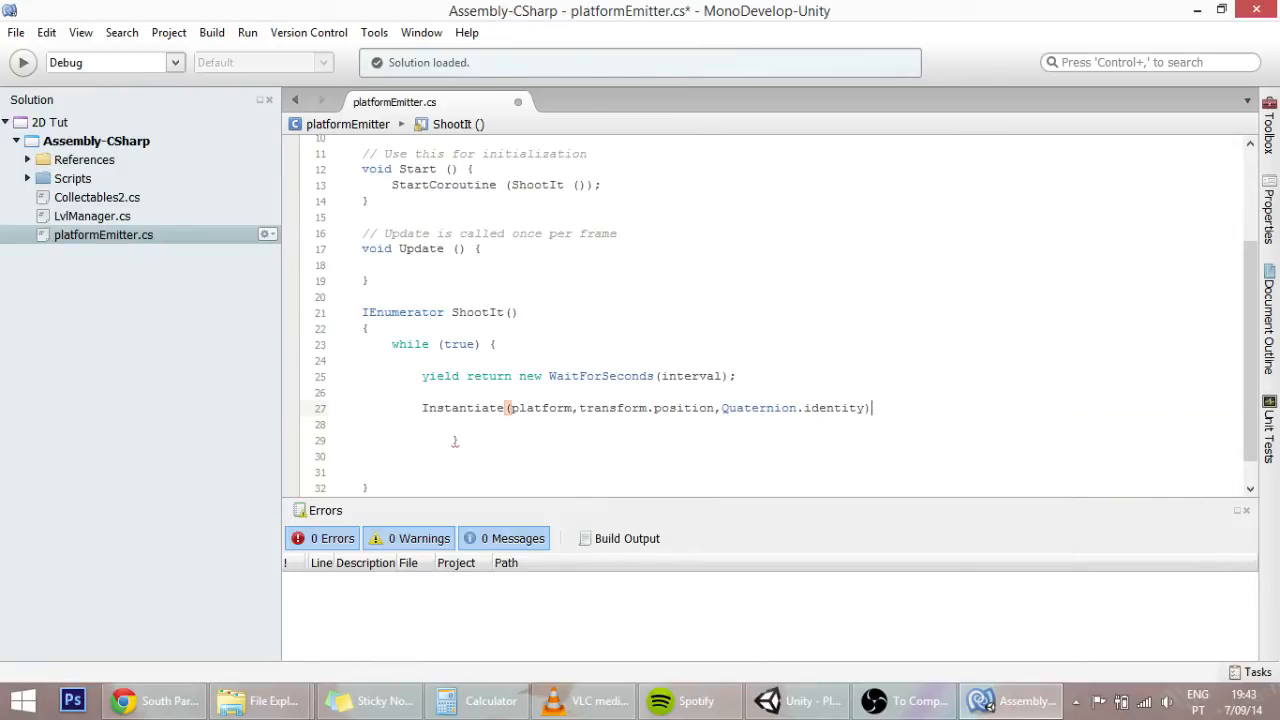
pyautogui.write(';')
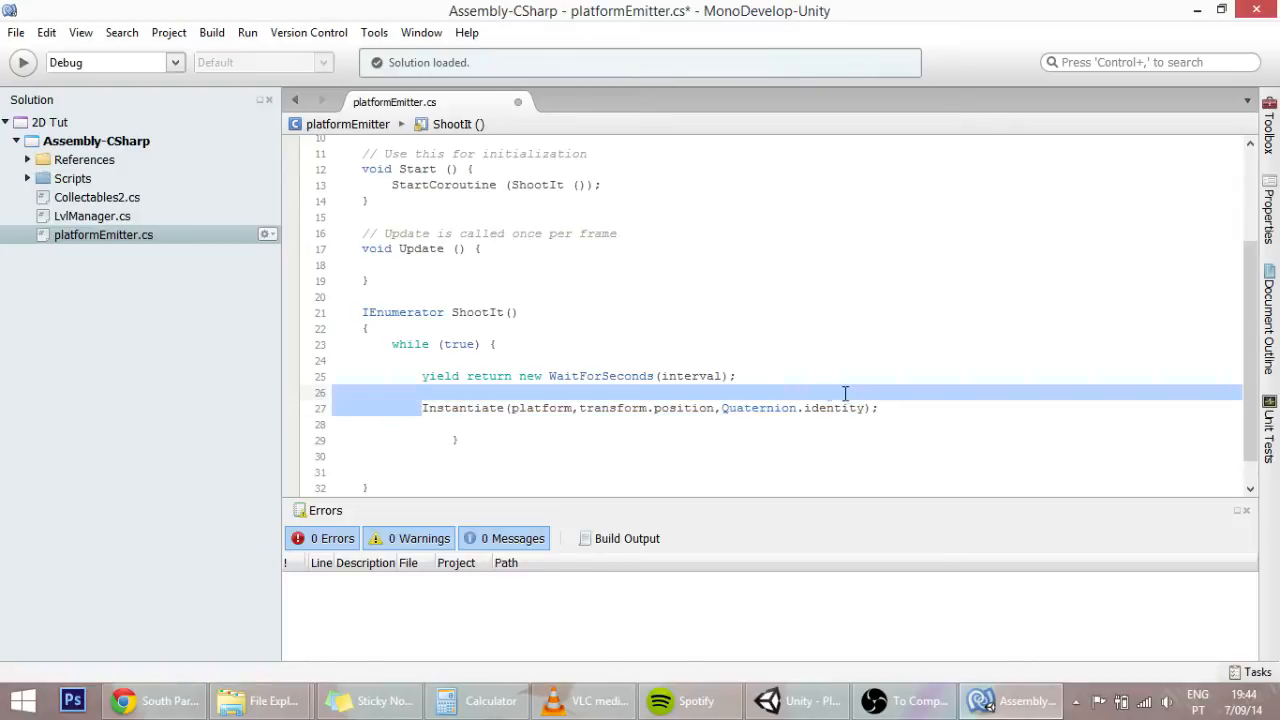
# Prefix the Instantiate call with GameObject plat = (GameObject) to store the spawned platform
pyautogui.click(878, 408)
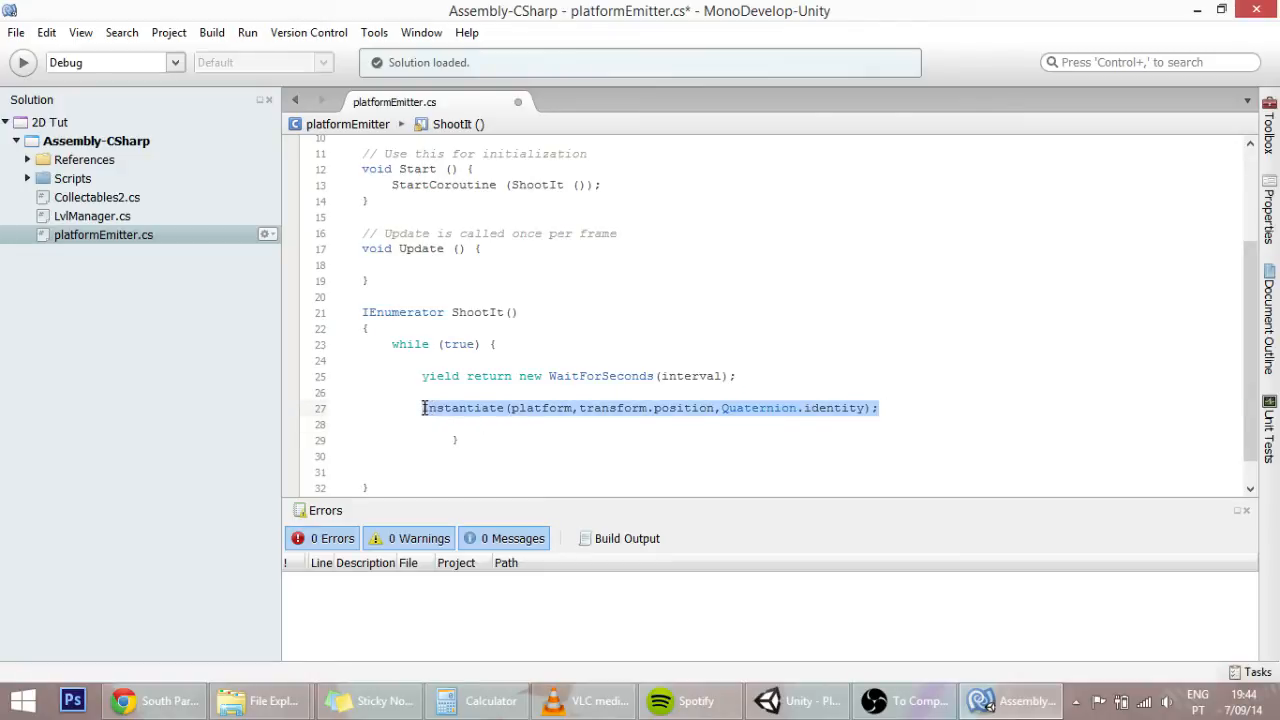
pyautogui.click(448, 408)
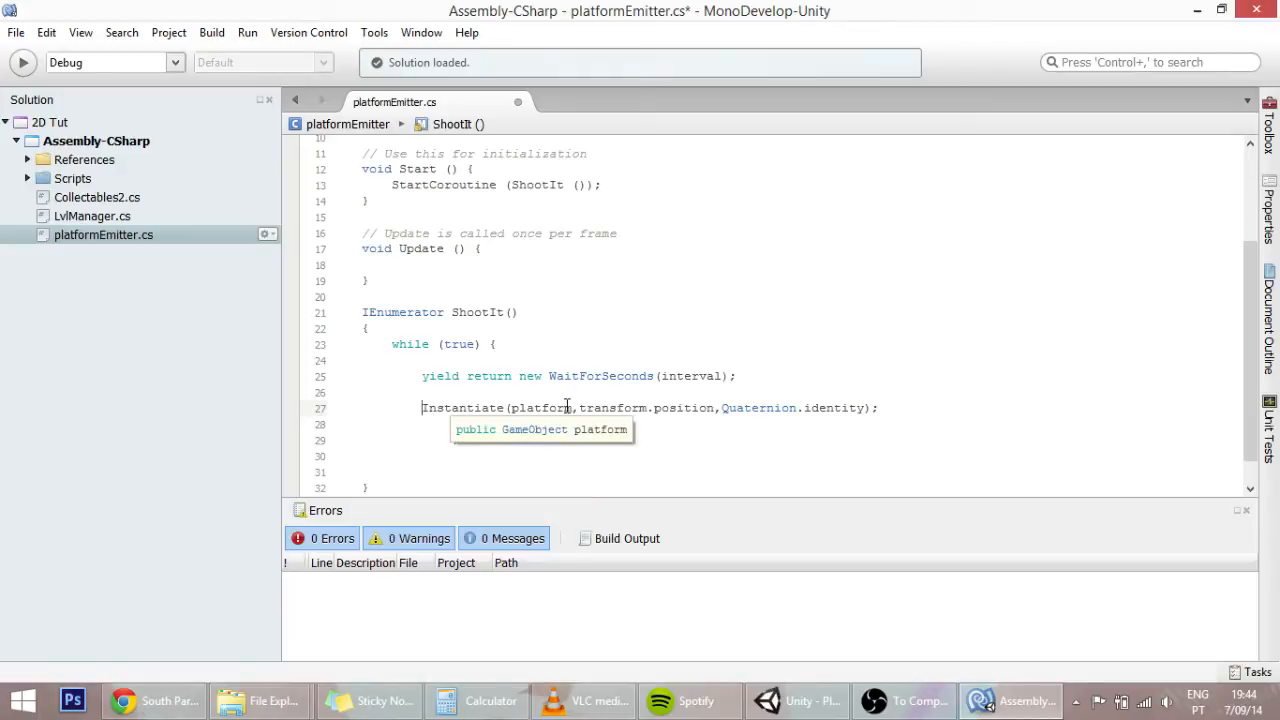
pyautogui.write('gam')
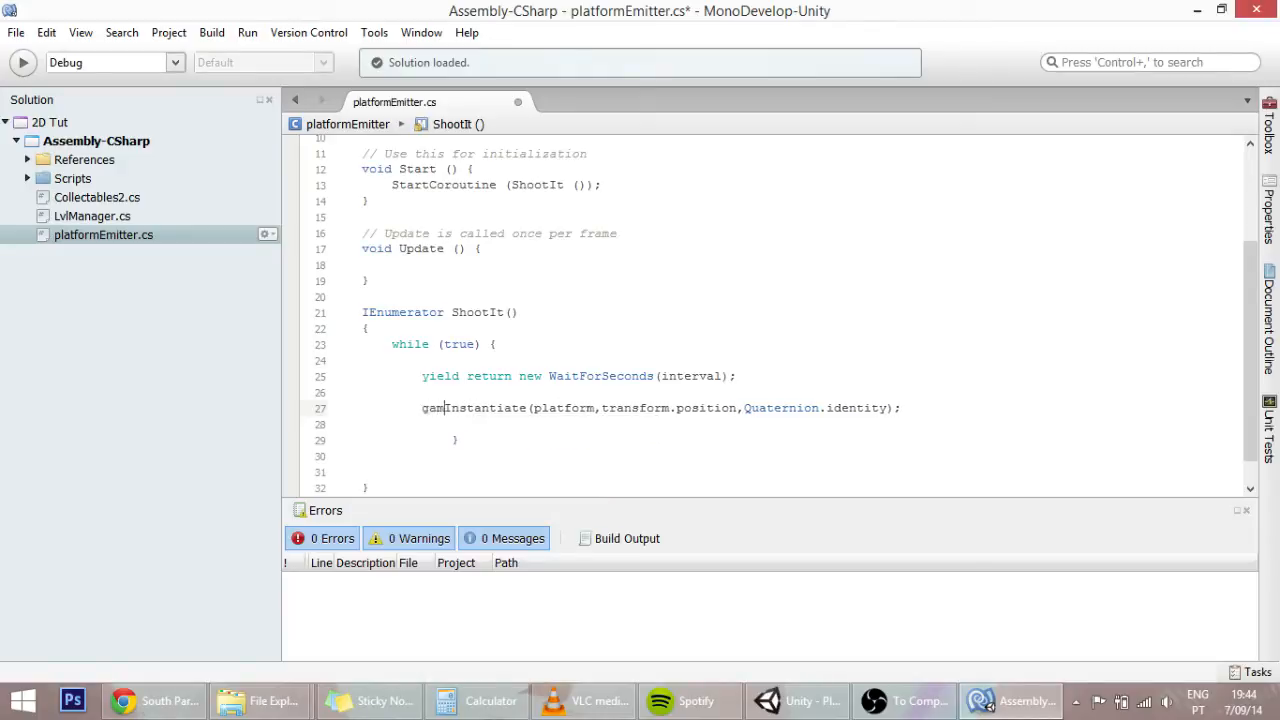
pyautogui.press('BackSpace')
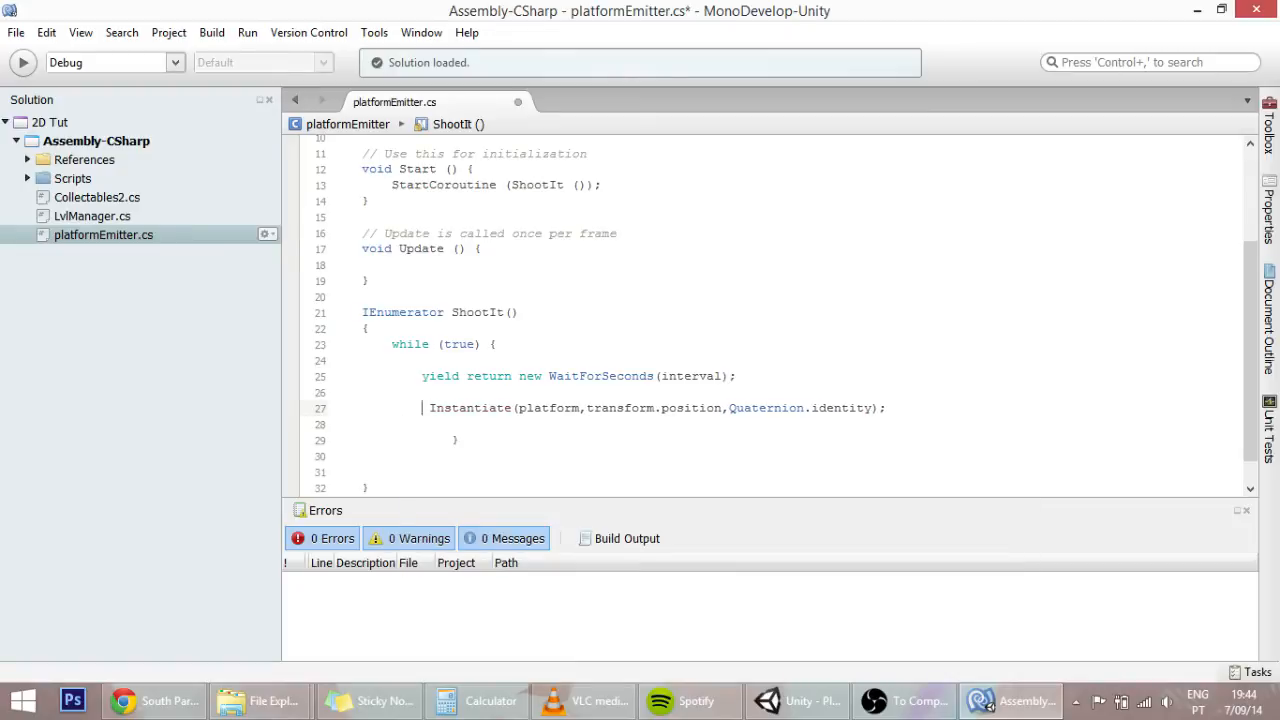
pyautogui.write('GameObject')
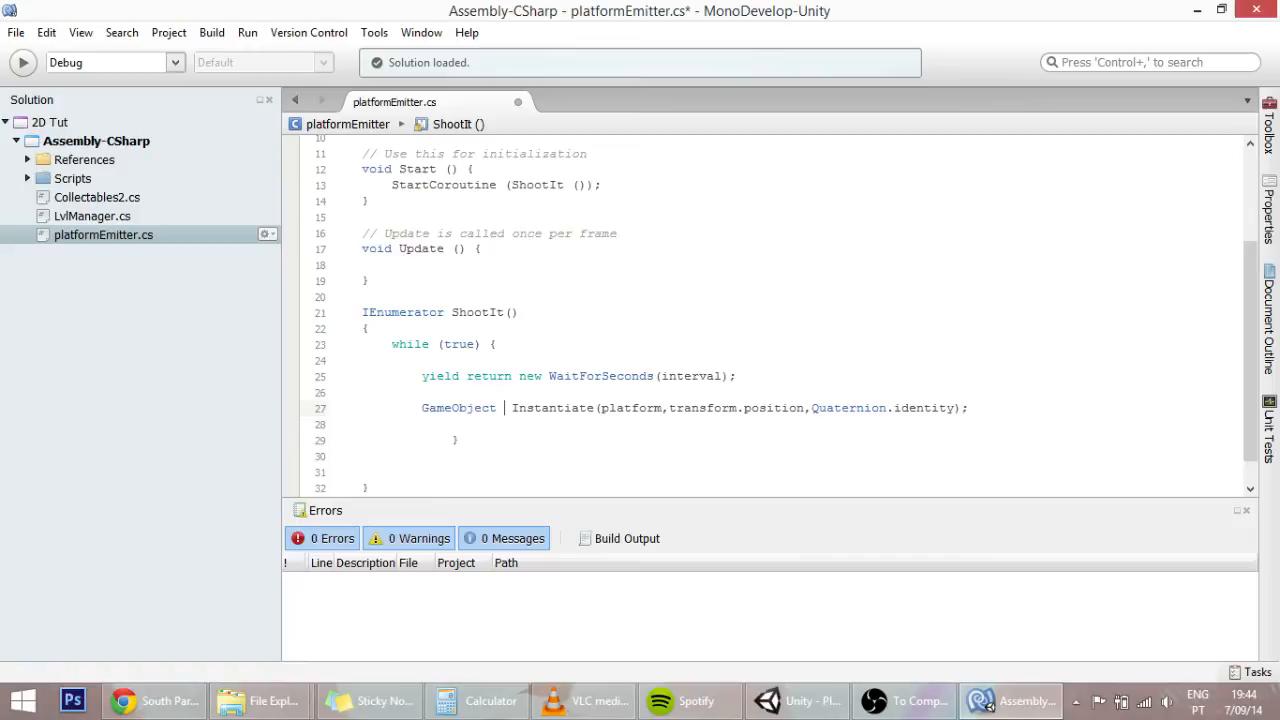
pyautogui.write('plat = (')
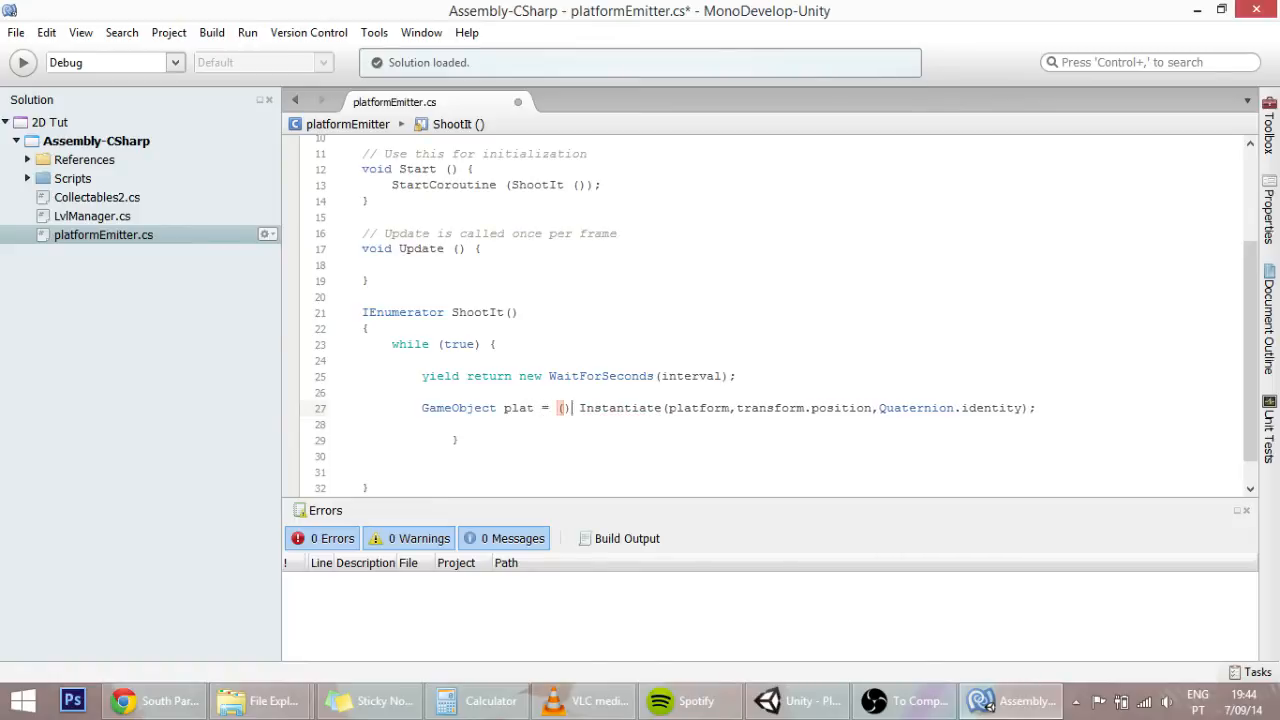
pyautogui.write('GameObject')
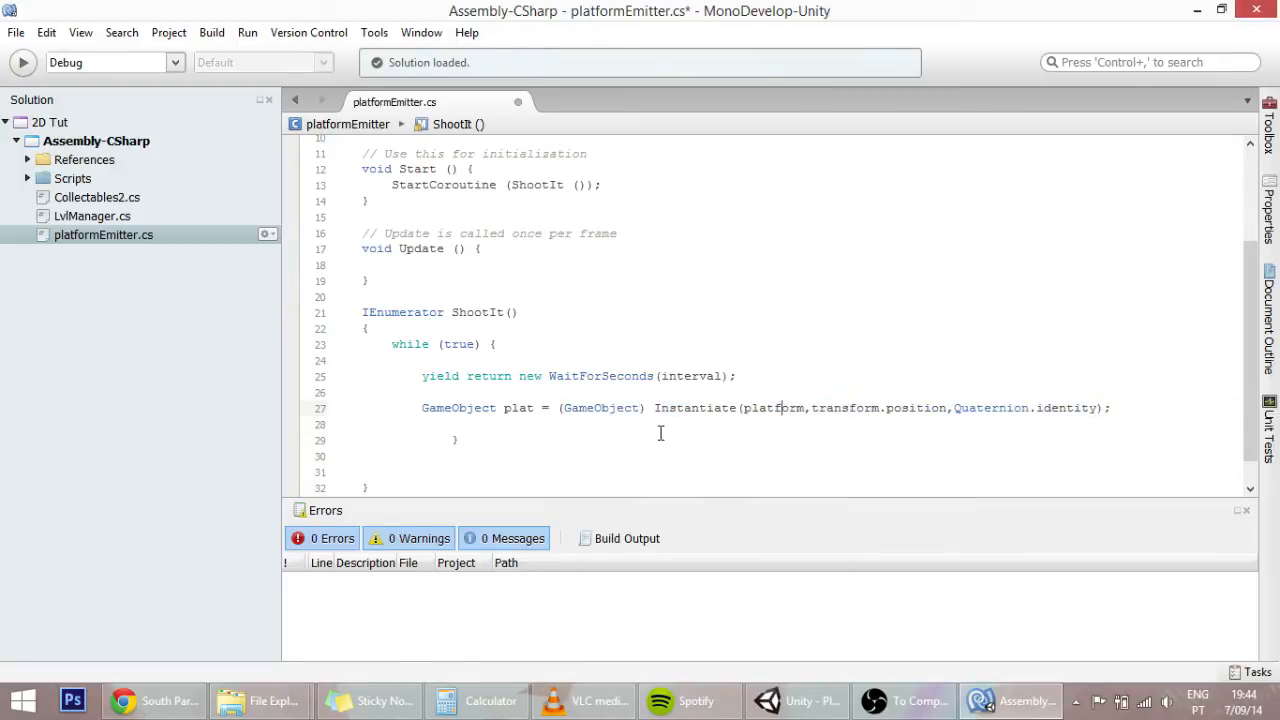
# Check the GameObject cast and move the insertion point to the empty line below
pyautogui.doubleClick(600, 408)
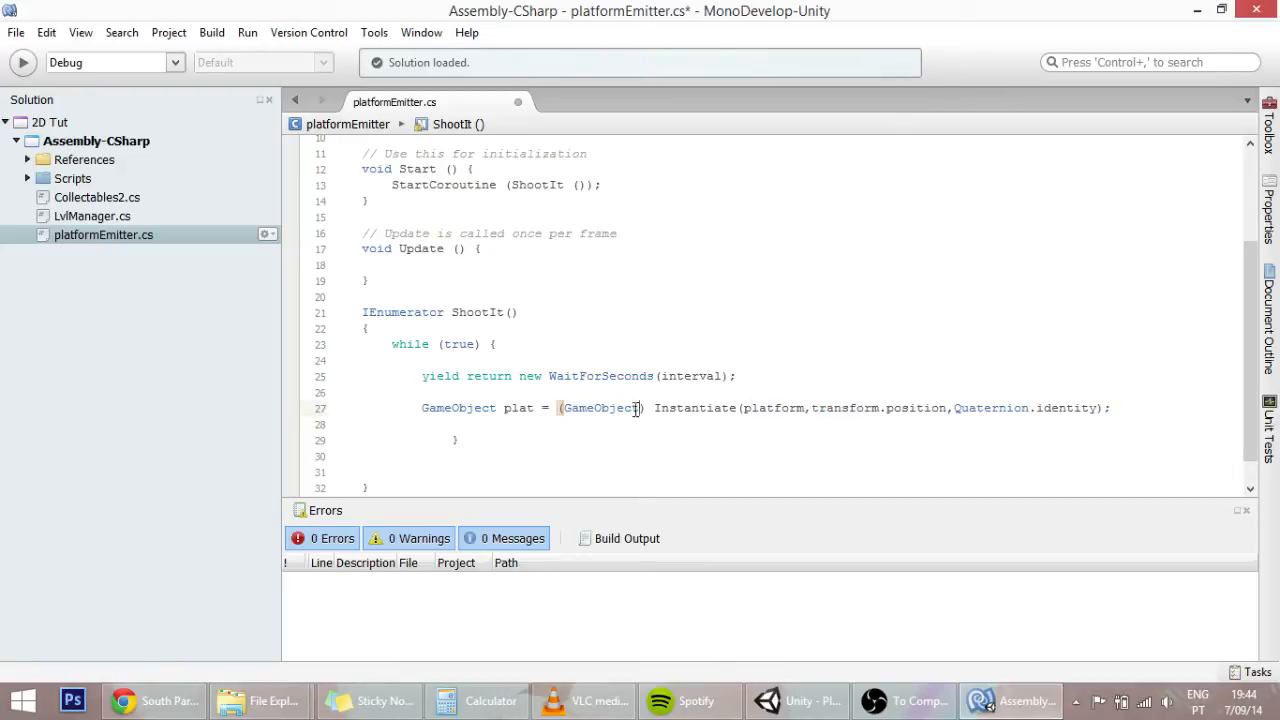
pyautogui.doubleClick(520, 408)
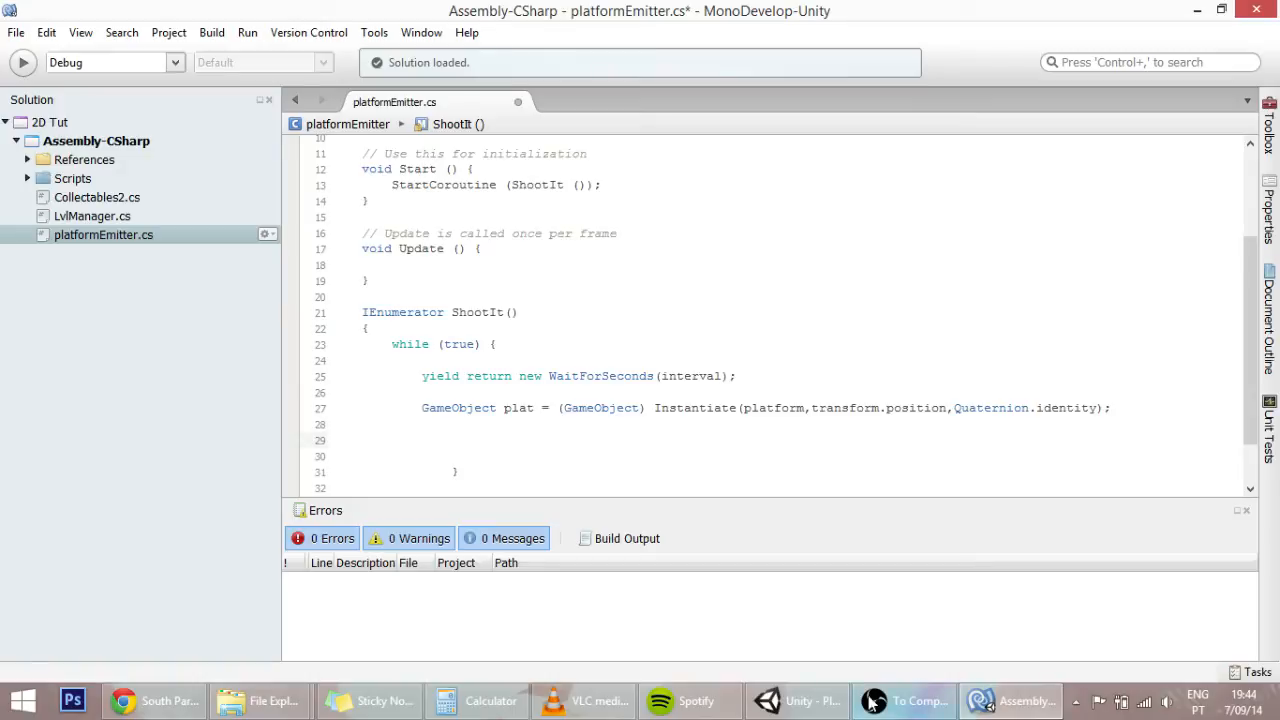
pyautogui.click(796, 700)
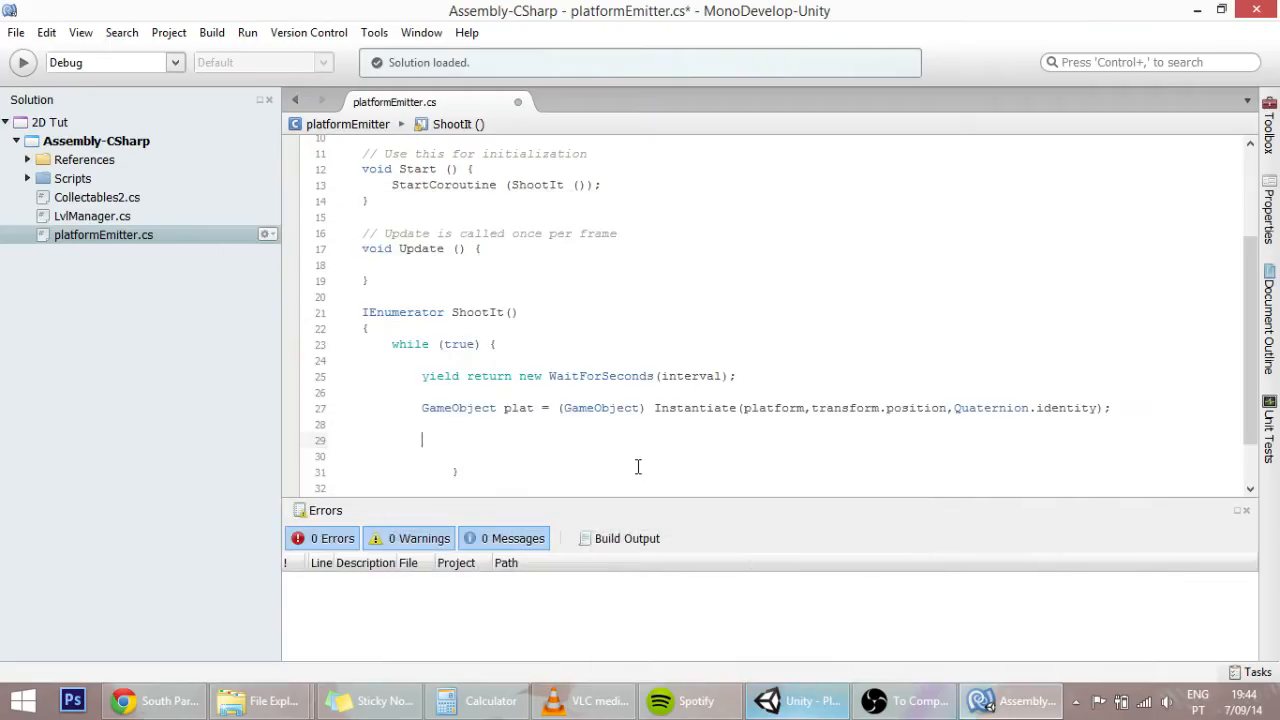
# Give each spawned plat a rigidbody2D velocity of new Vector2(0, velocity), fixing a wrong autocompletion
pyautogui.write('plat')
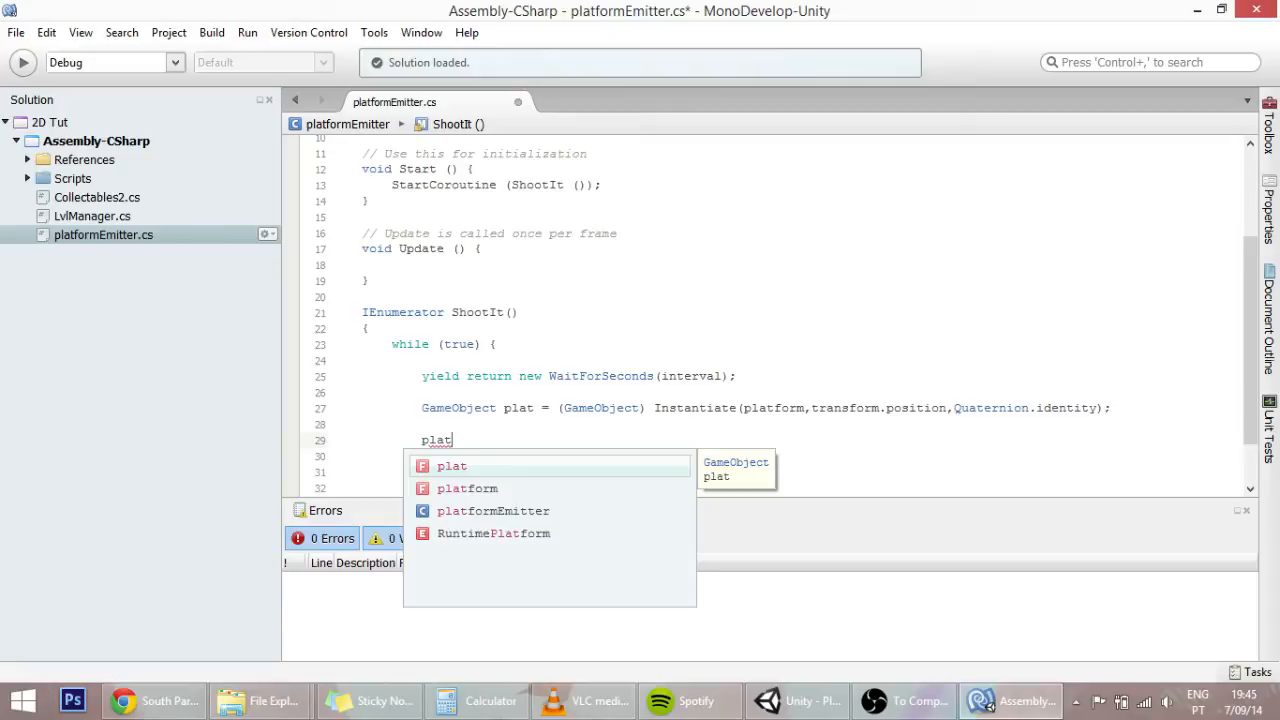
pyautogui.write('.rigidbody2D')
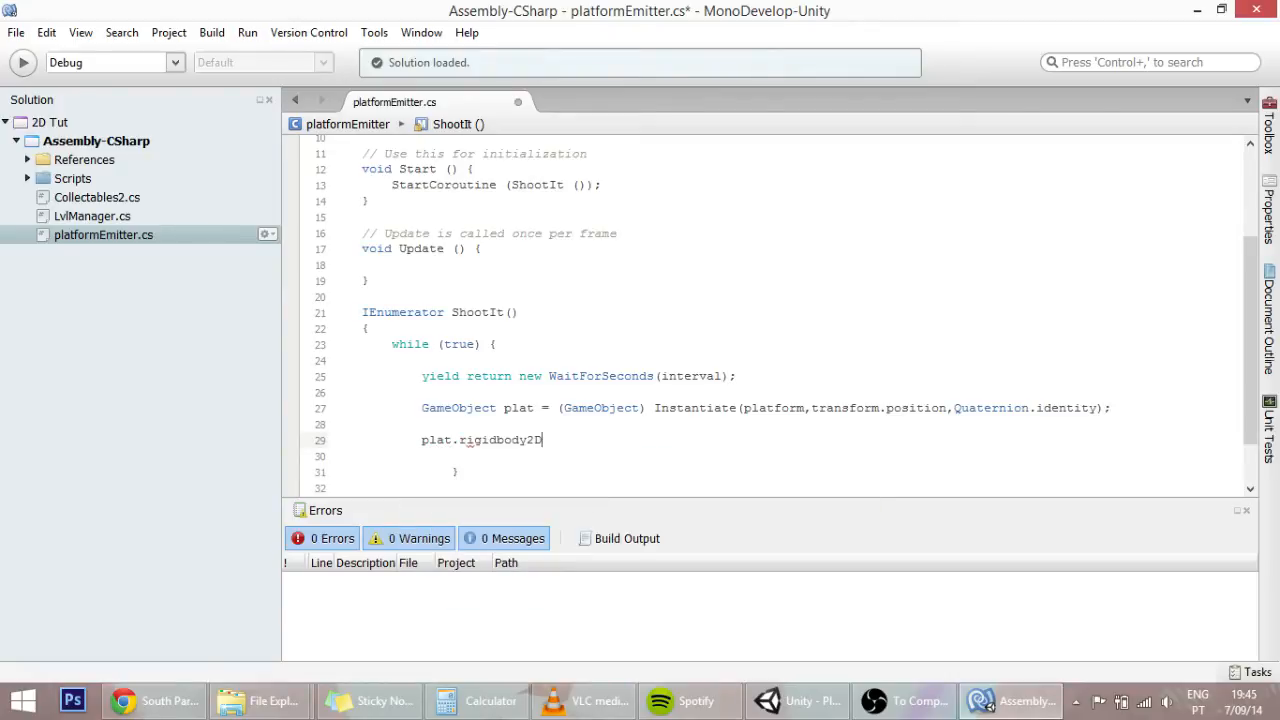
pyautogui.write('.velocity =')
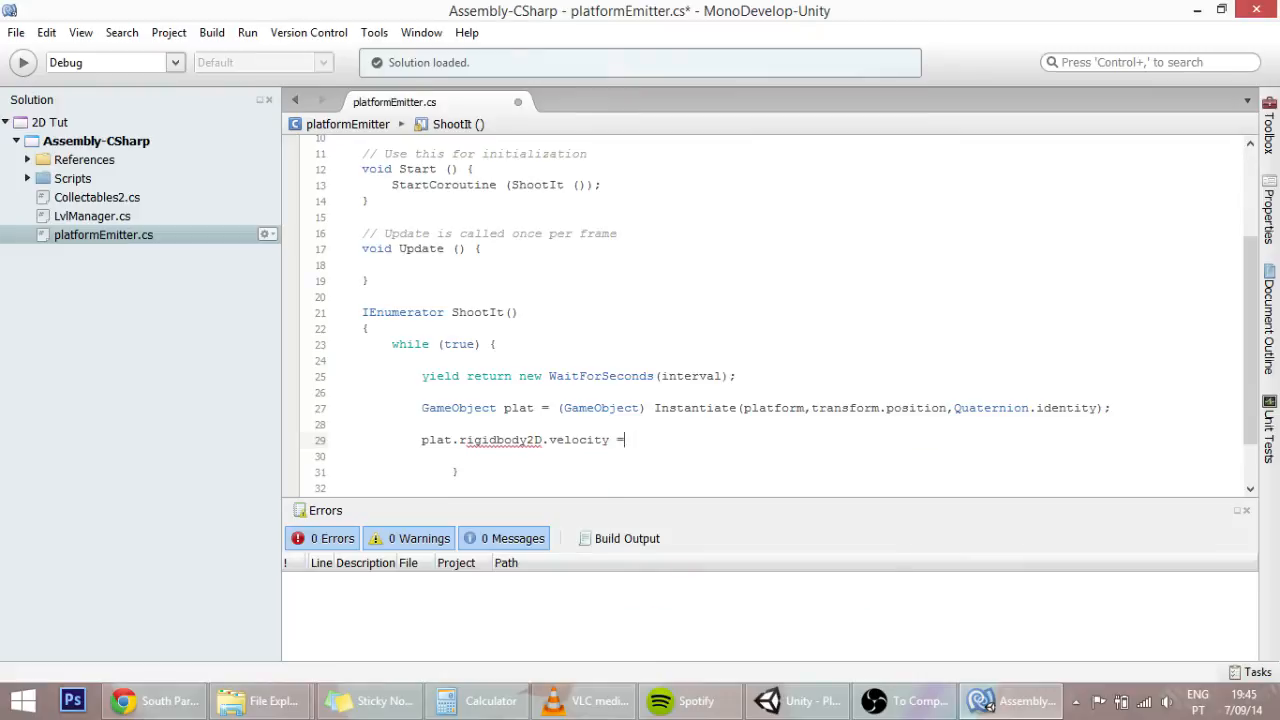
pyautogui.write('new')
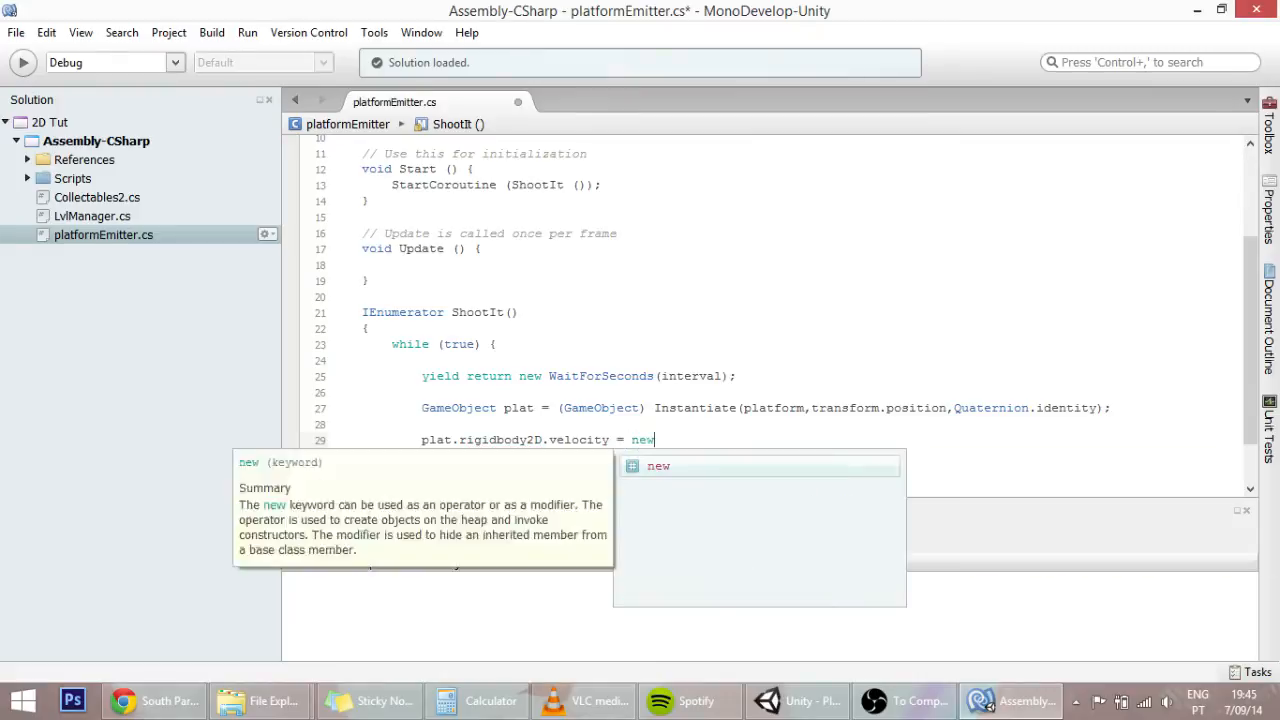
pyautogui.write('Vector')
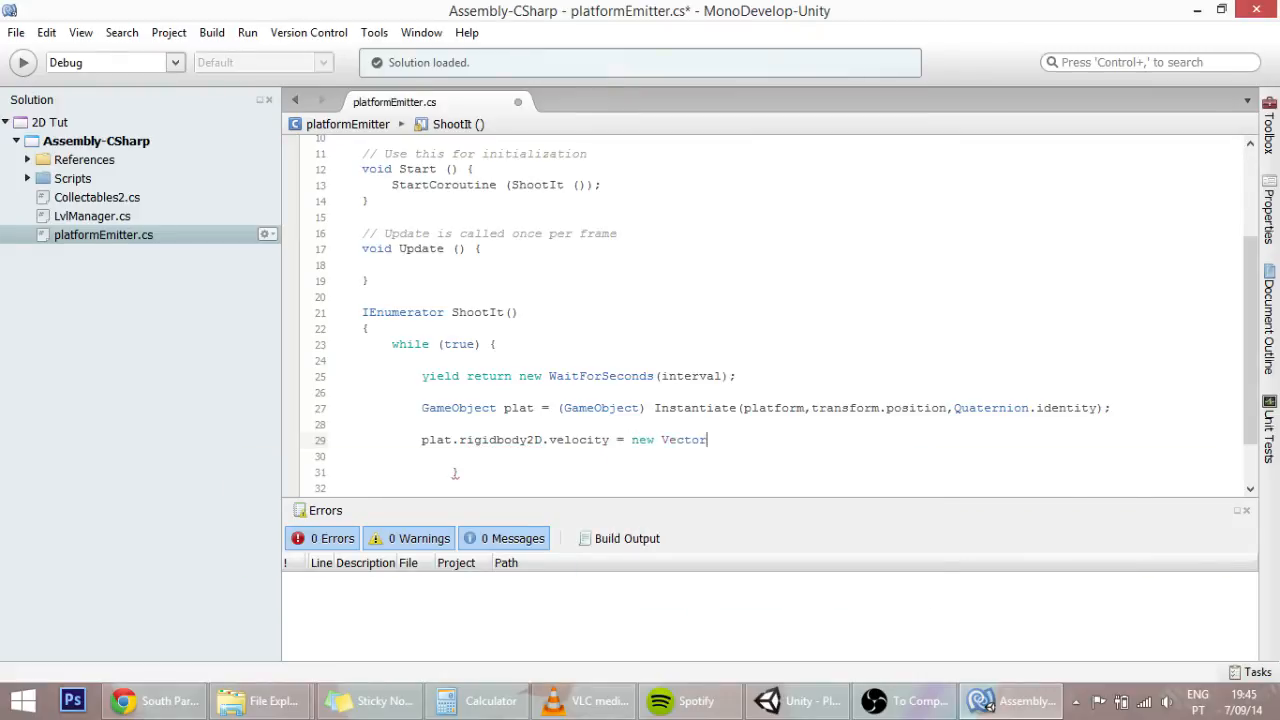
pyautogui.write('2(0')
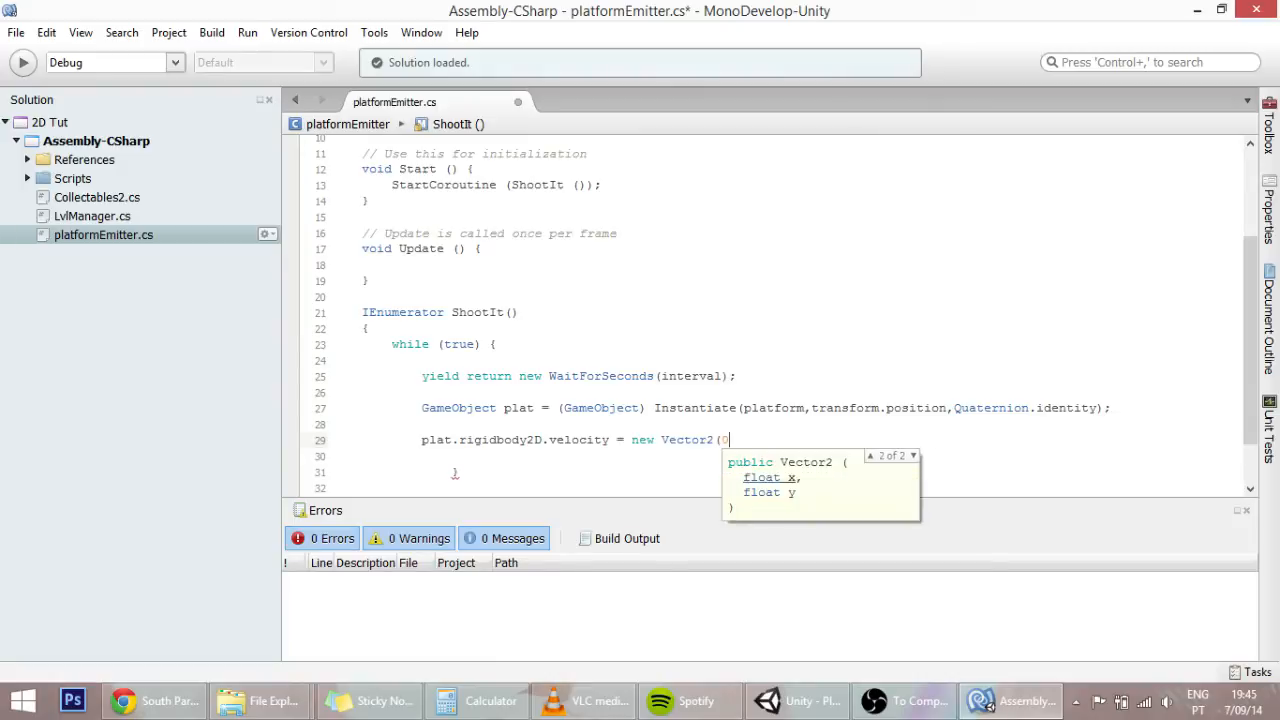
pyautogui.scroll(3)
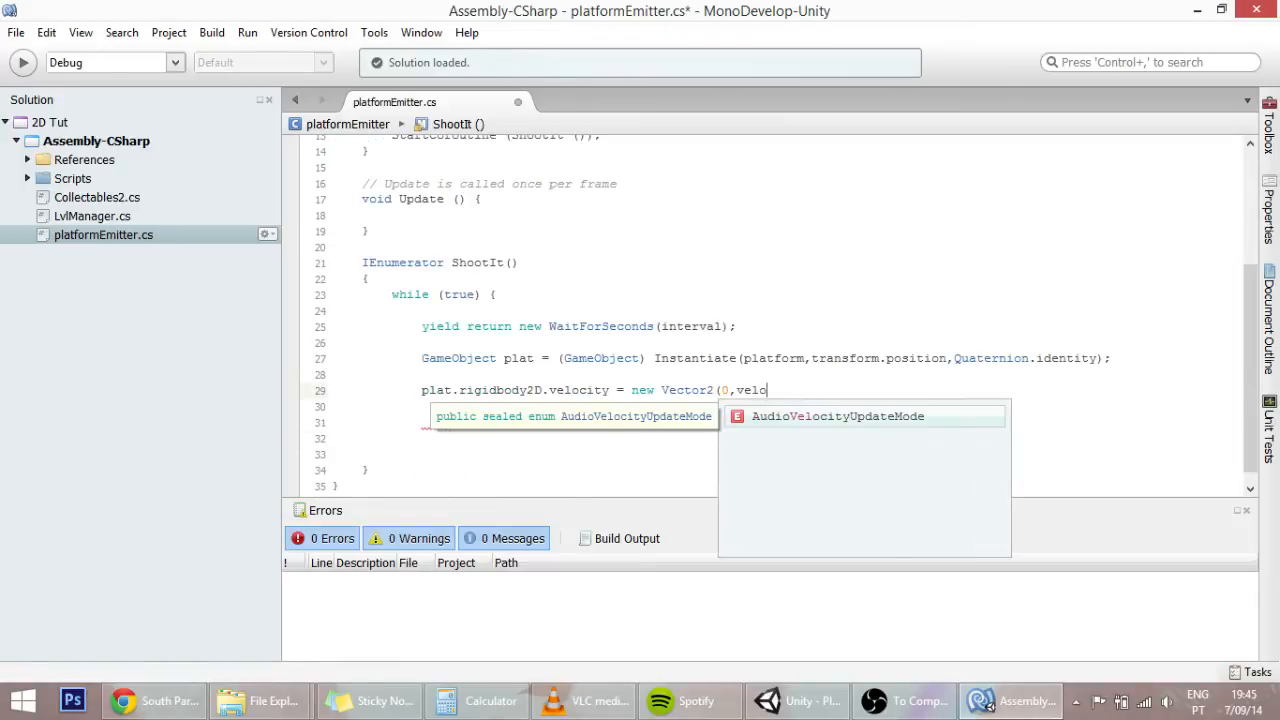
pyautogui.write('vi')
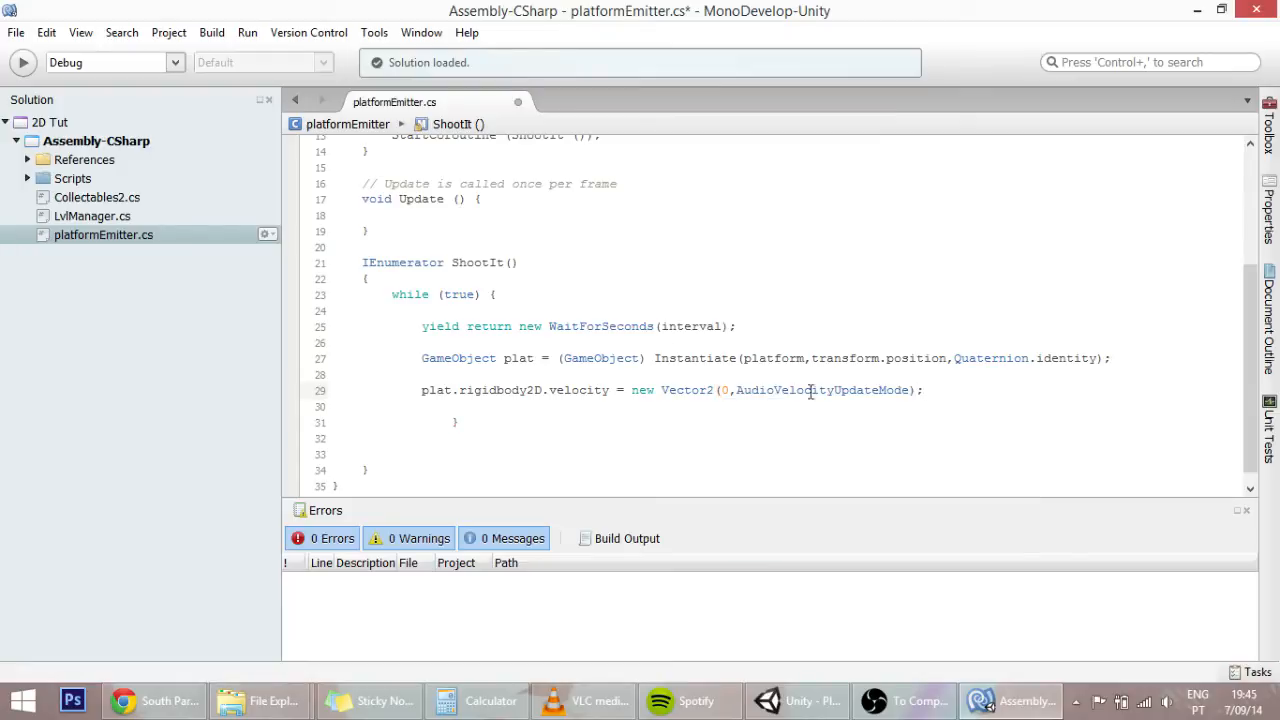
pyautogui.doubleClick(822, 390)
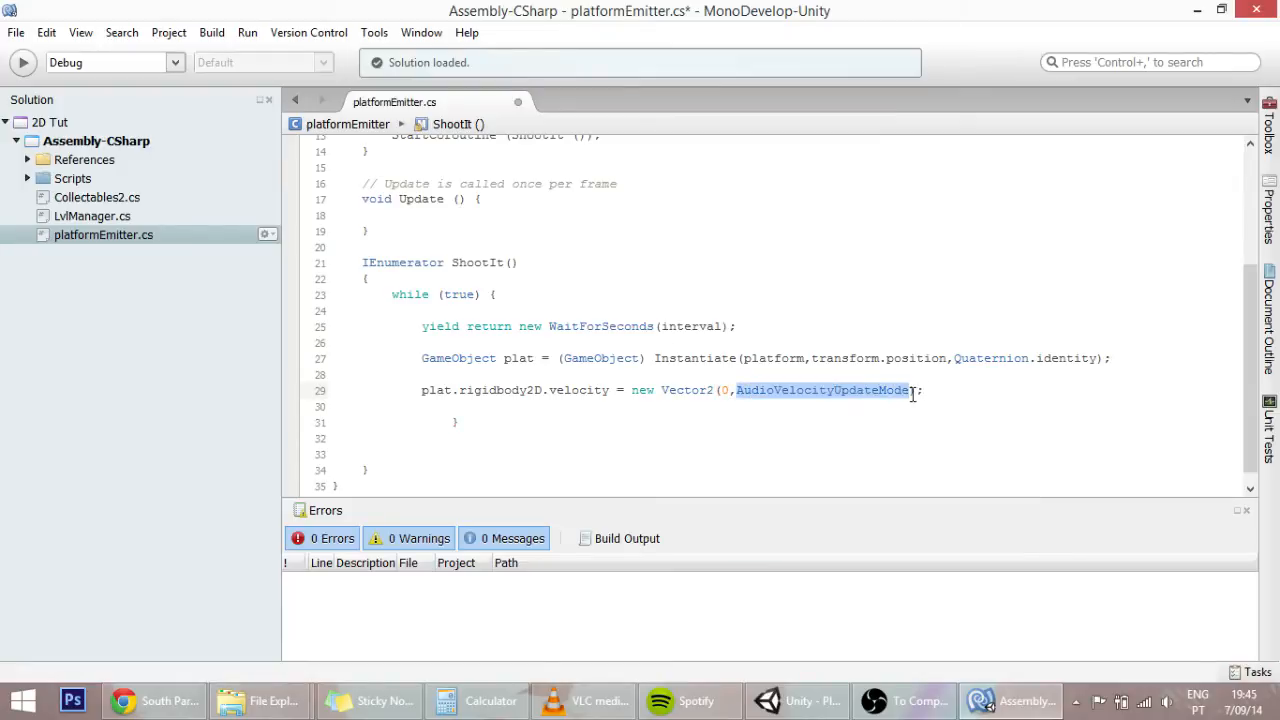
pyautogui.write('velocity')
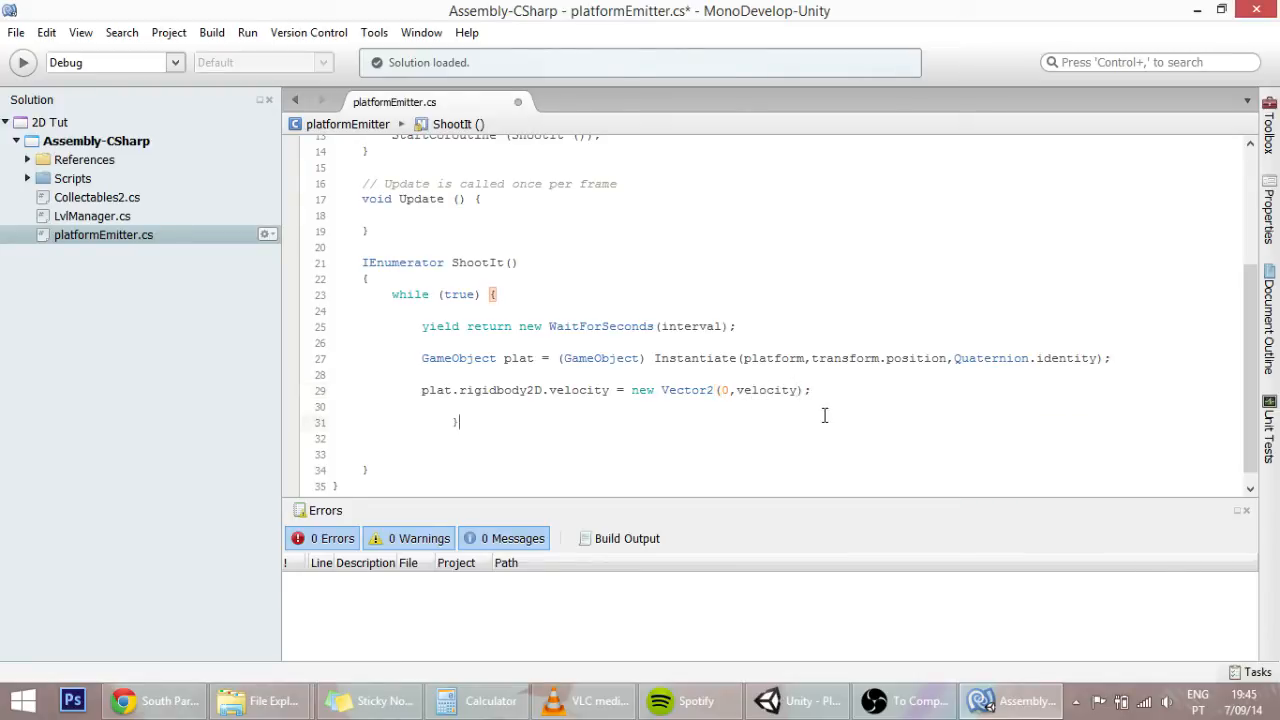
# Declare the public velocity field defaulting to 1, build, and return to Unity
pyautogui.scroll(3)
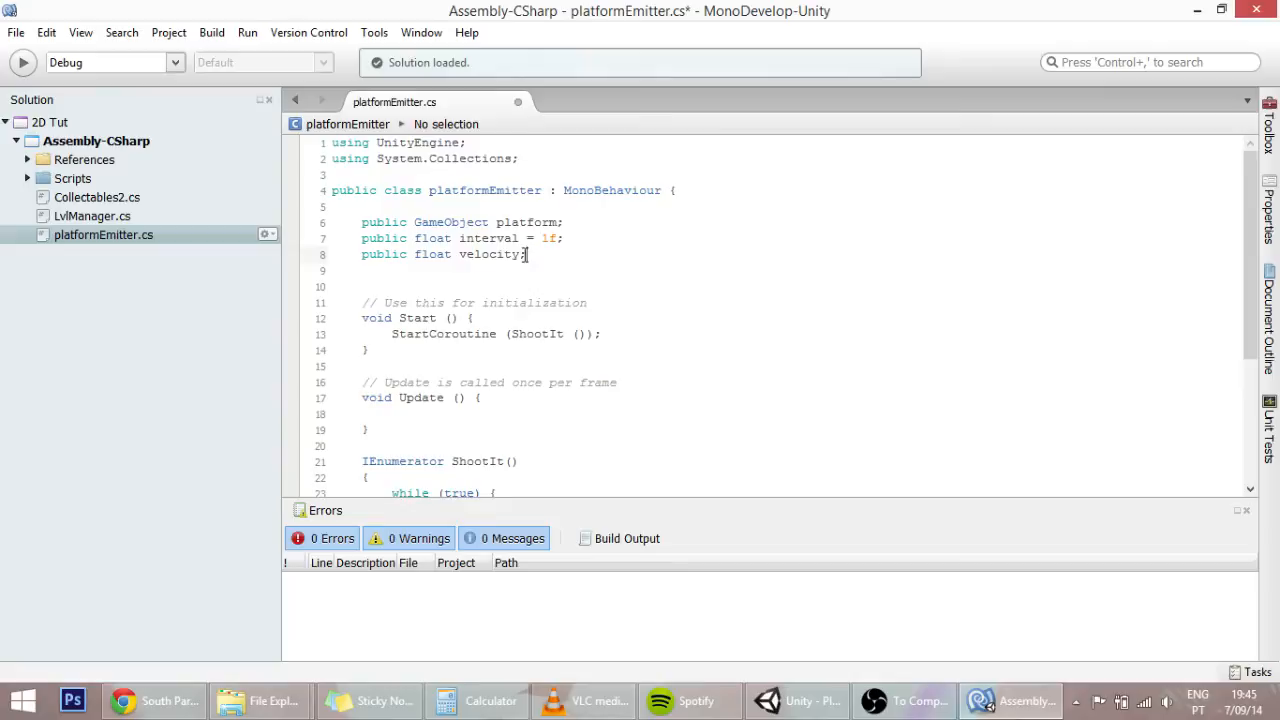
pyautogui.write('= 1f')
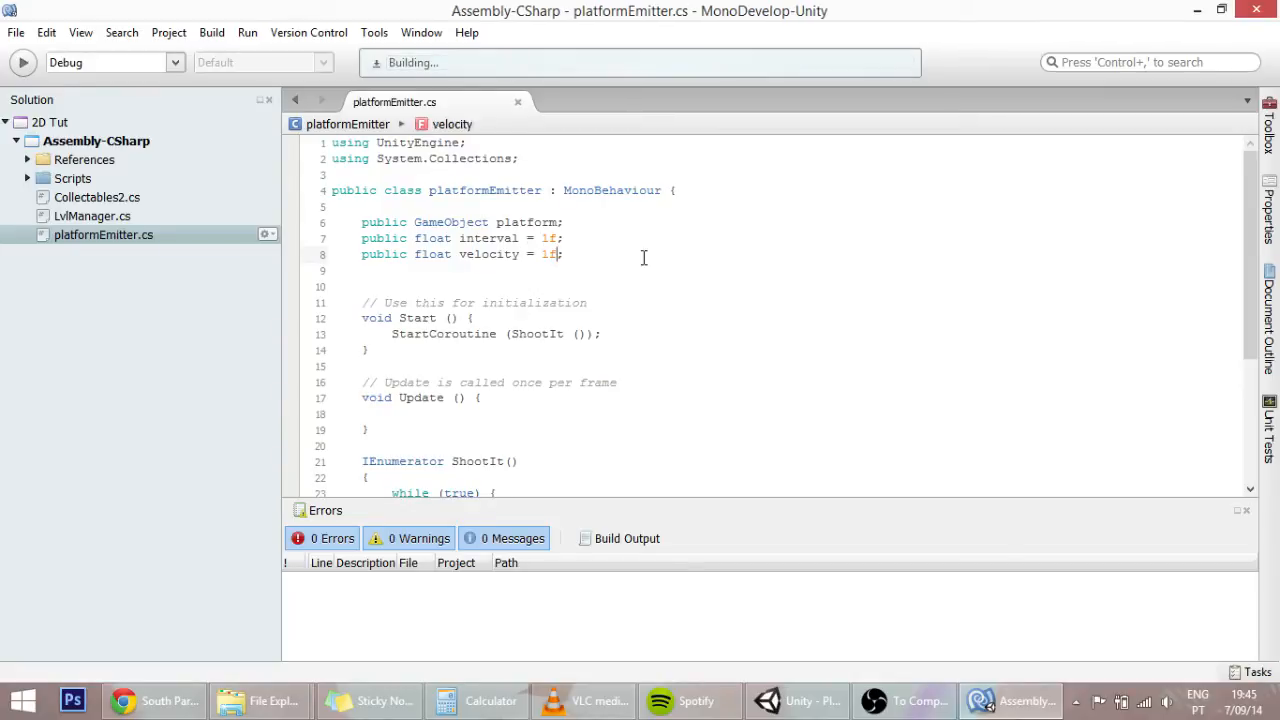
pyautogui.scroll(-3)
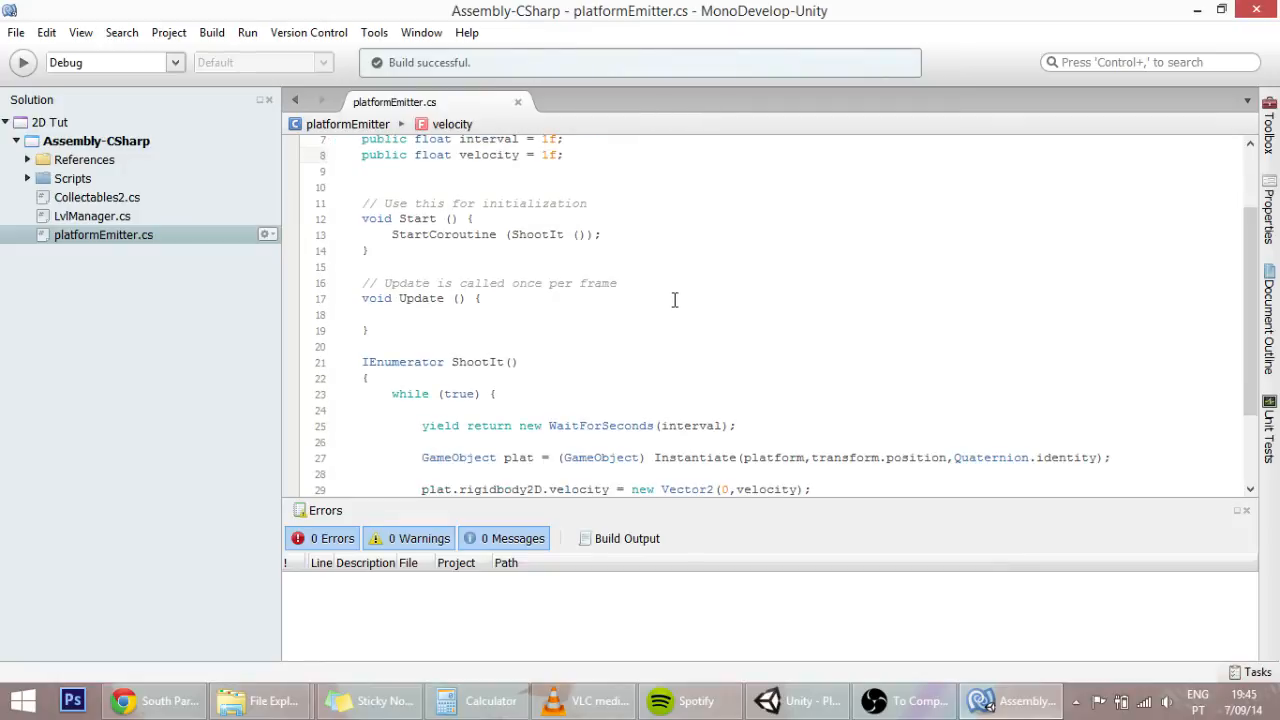
pyautogui.click(796, 700)
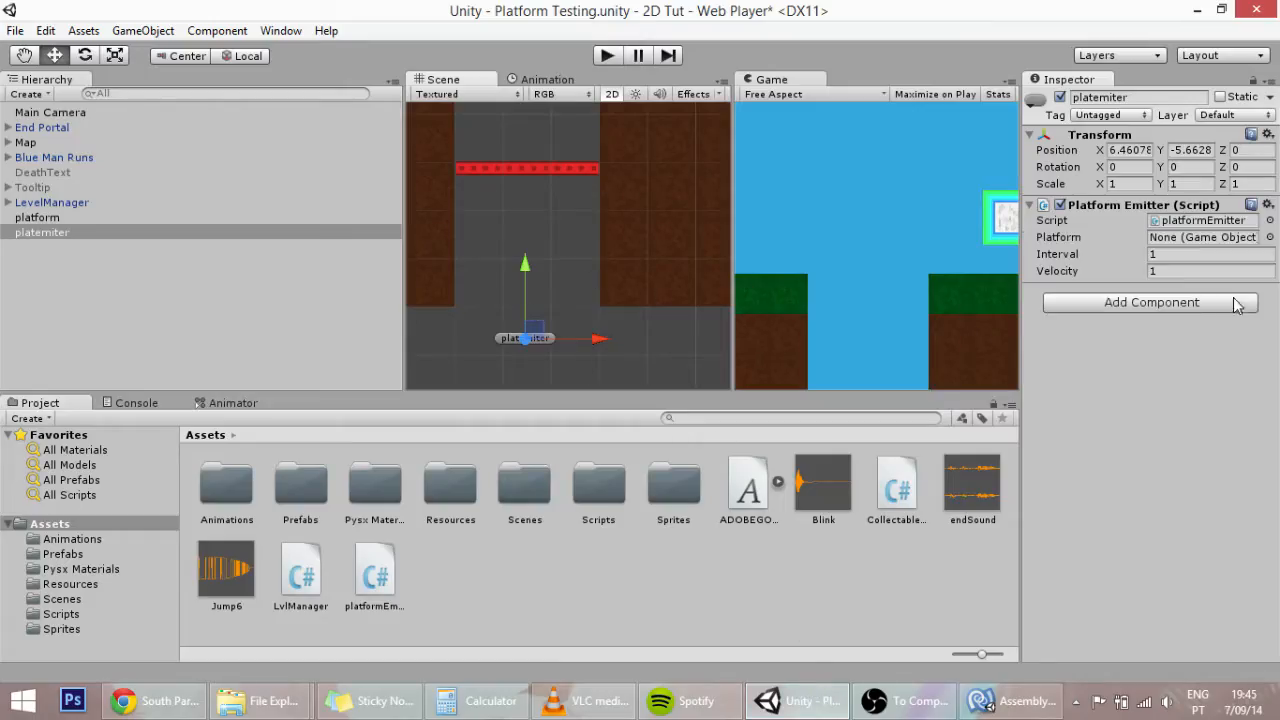
# Select the emitter's empty Platform slot and inspect the platform prefab in Assets > Prefabs
pyautogui.click(1200, 236)
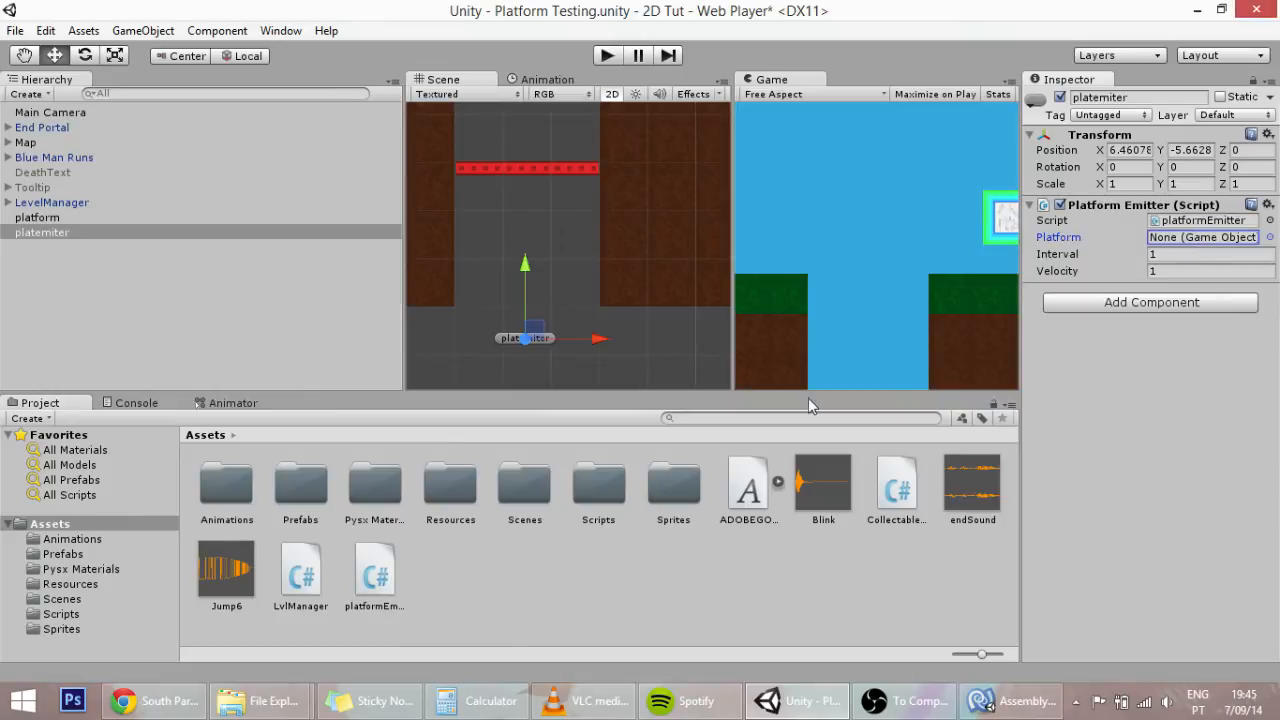
pyautogui.click(62, 552)
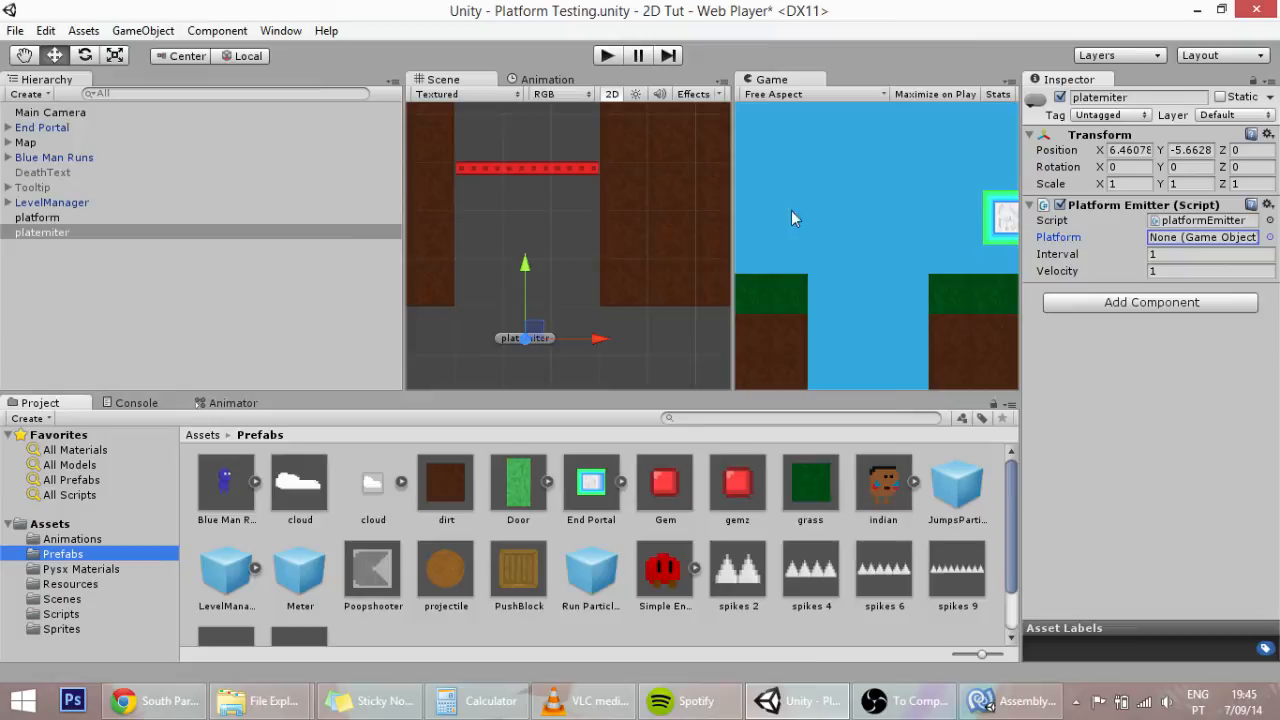
pyautogui.scroll(-3)
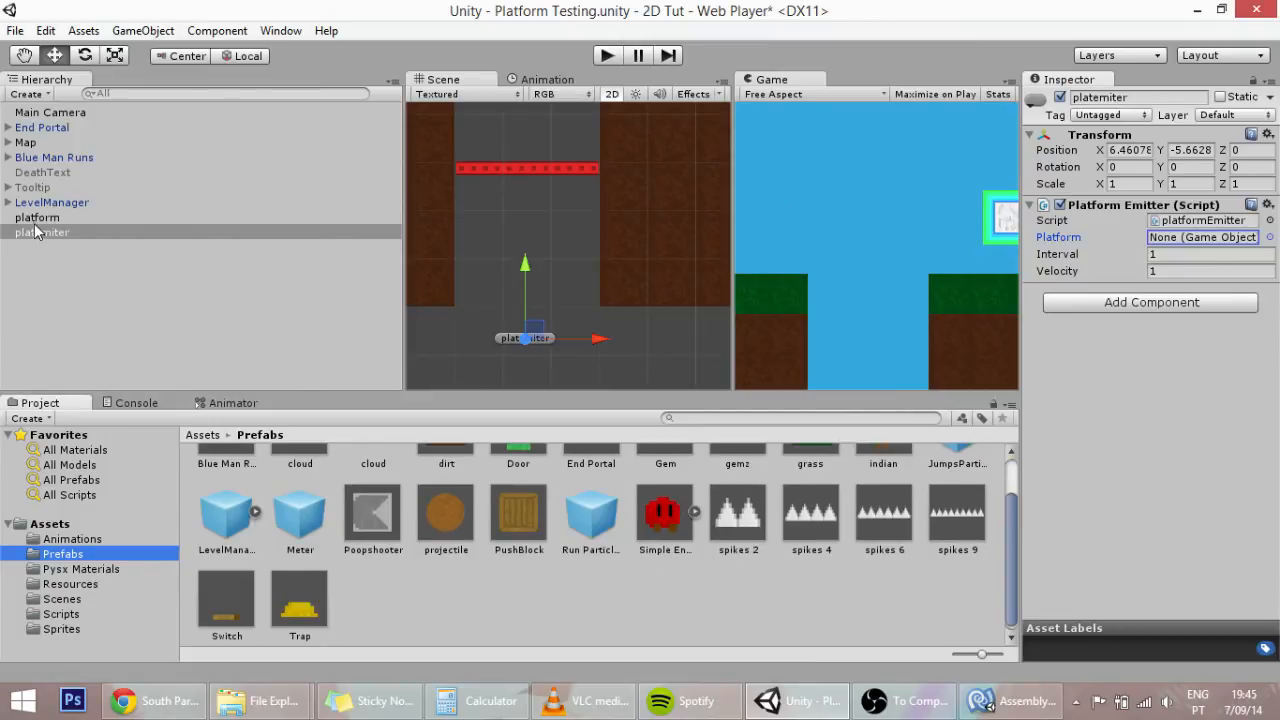
pyautogui.click(36, 218)
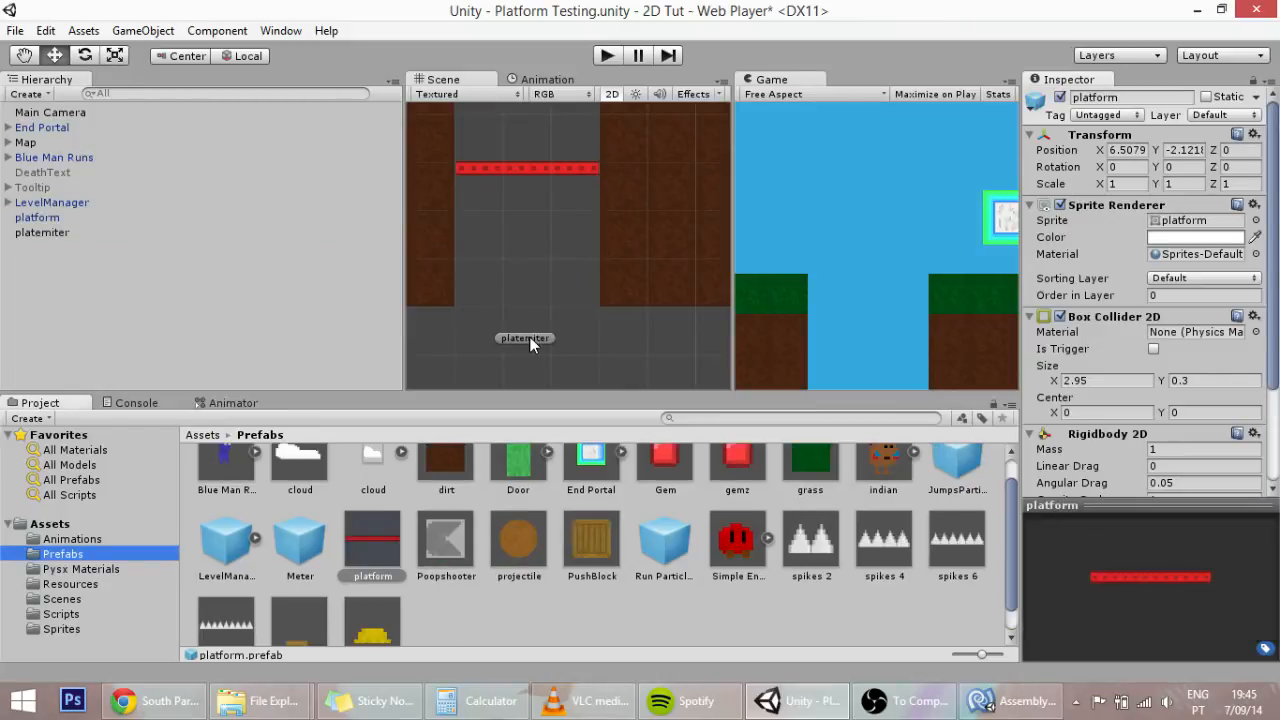
# Return to the platemiter settings and select the platform object in the scene
pyautogui.click(42, 232)
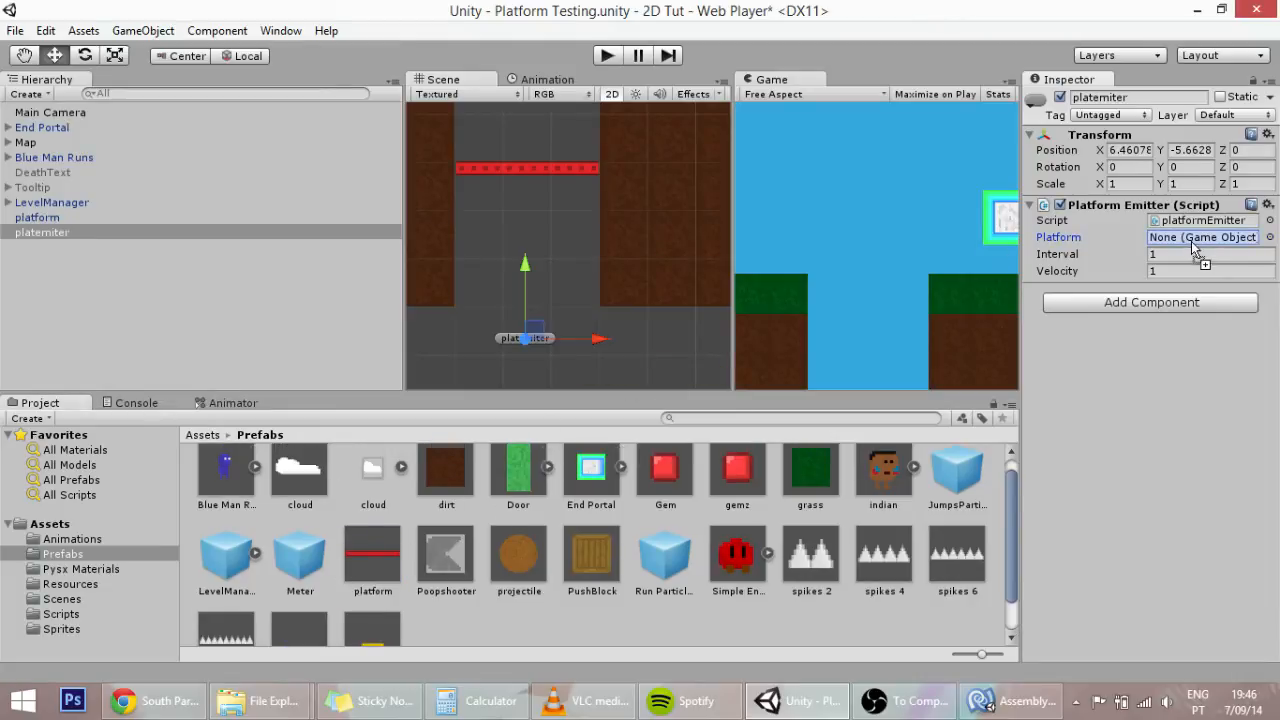
pyautogui.click(36, 216)
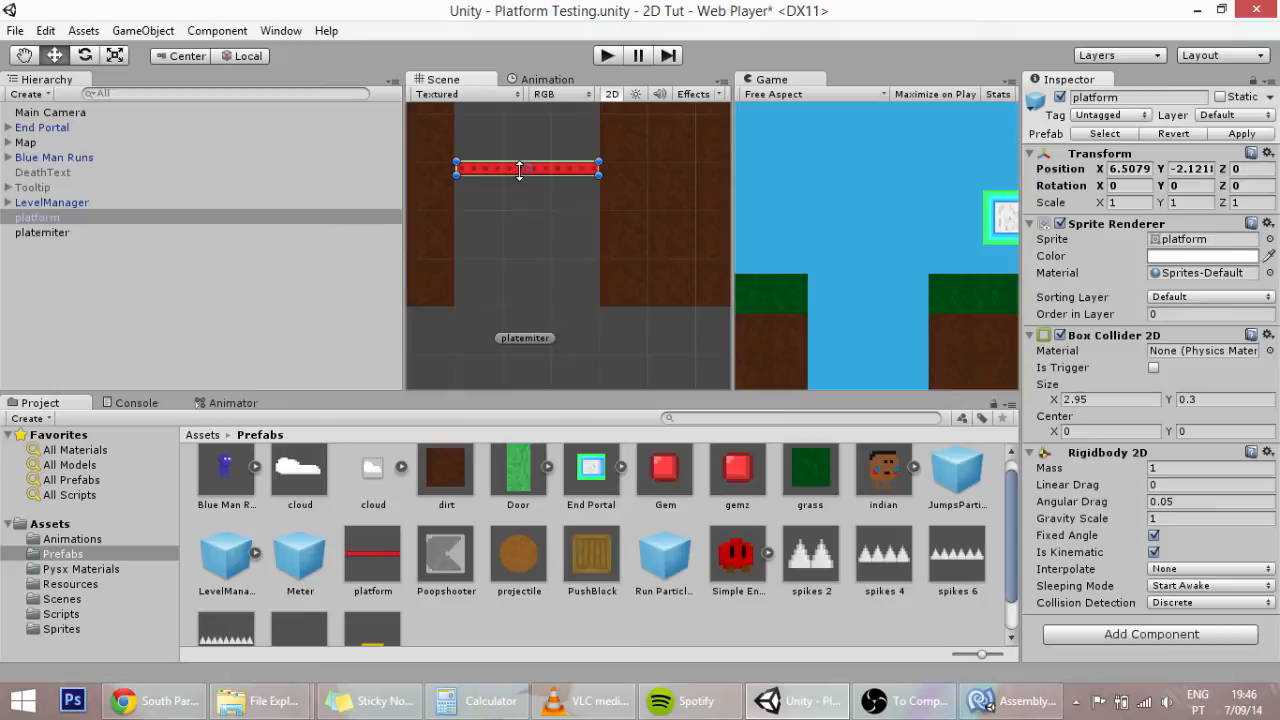
pyautogui.click(576, 320)
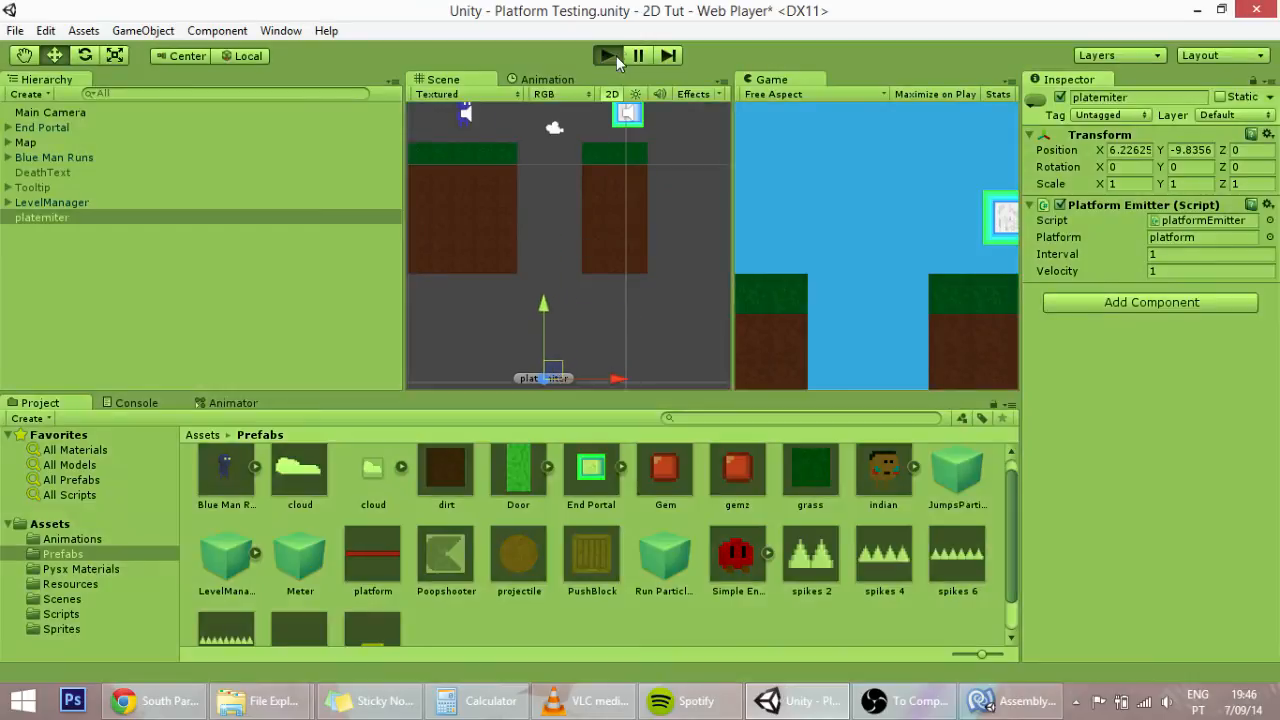
# Play the scene so the emitter spawns platform clones, then stop the game
pyautogui.click(608, 56)
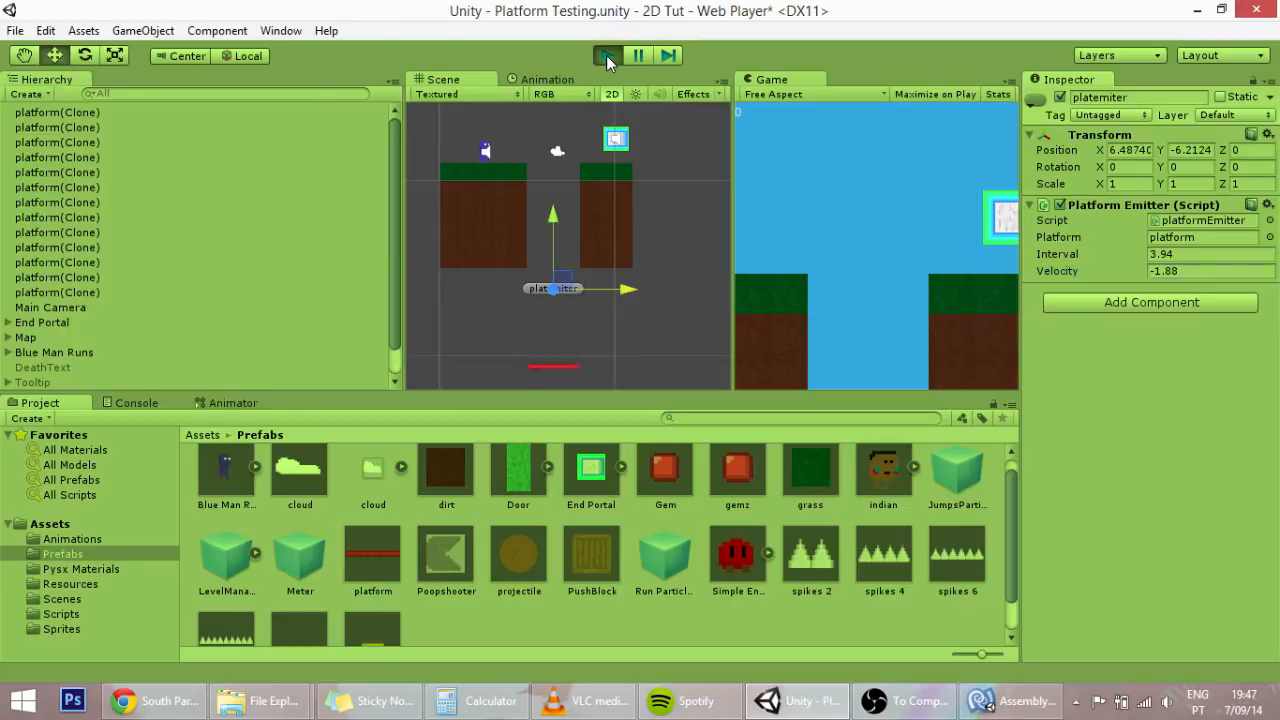
pyautogui.click(606, 56)
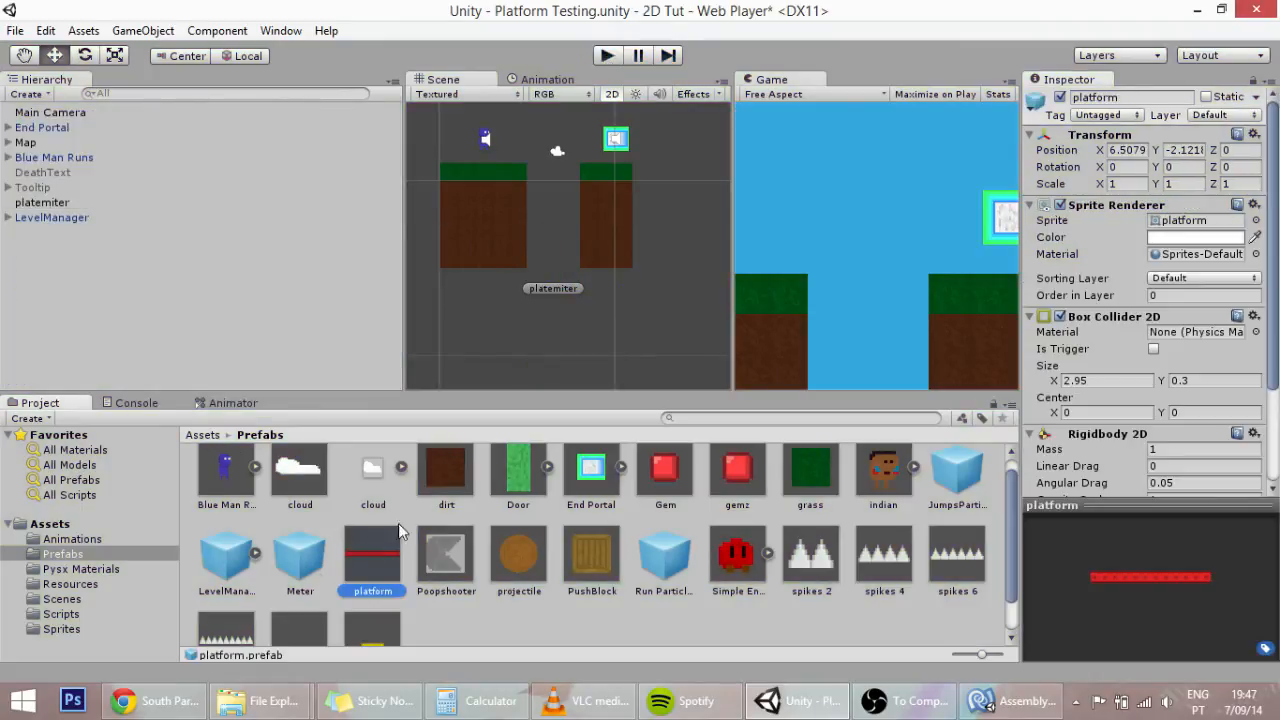
# Add the Destroy By Time script component to the platform prefab via the 'des' search
pyautogui.scroll(-3)
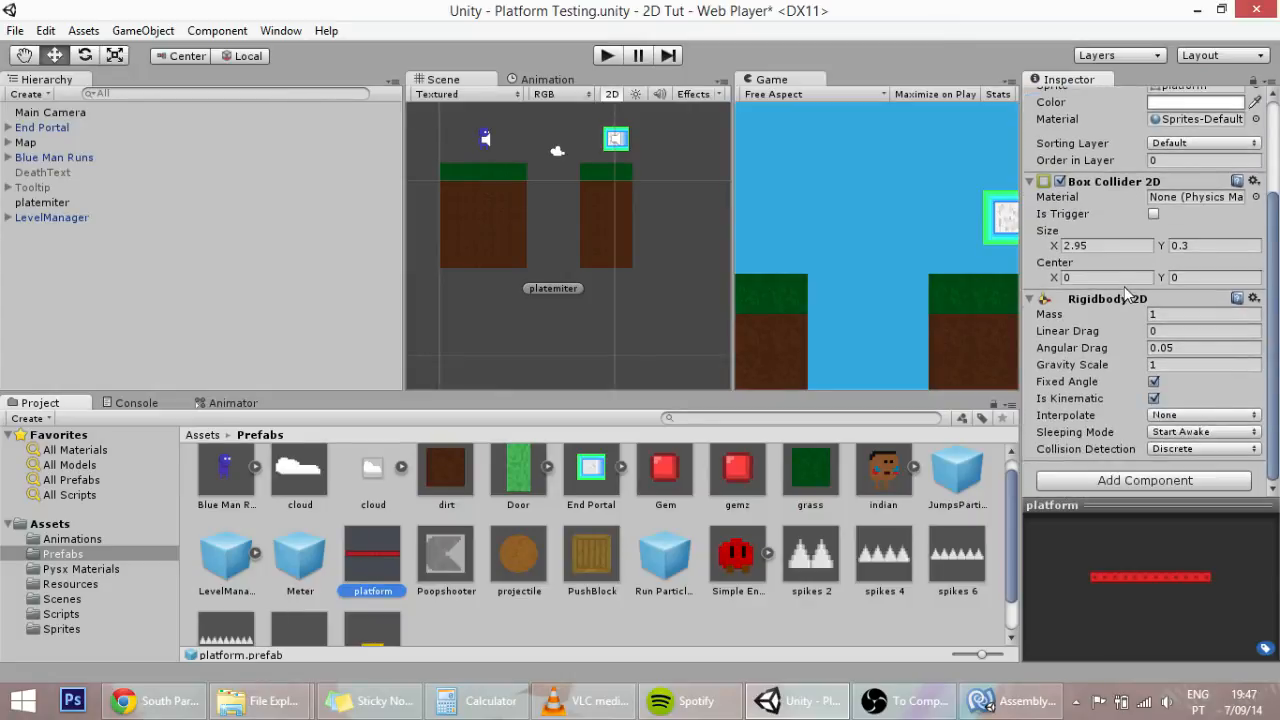
pyautogui.scroll(3)
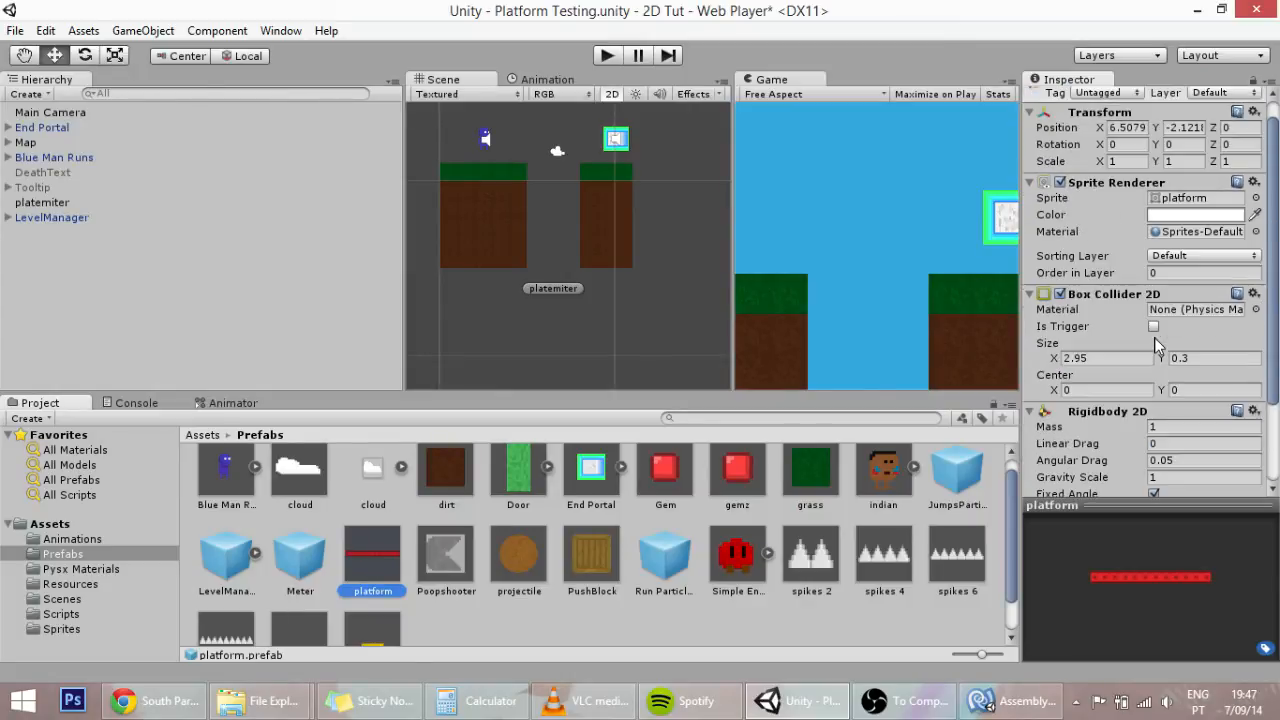
pyautogui.click(1144, 480)
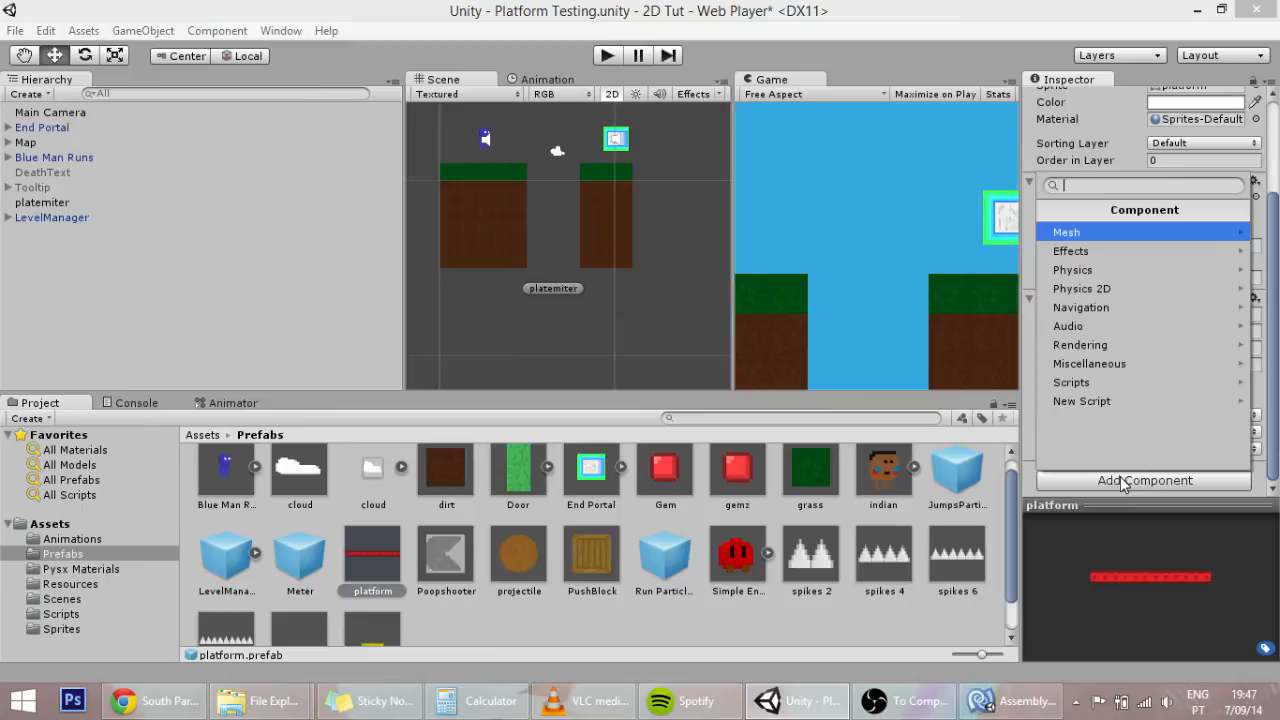
pyautogui.click(1072, 382)
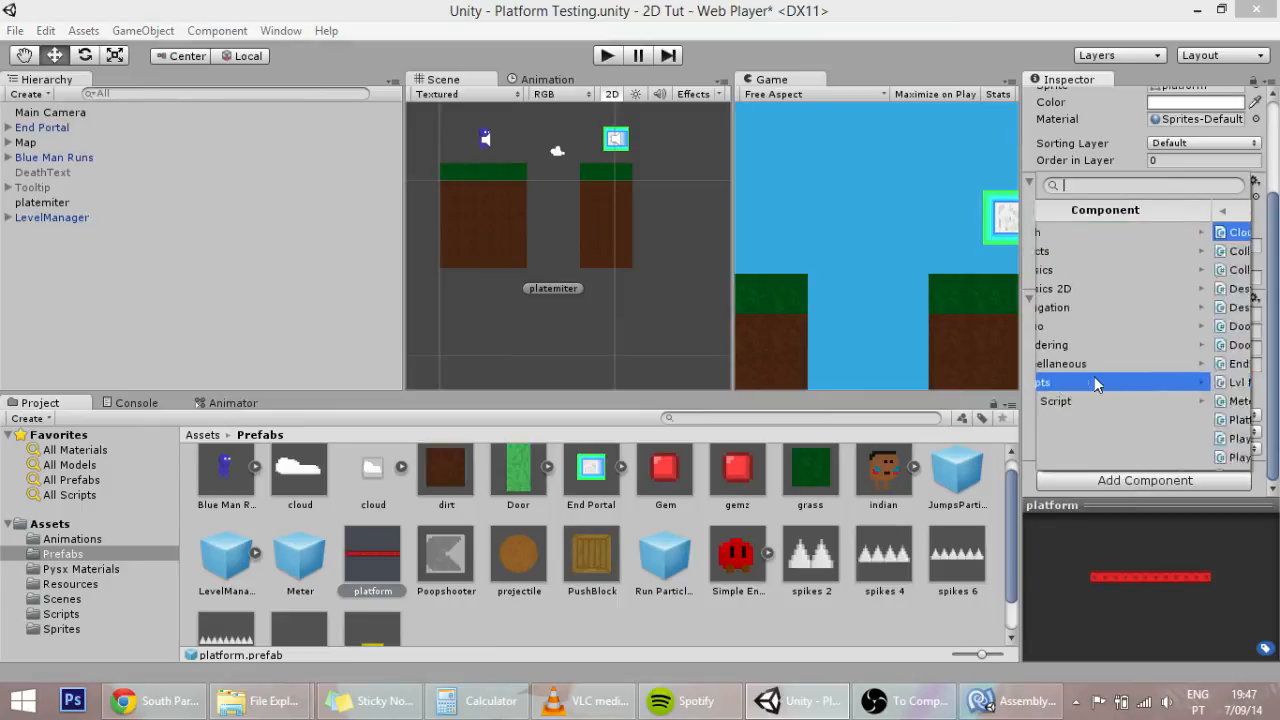
pyautogui.write('des')
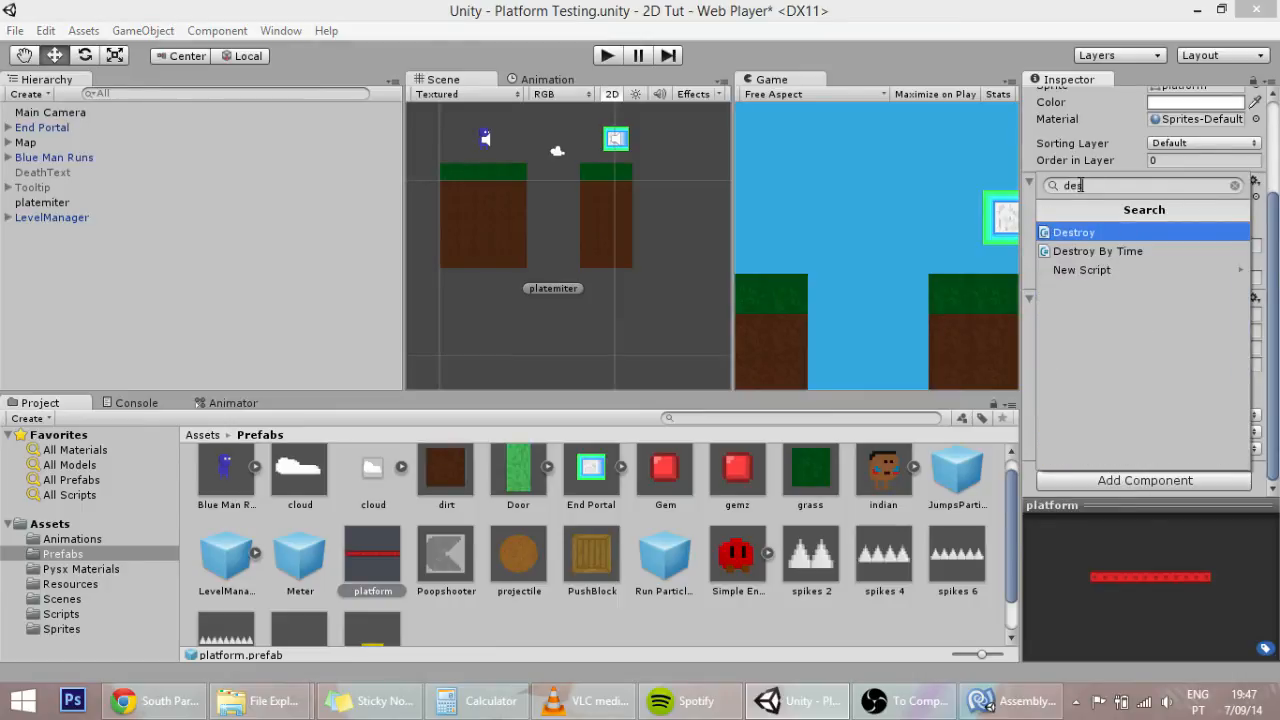
pyautogui.click(1096, 252)
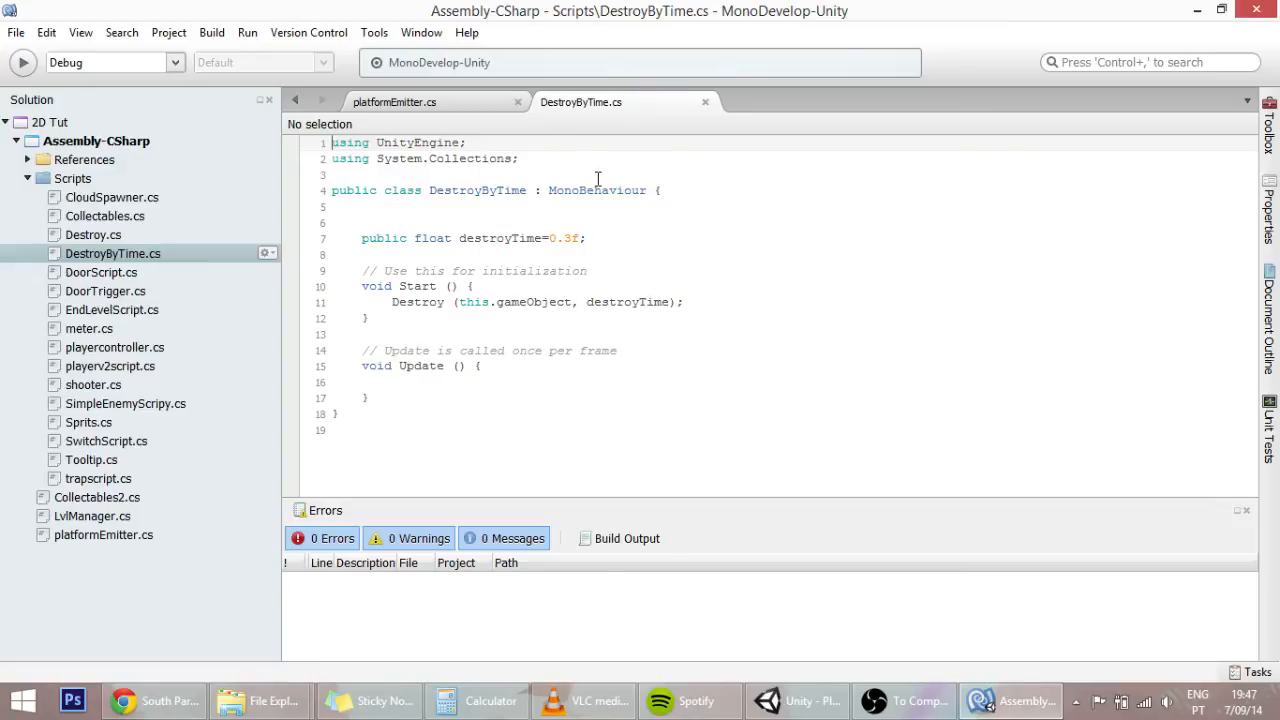
pyautogui.moveTo(468, 316)
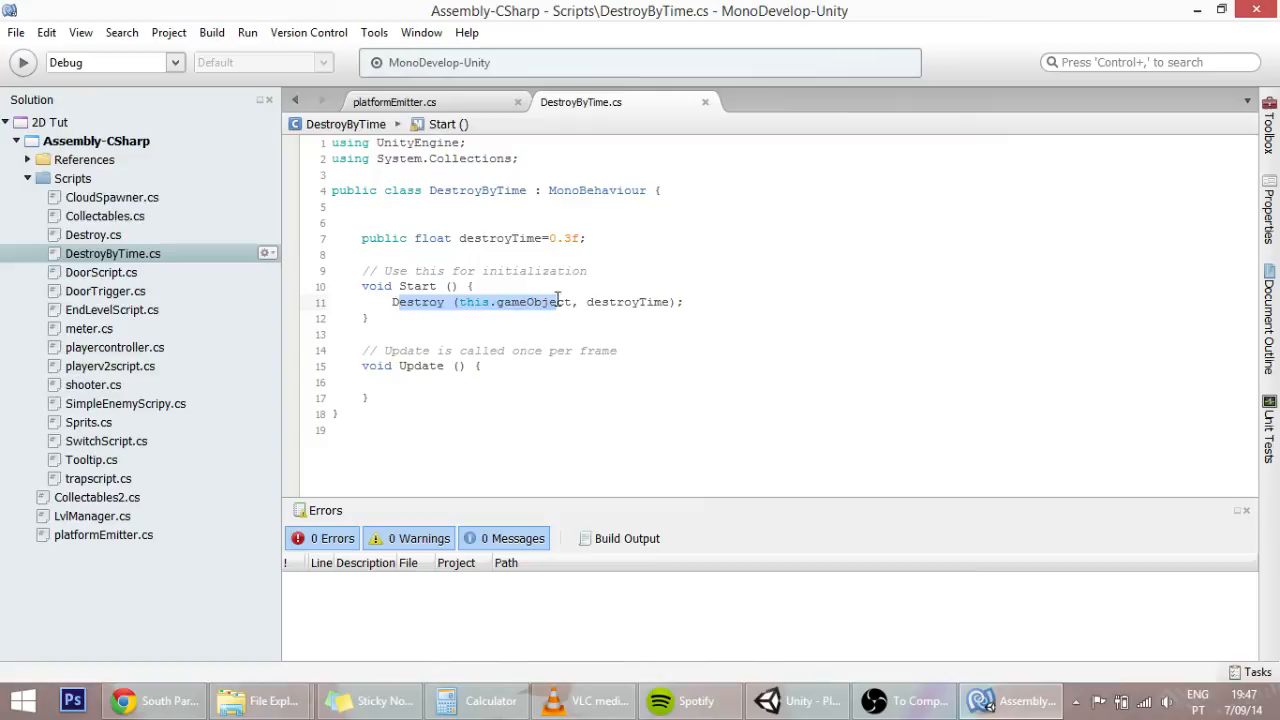
pyautogui.doubleClick(628, 300)
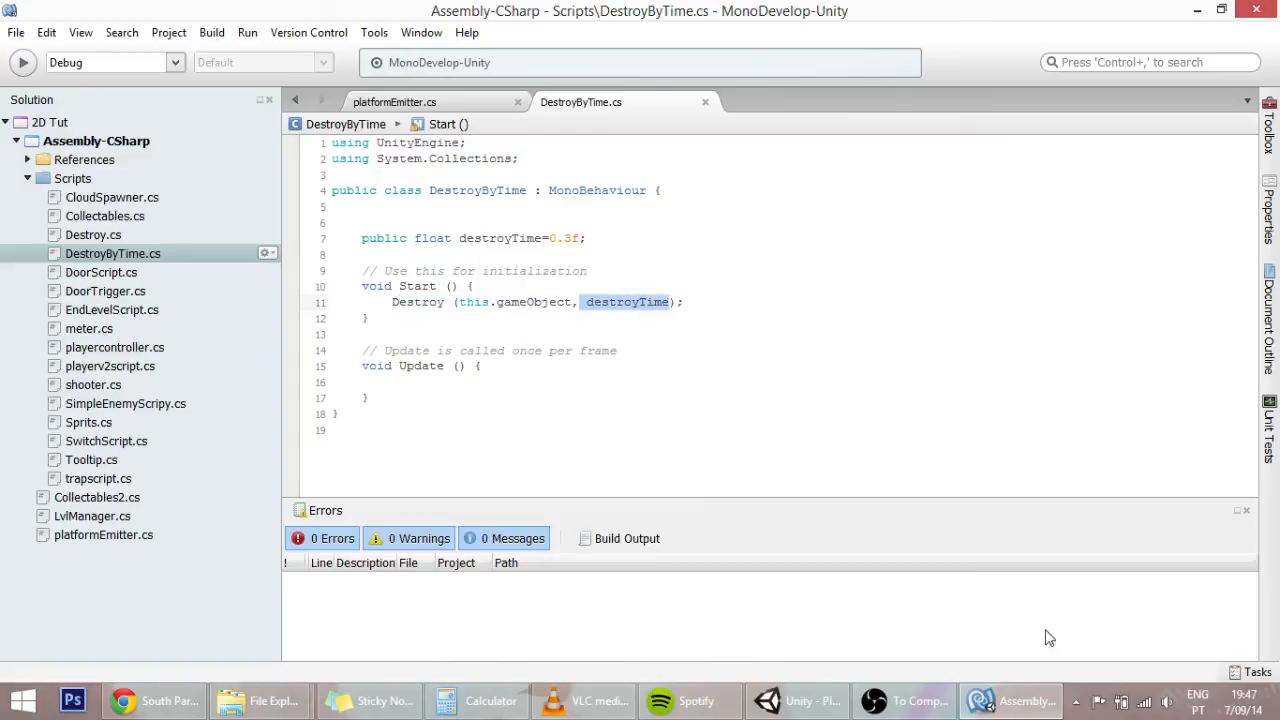
pyautogui.click(796, 700)
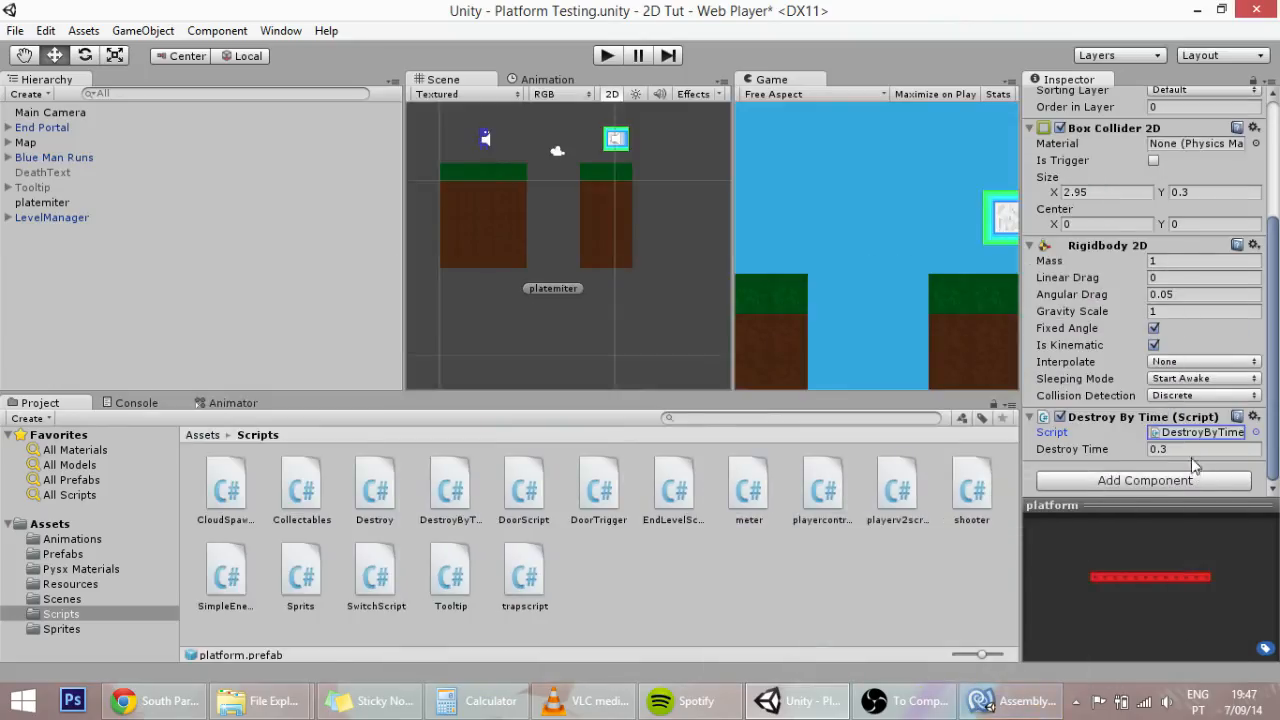
# Set the platform prefab's Destroy Time to 10 and select the platemitter in the scene
pyautogui.tripleClick(1200, 448)
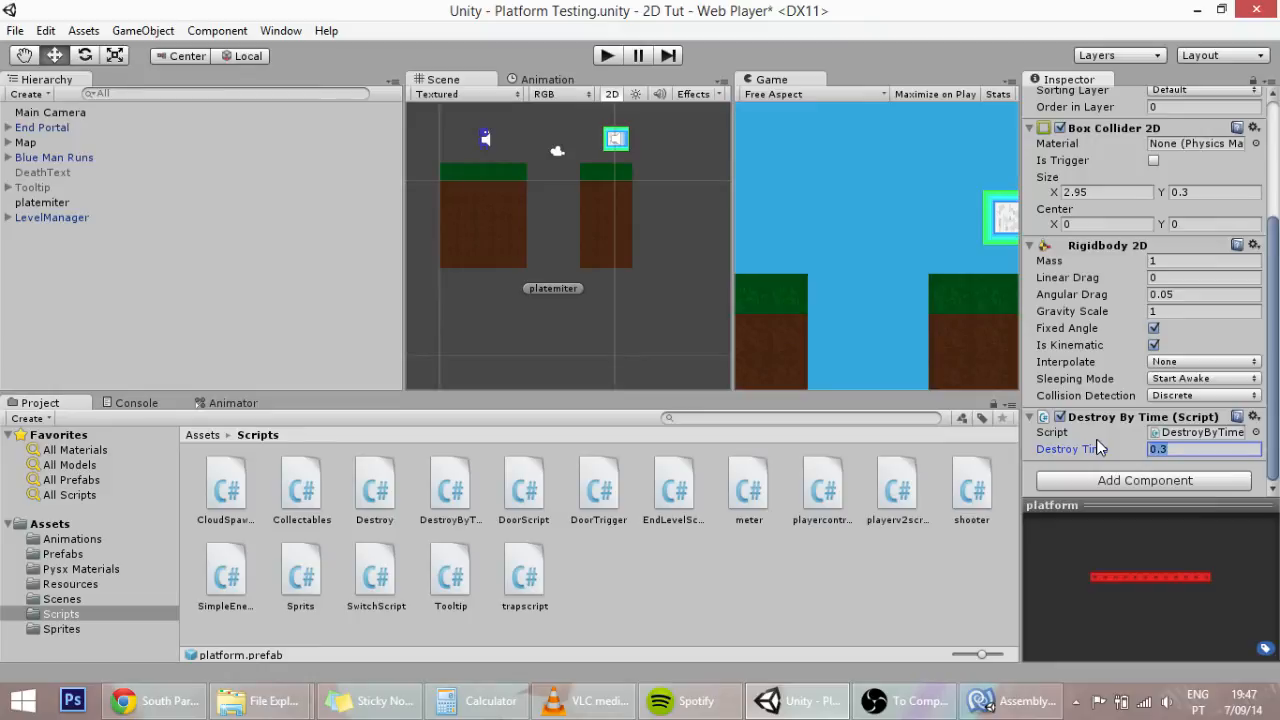
pyautogui.write('10')
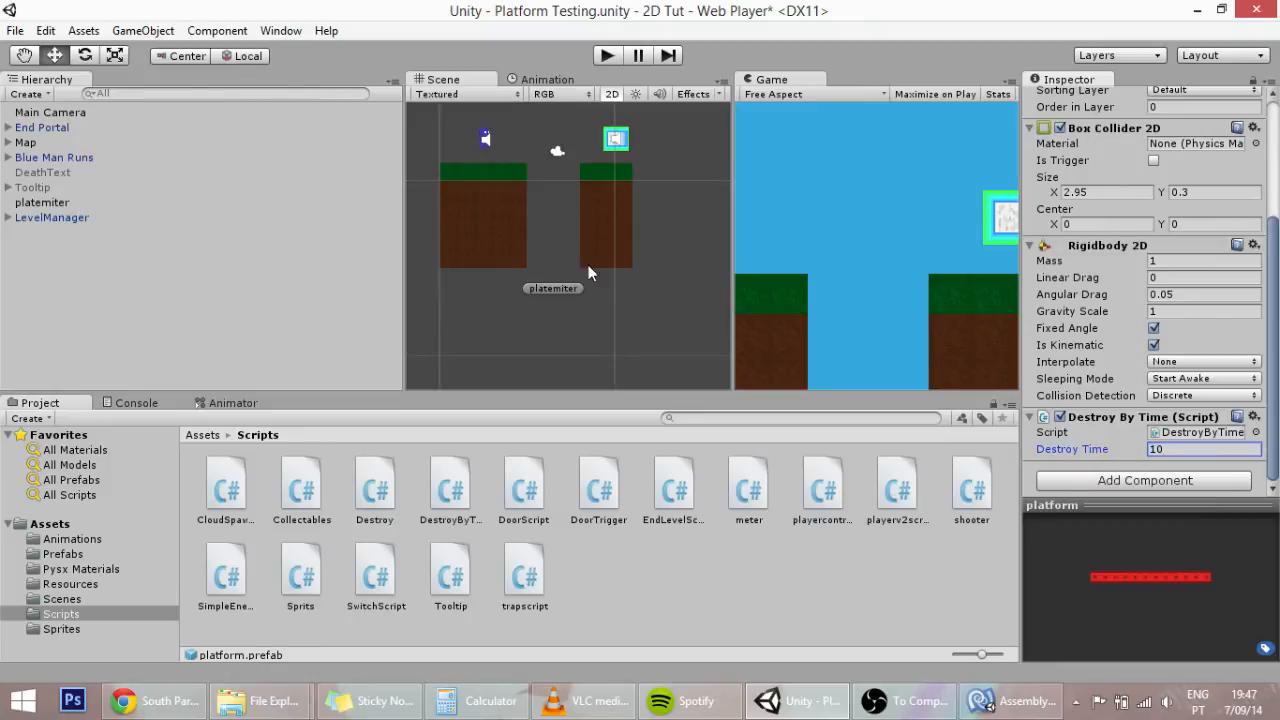
pyautogui.click(42, 202)
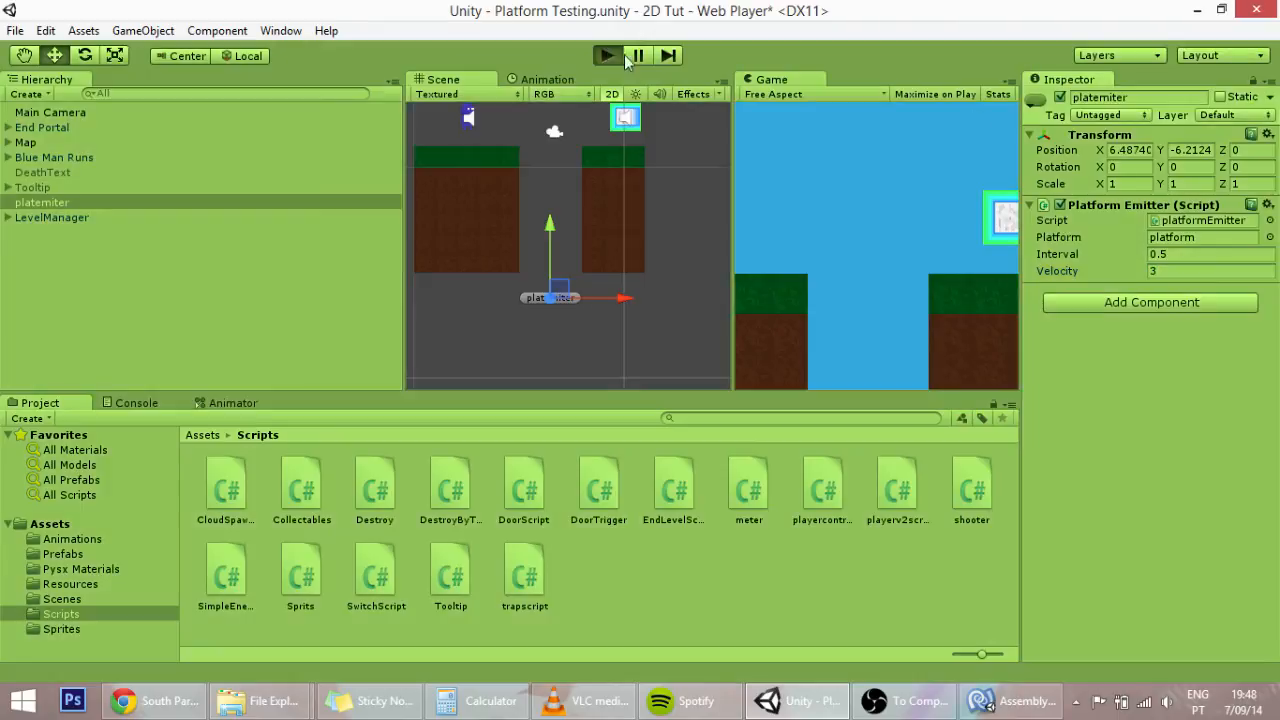
# Play the scene, stop it with the emitter interval at 1, and play again
pyautogui.click(606, 56)
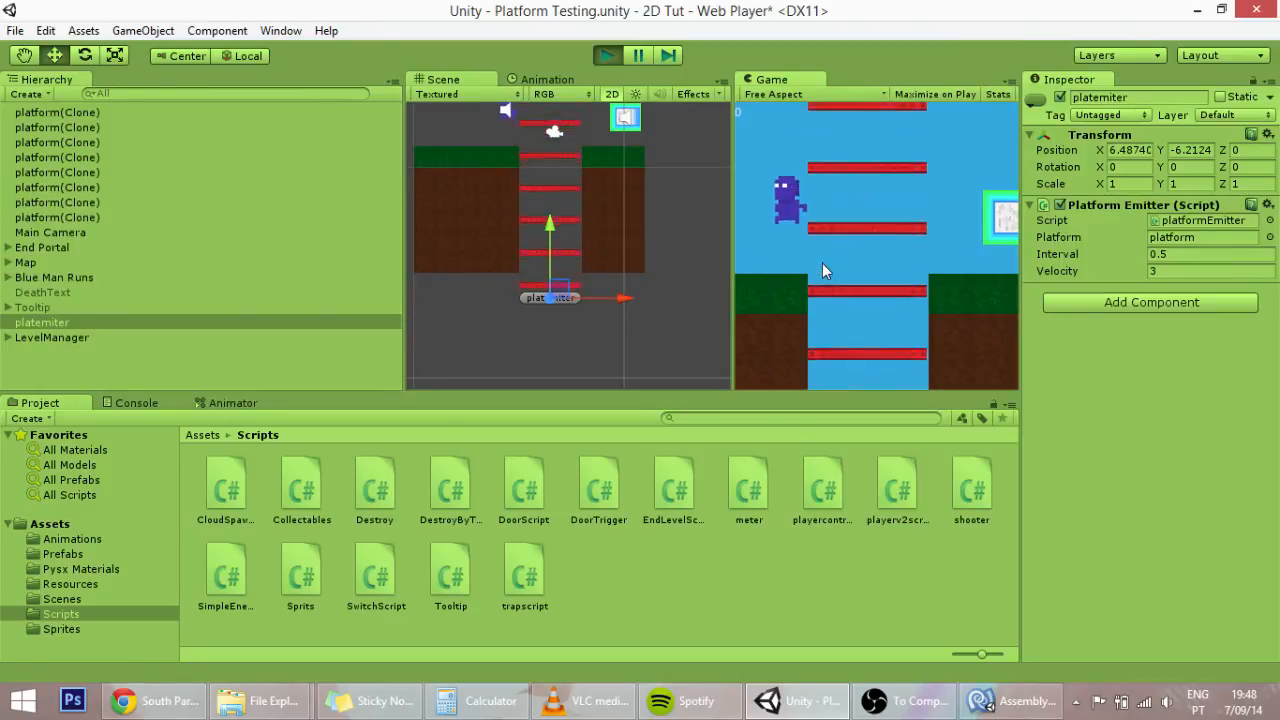
pyautogui.click(608, 56)
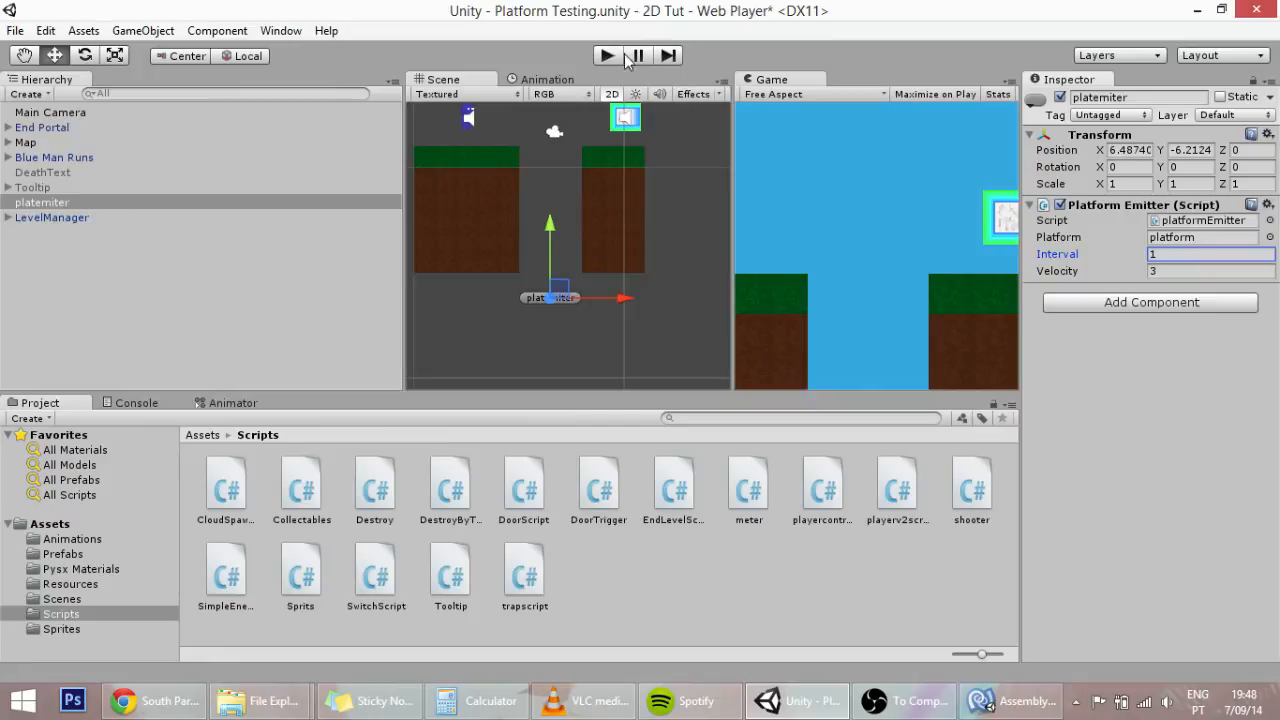
pyautogui.click(606, 56)
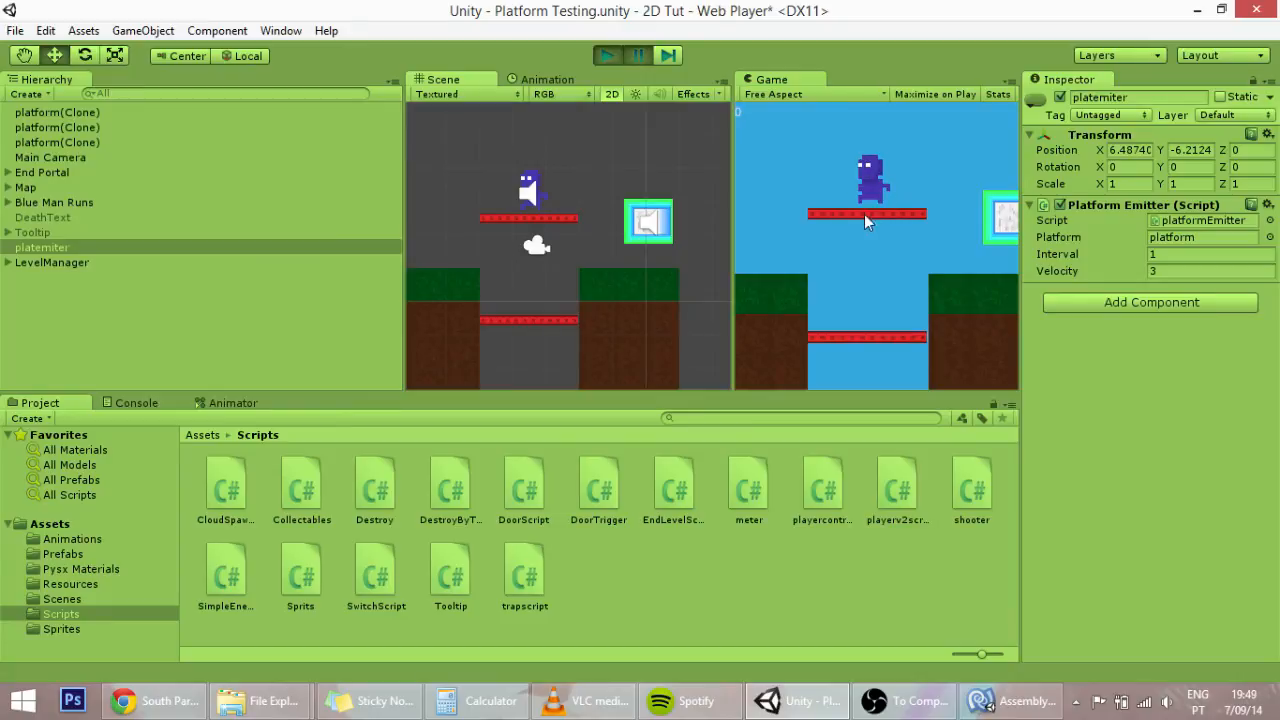
pyautogui.moveTo(876, 212)
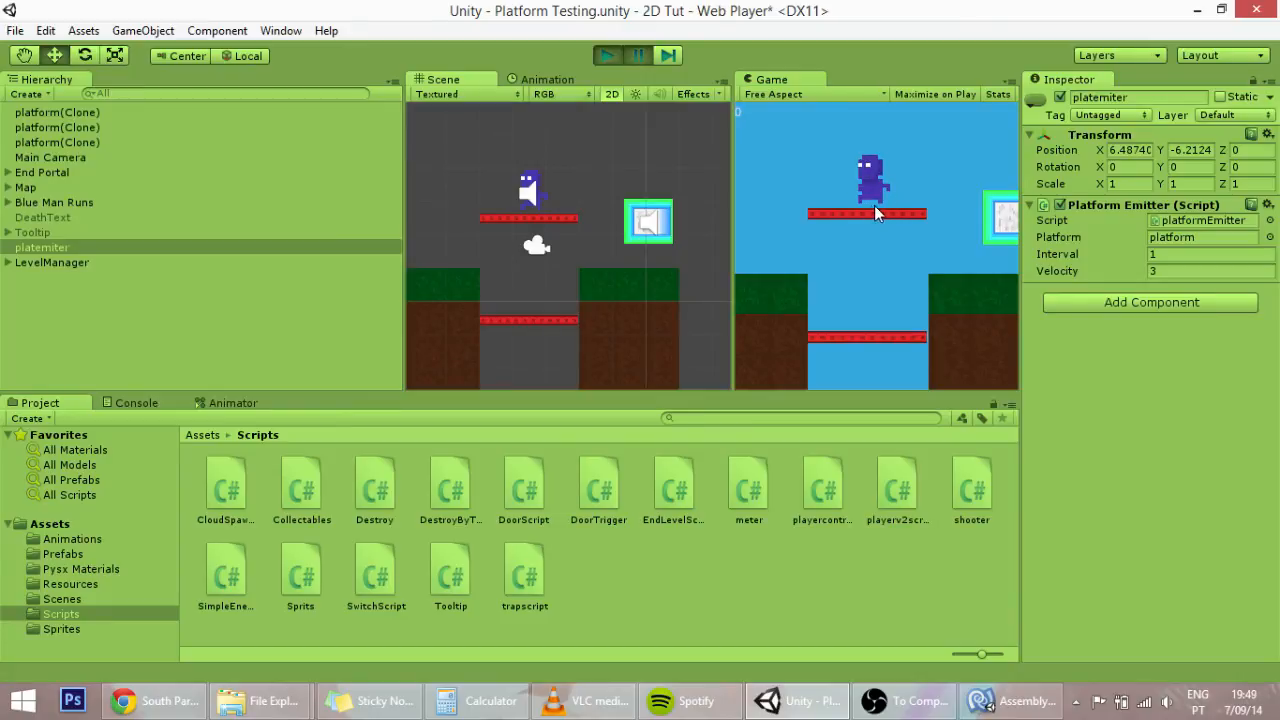
pyautogui.moveTo(876, 204)
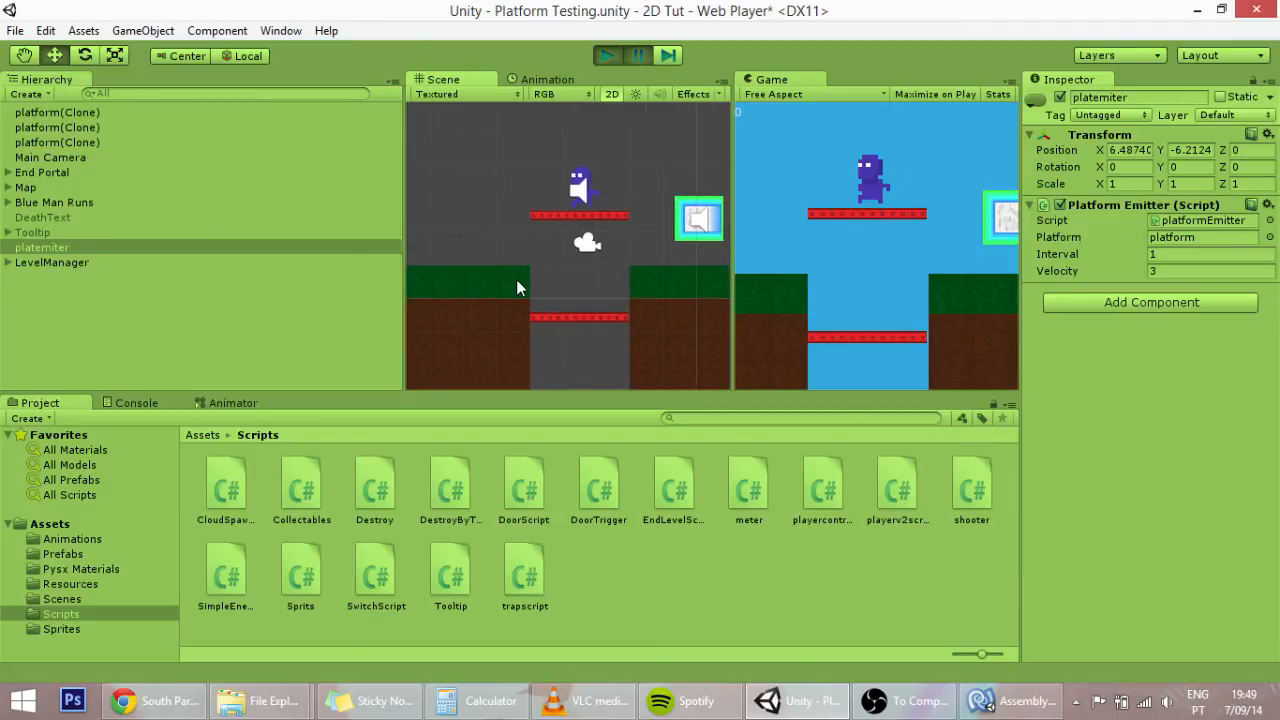
# Select the player character and a grass tile to check their layers
pyautogui.click(54, 202)
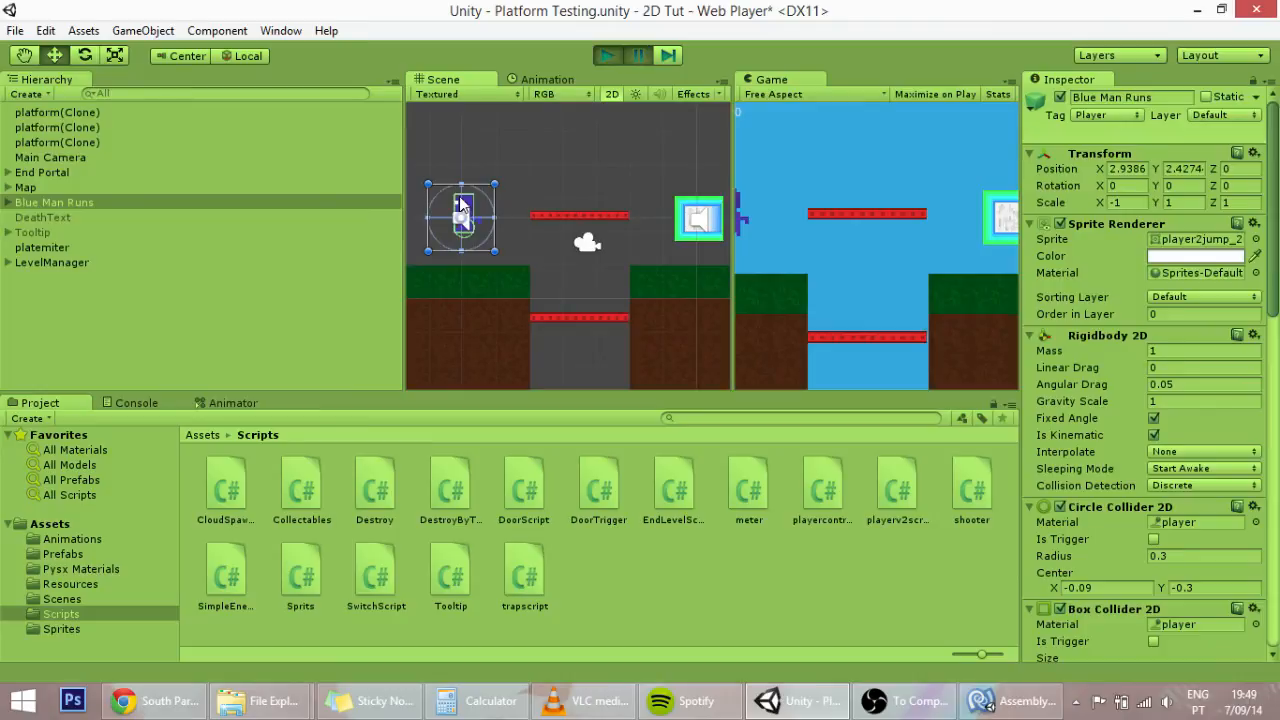
pyautogui.click(608, 56)
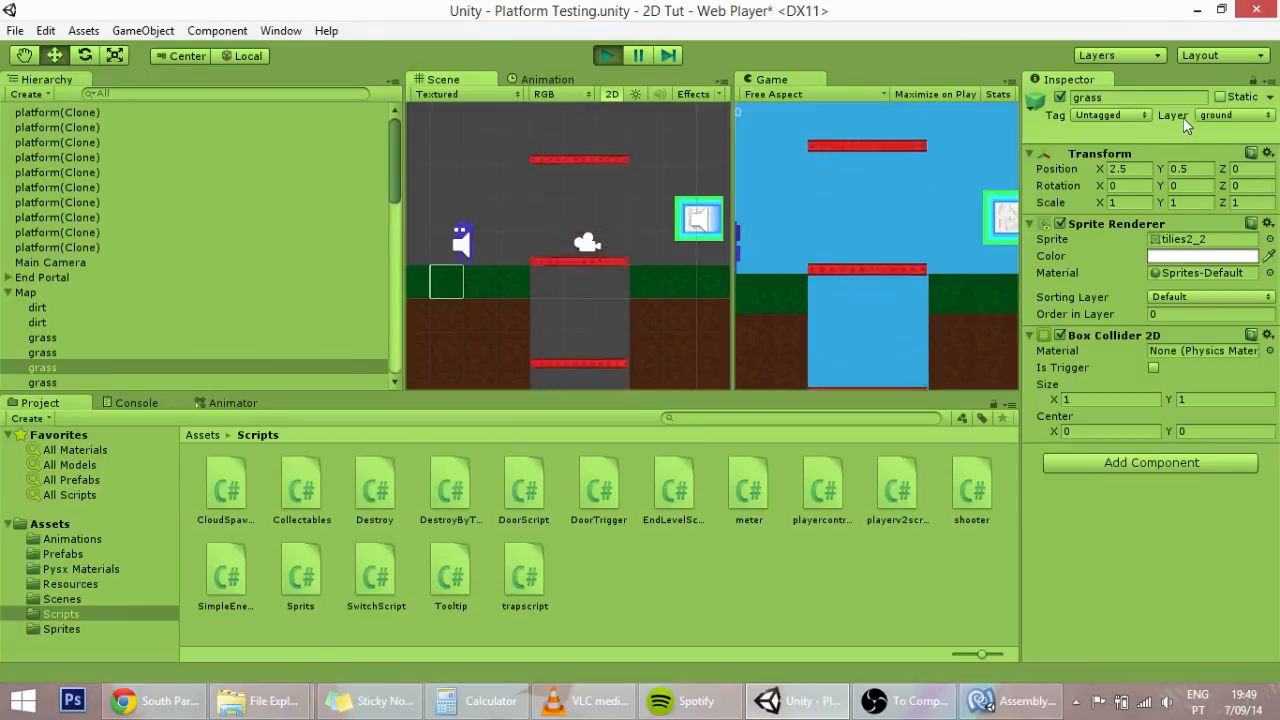
# Stop the game and select the platform prefab in the Prefabs folder
pyautogui.click(606, 56)
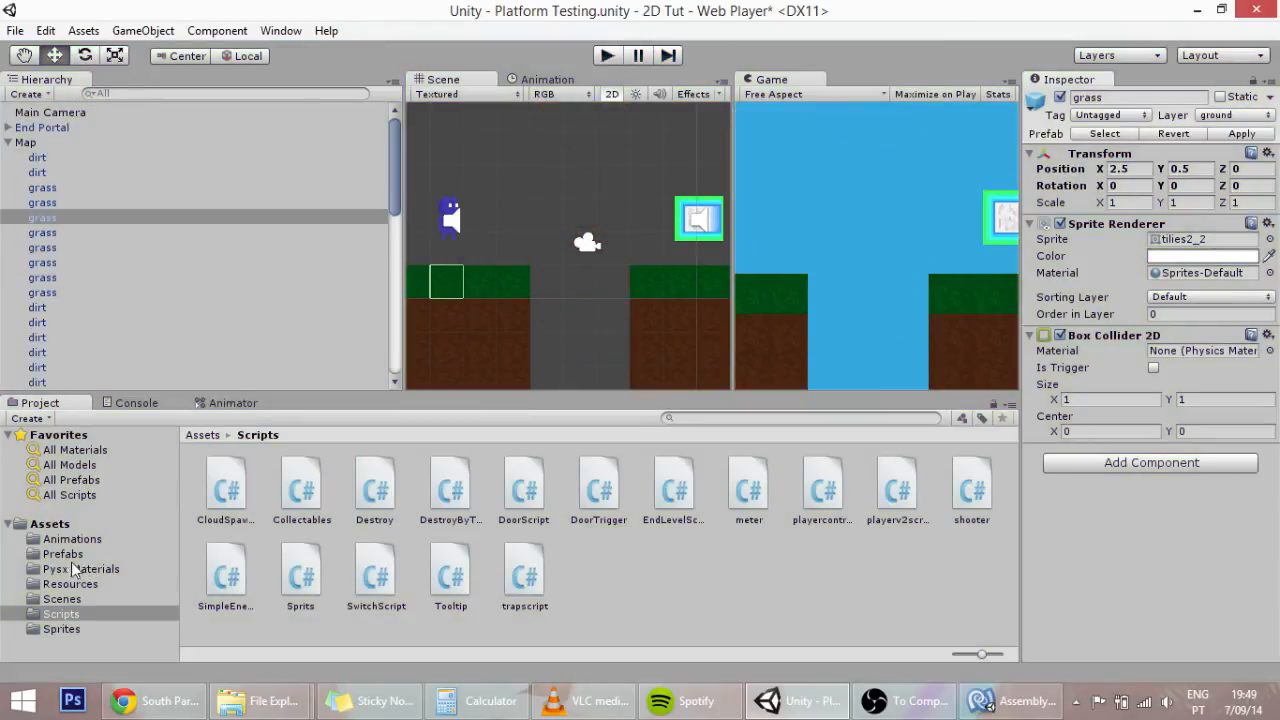
pyautogui.click(62, 552)
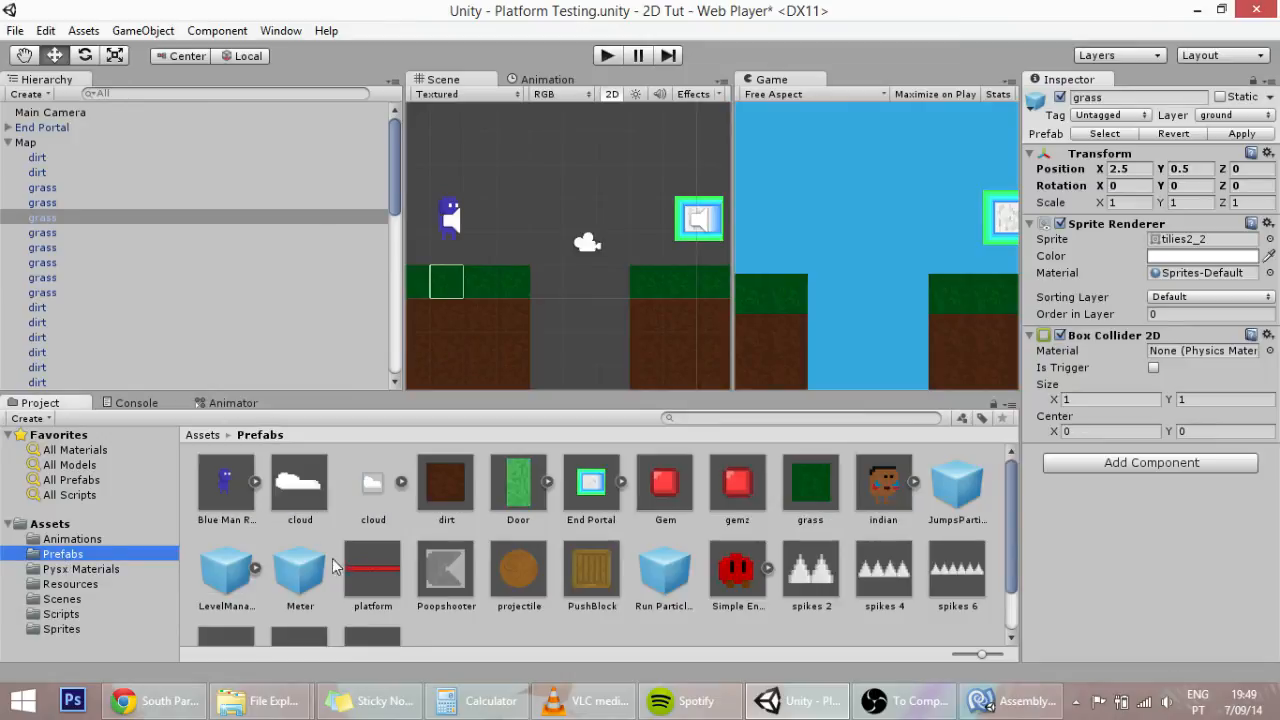
pyautogui.click(372, 570)
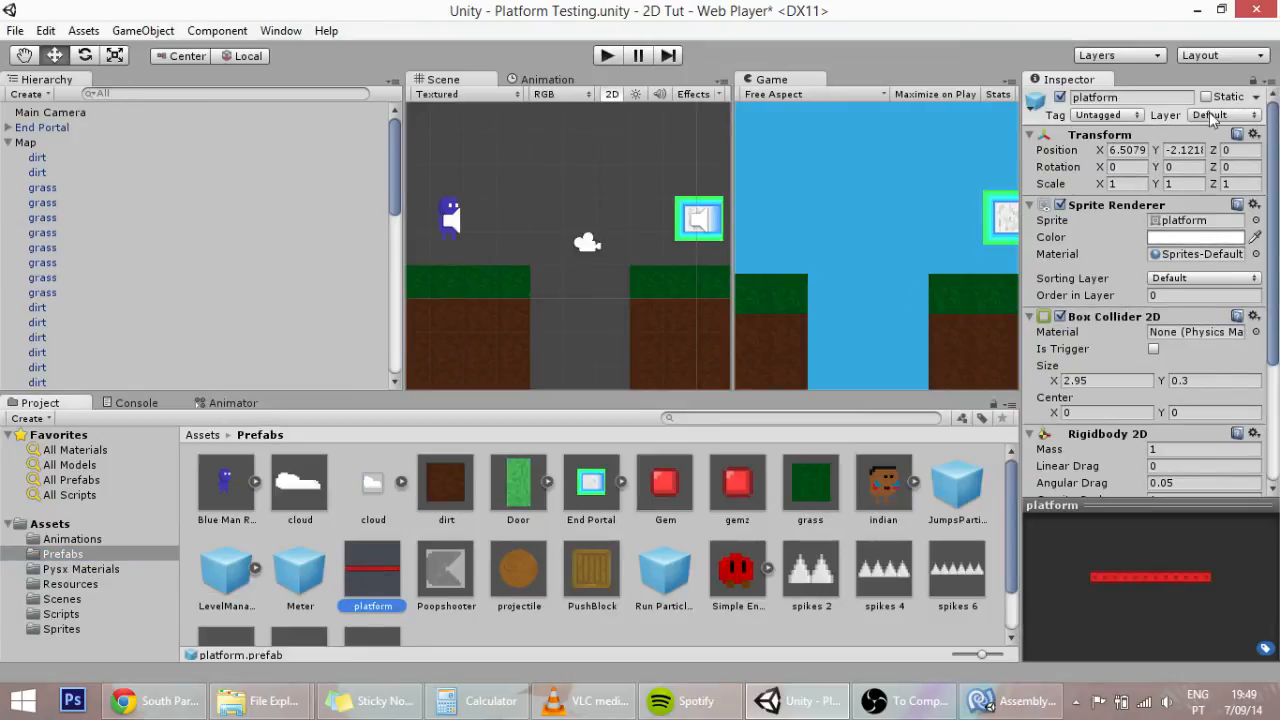
# Set the platform prefab's Layer to ground and play the game again
pyautogui.click(1222, 114)
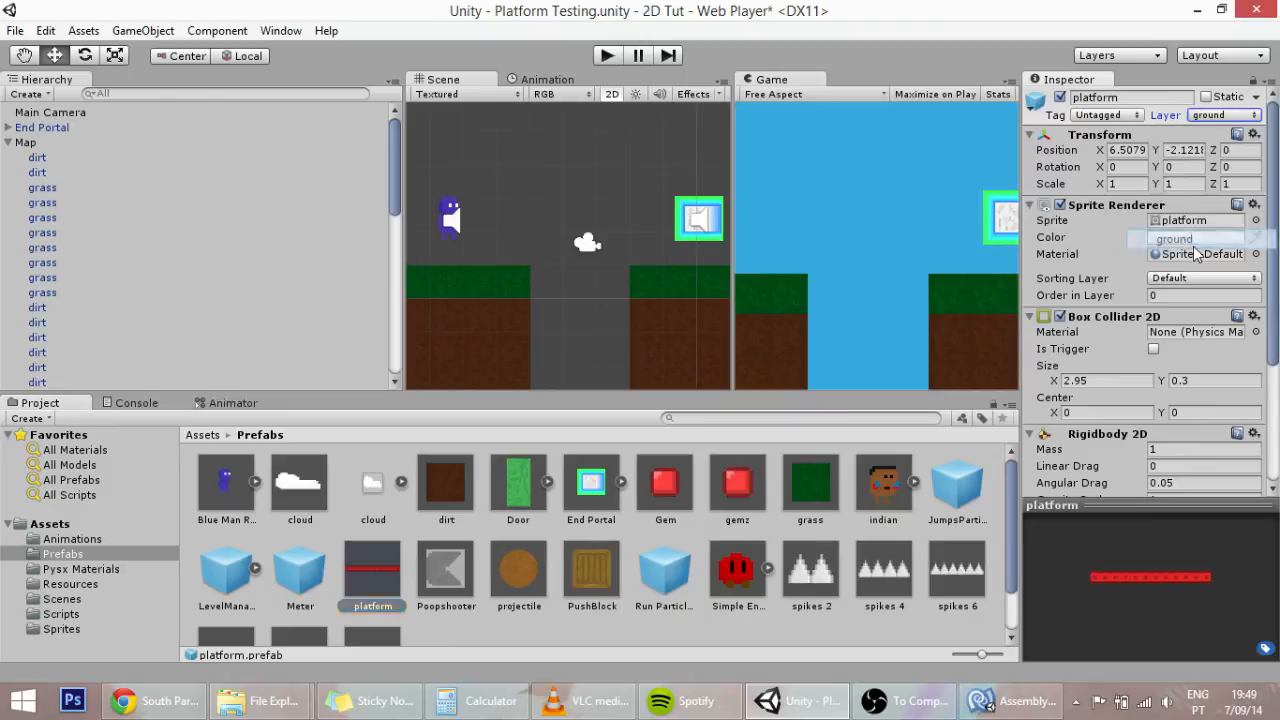
pyautogui.click(1204, 252)
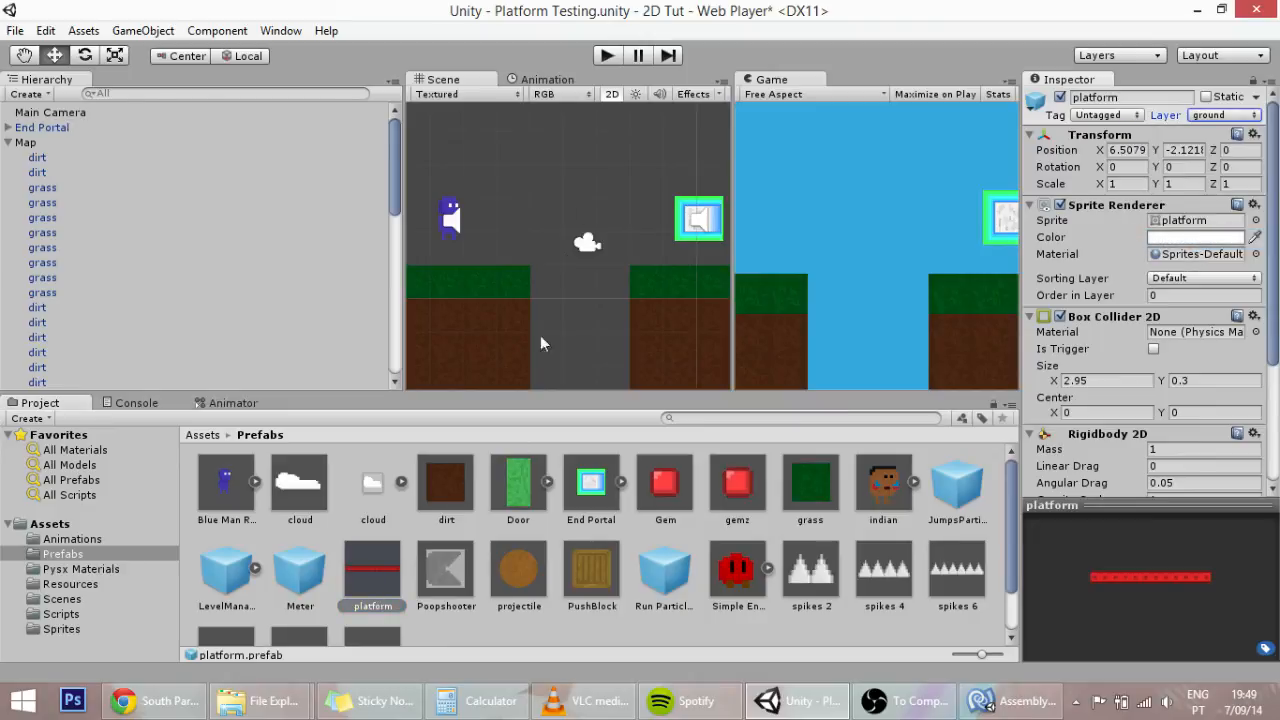
pyautogui.click(606, 56)
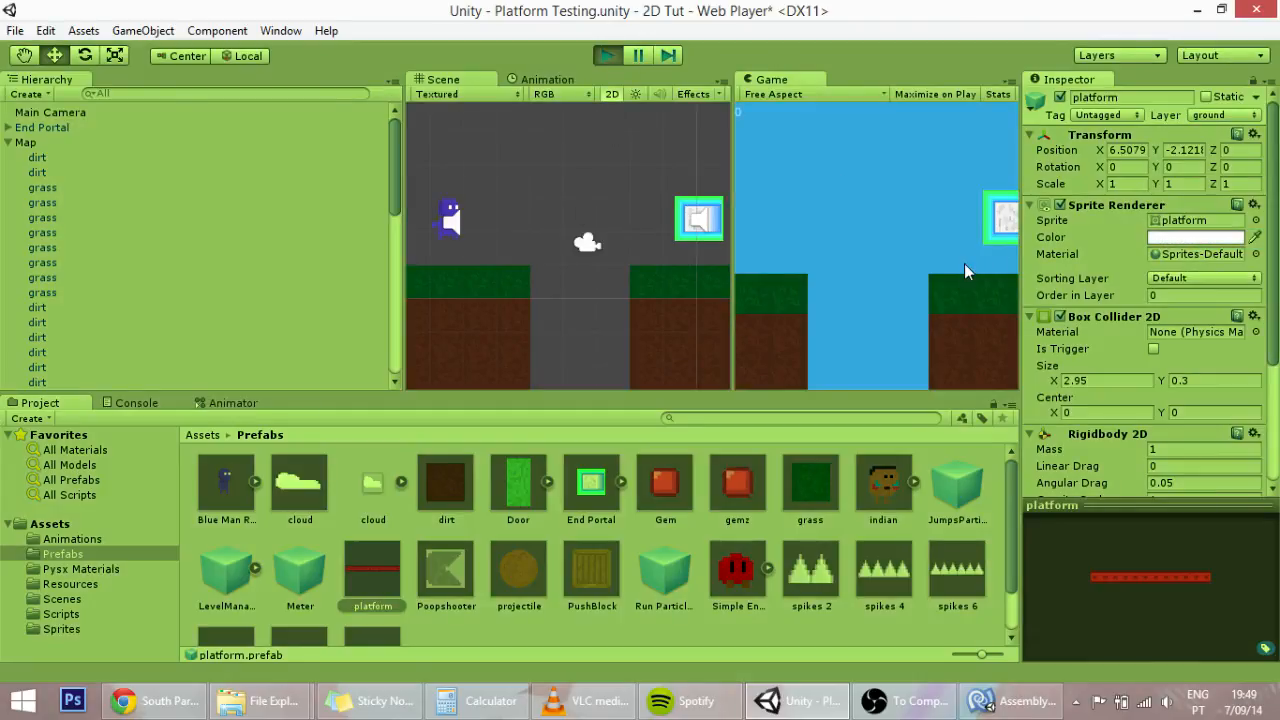